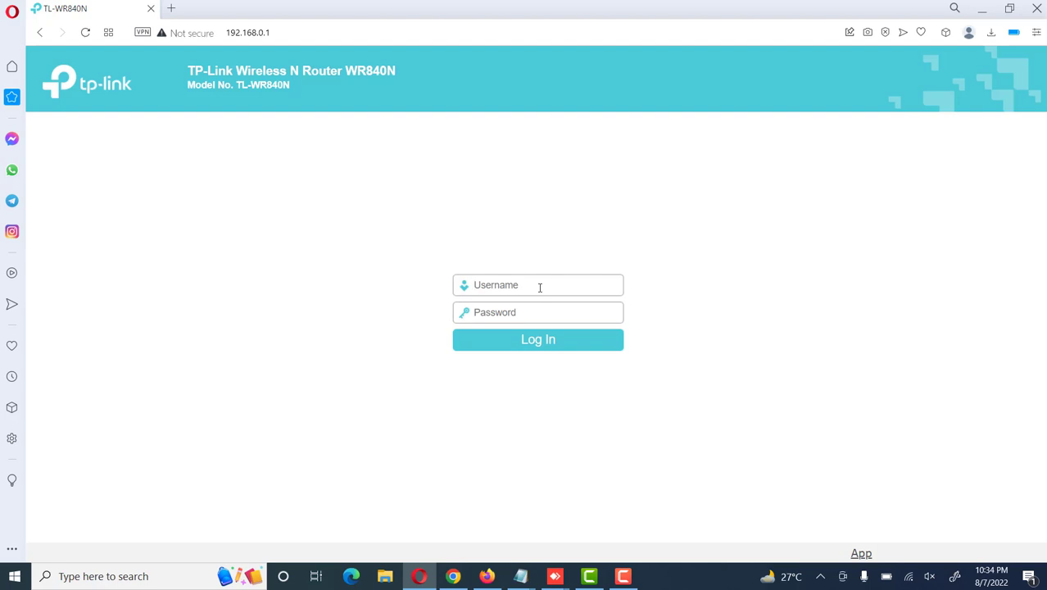
# - Log in to the router as admin with the password
pyautogui.write('a')
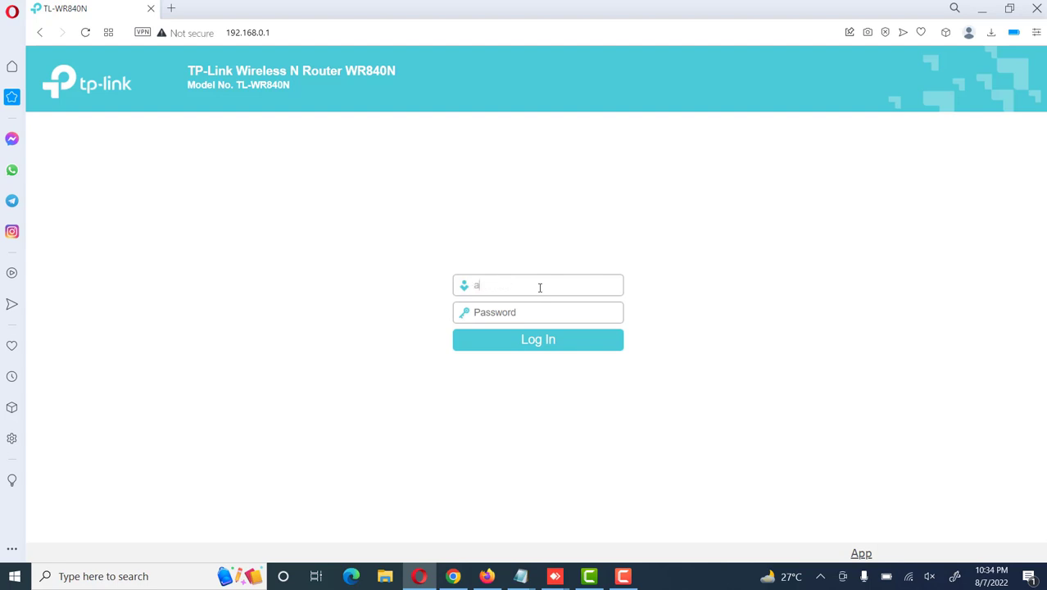
pyautogui.write('dmin')
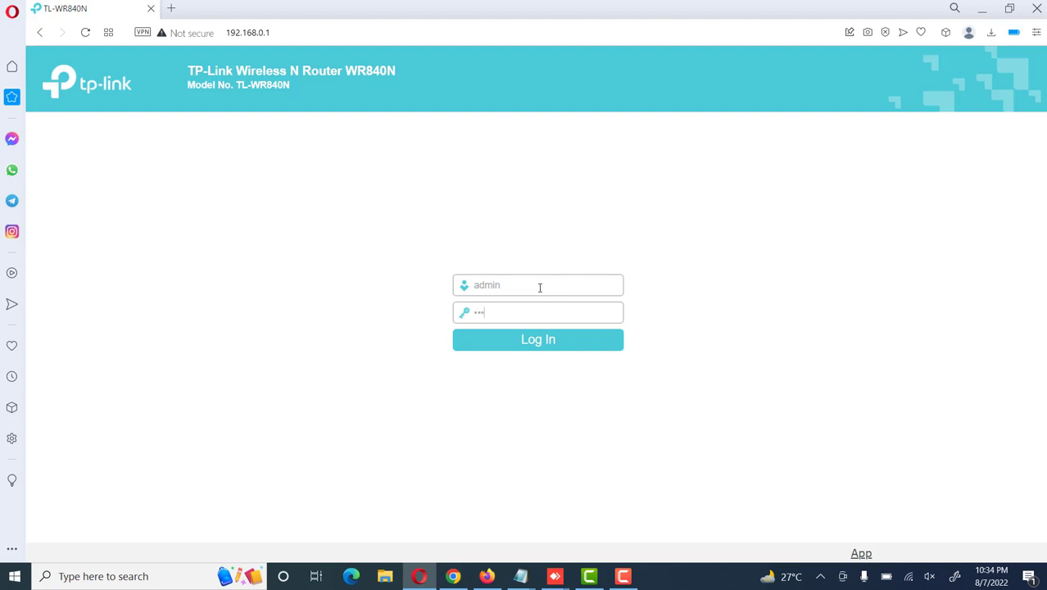
pyautogui.write('••')
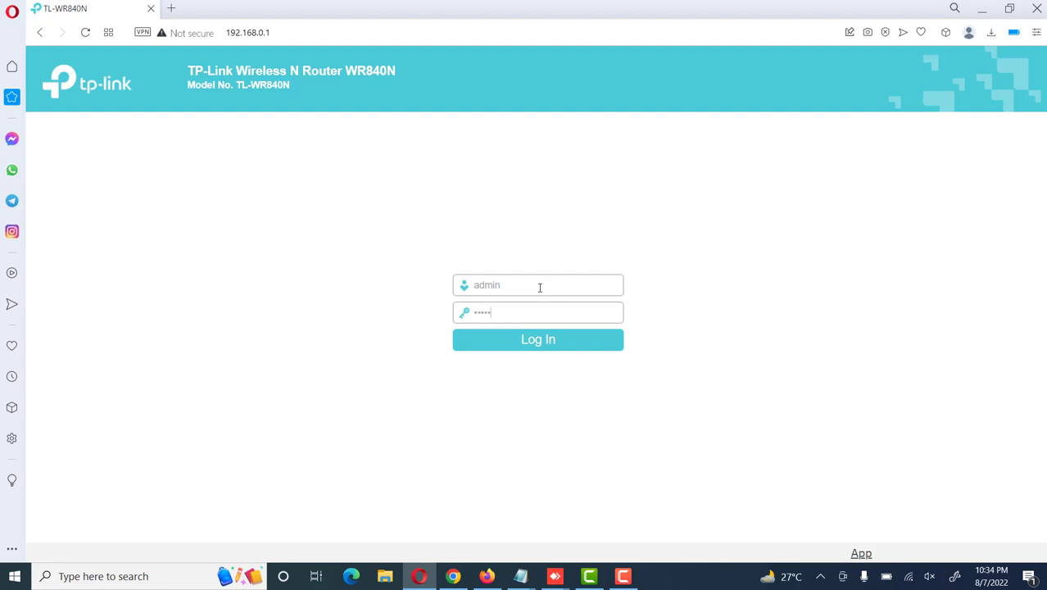
pyautogui.click(538, 339)
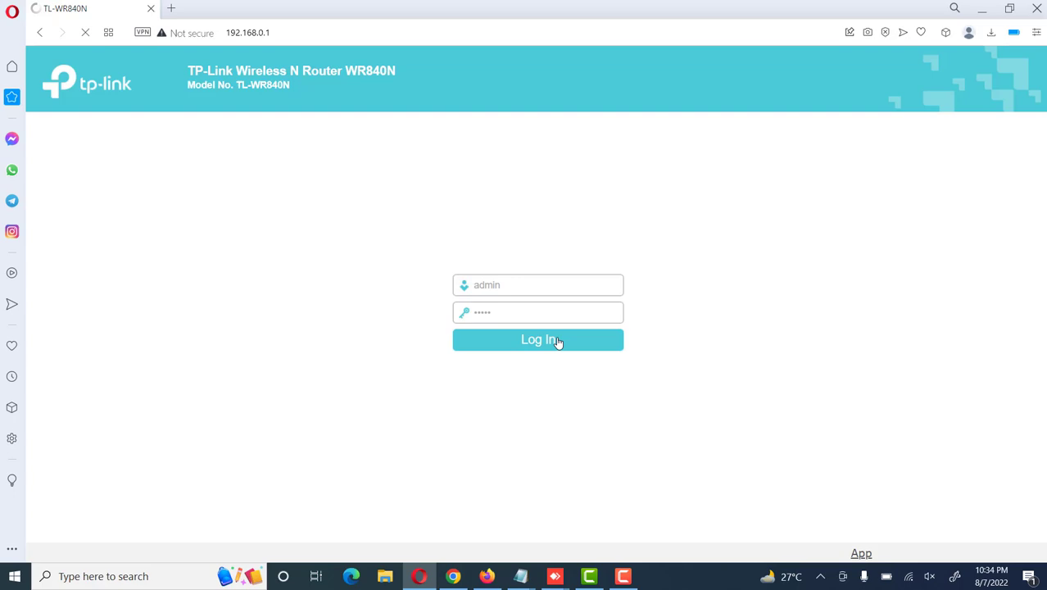
# - Finish logging in, review the Status page, and start Quick Setup
pyautogui.click(538, 340)
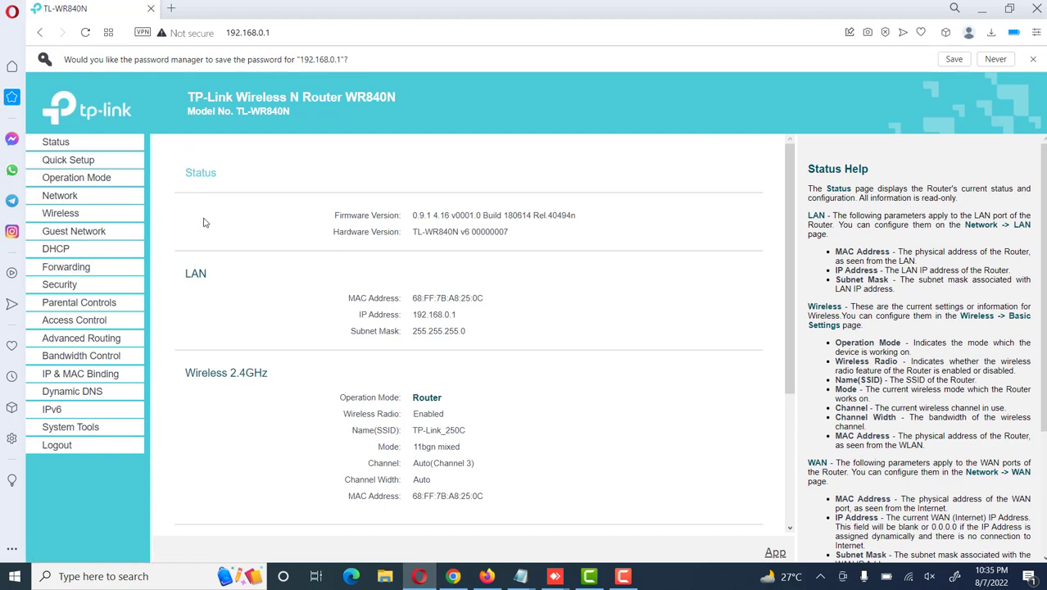
pyautogui.scroll(-3)
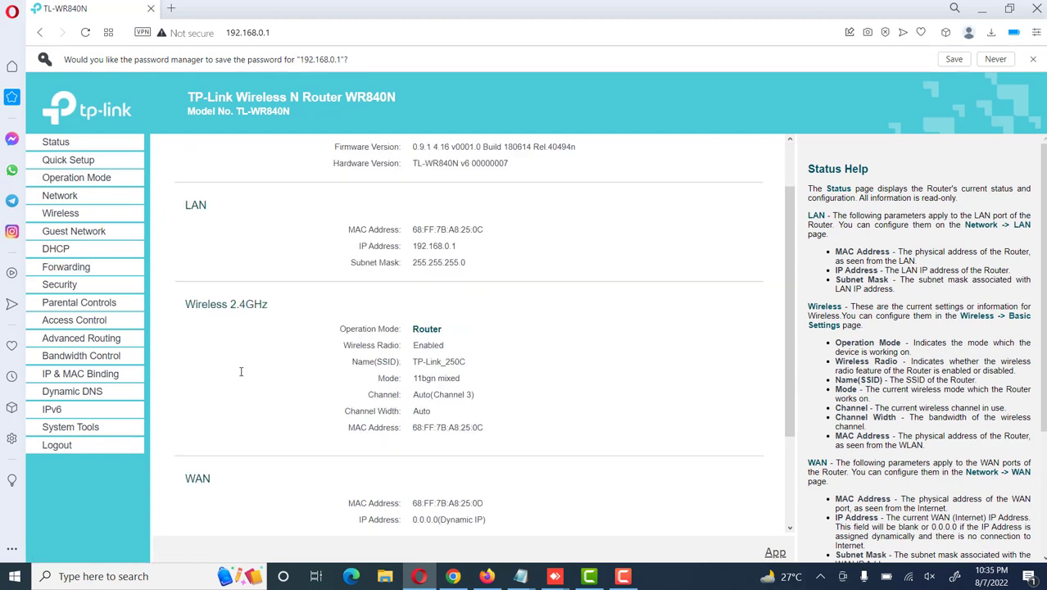
pyautogui.scroll(-3)
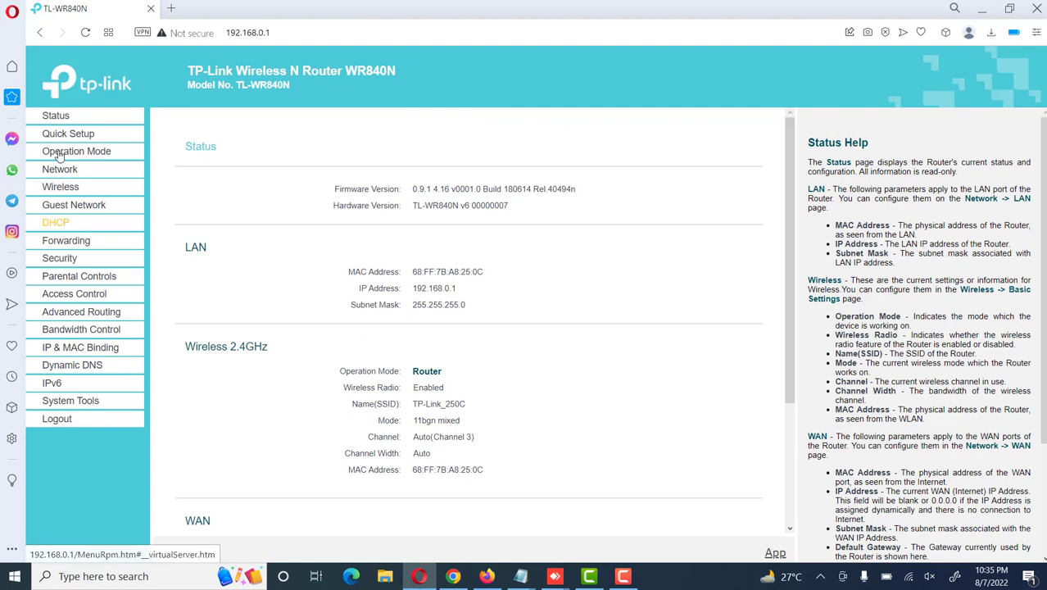
pyautogui.click(68, 134)
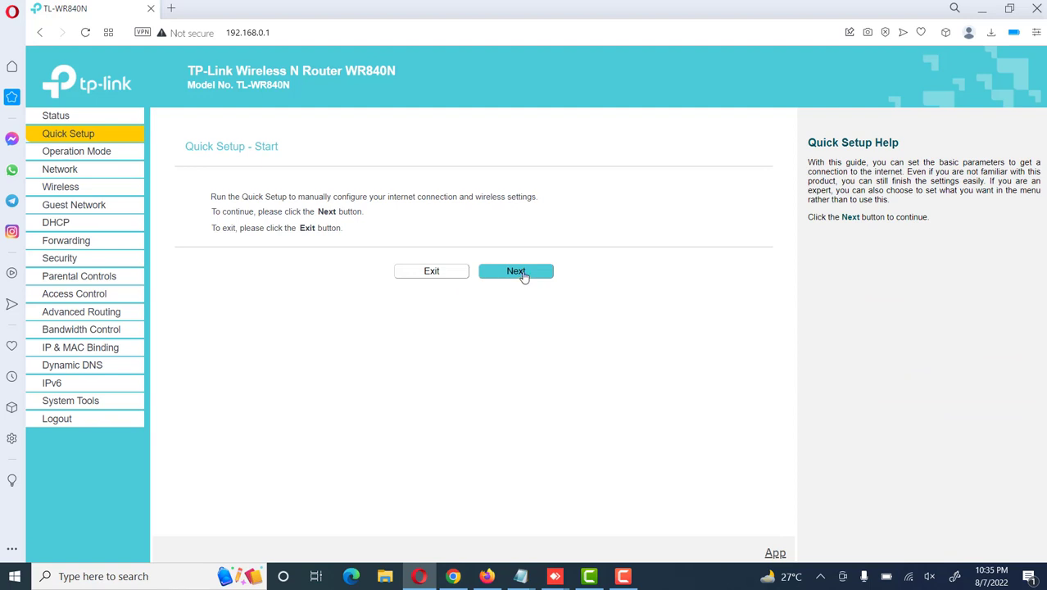
# - Advance the wizard to Operation Mode, leaving Wireless Router selected
pyautogui.click(515, 271)
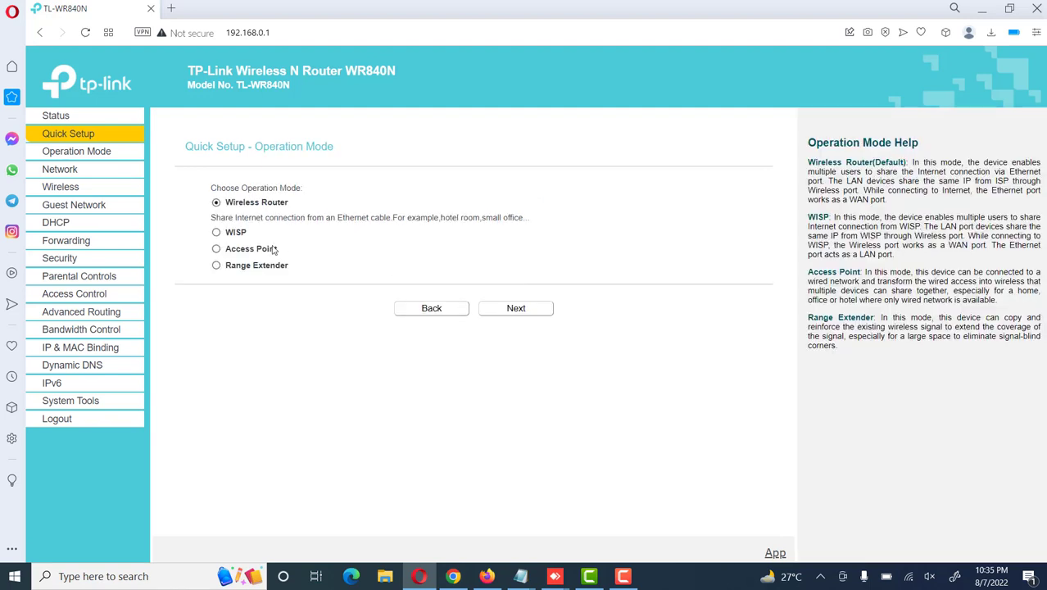
pyautogui.moveTo(252, 234)
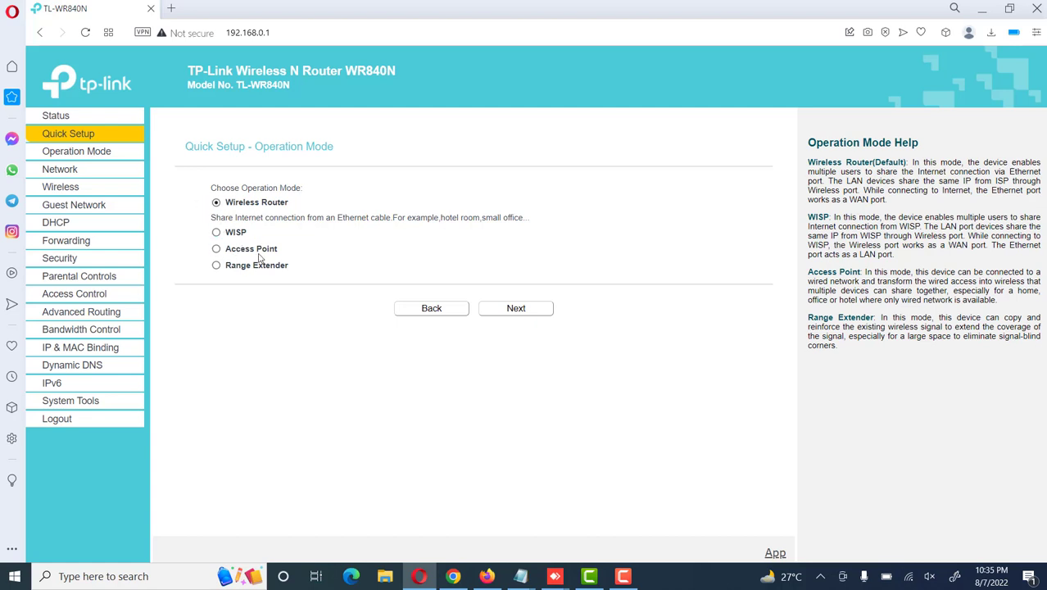
pyautogui.moveTo(293, 270)
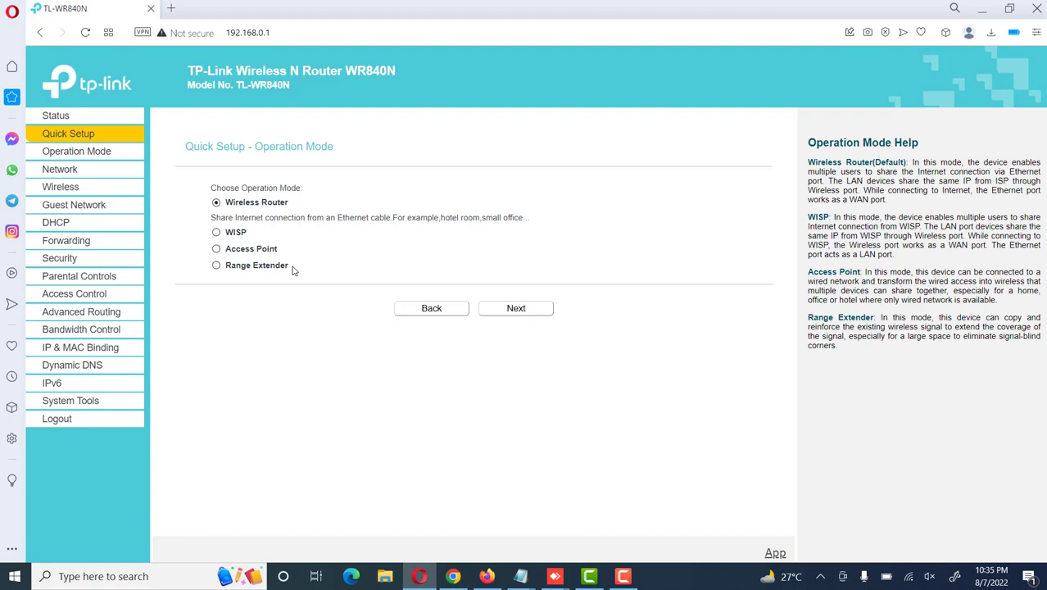
pyautogui.moveTo(270, 214)
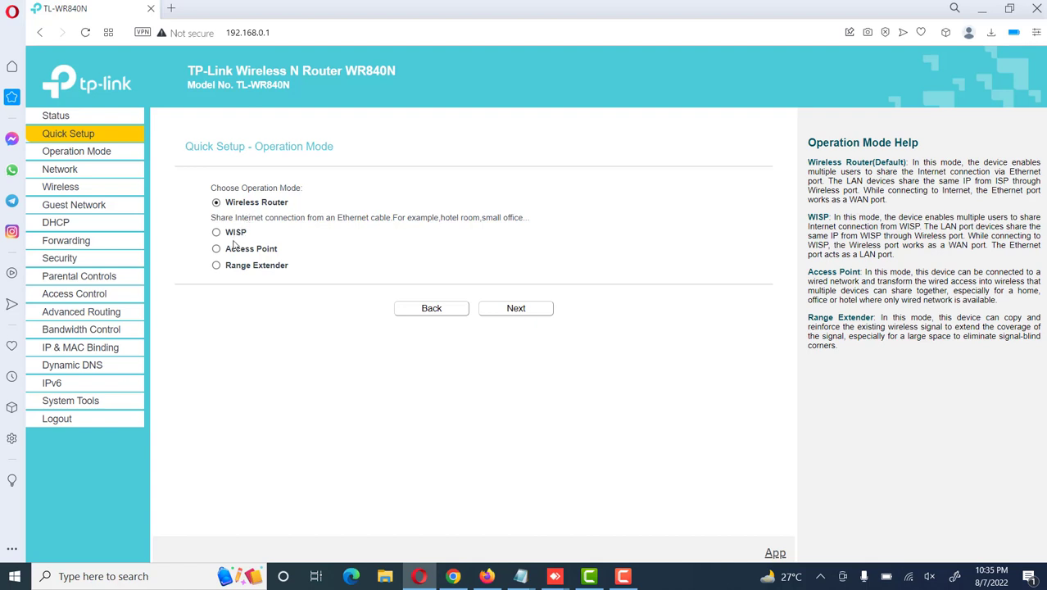
pyautogui.moveTo(221, 276)
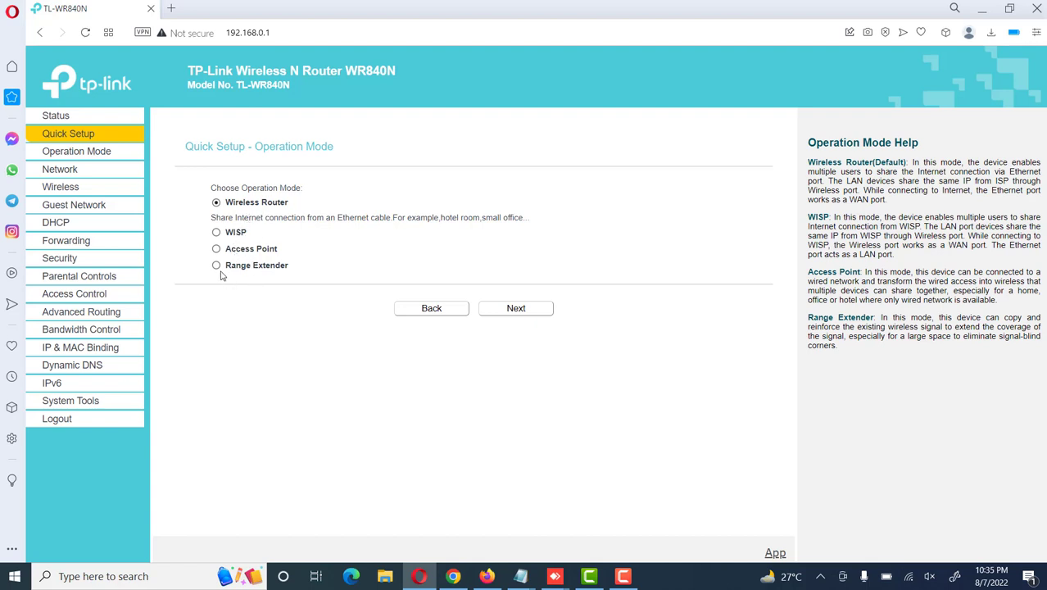
pyautogui.moveTo(182, 204)
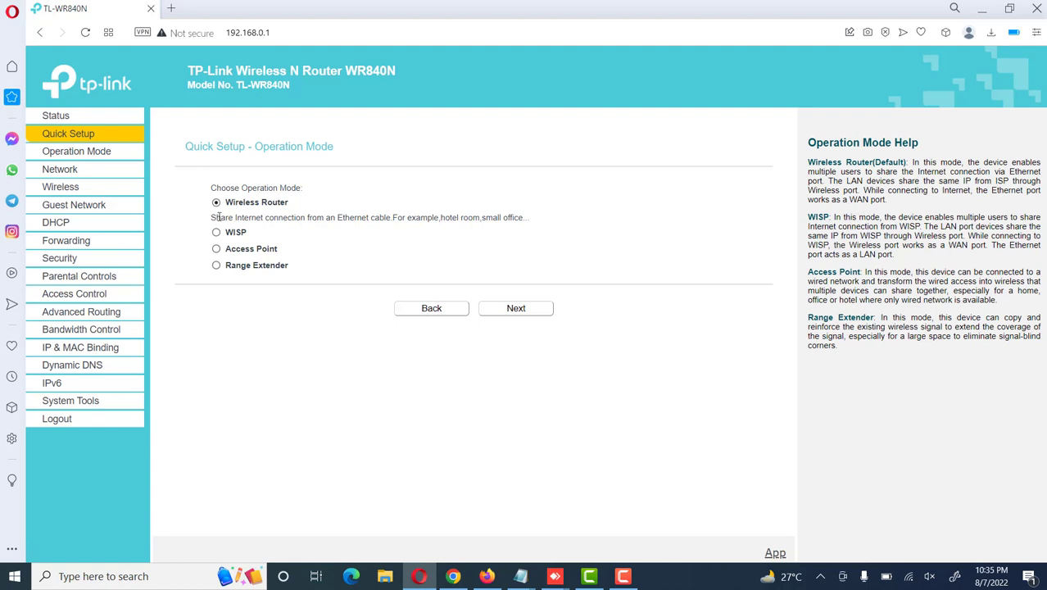
pyautogui.moveTo(515, 308)
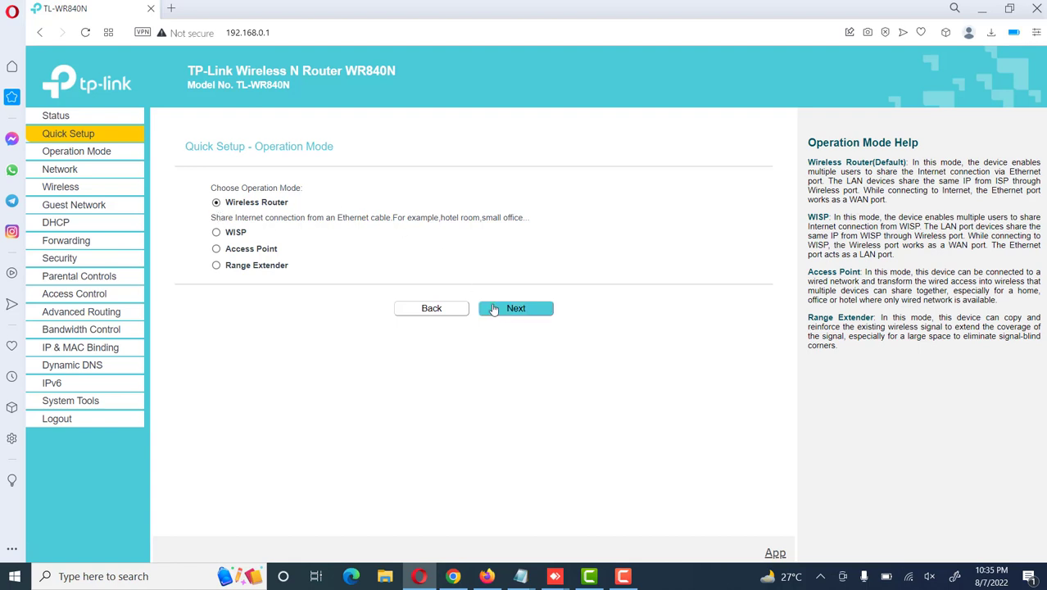
# - Advance to the WAN Connection Type step, keeping Auto-Detect selected
pyautogui.click(516, 308)
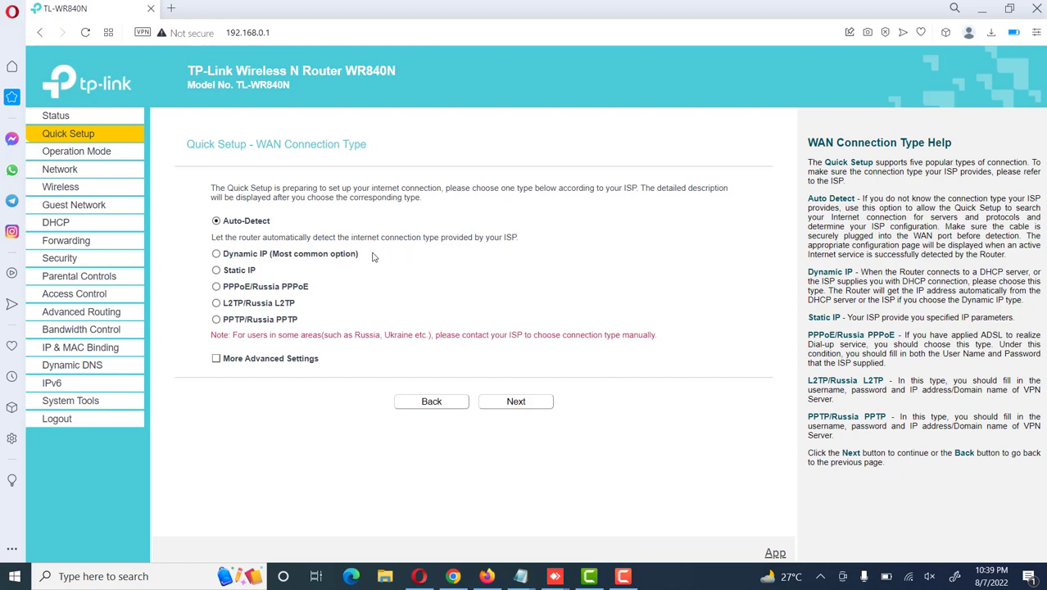
pyautogui.moveTo(260, 184)
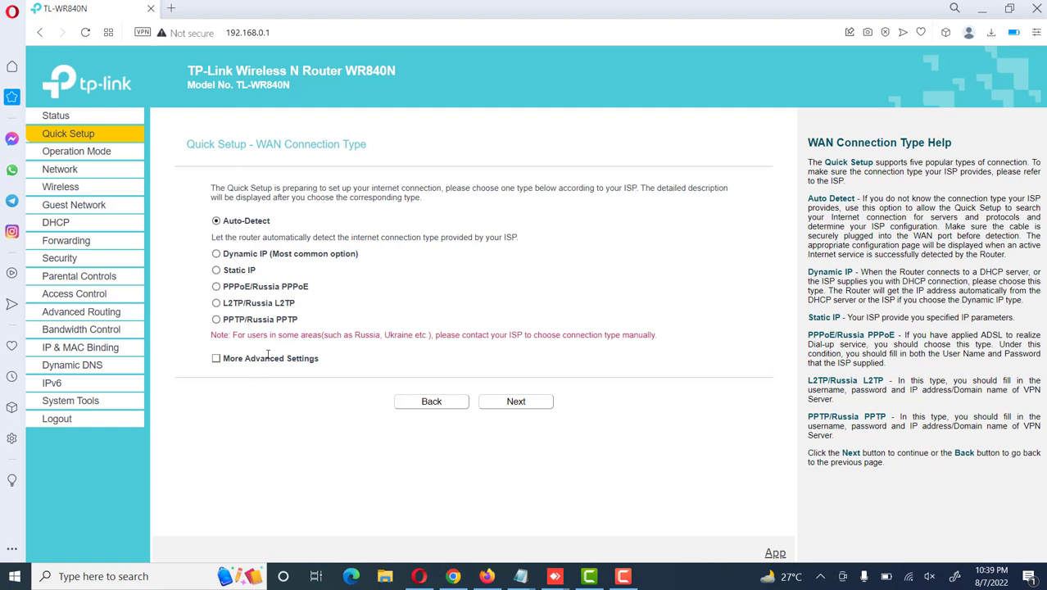
pyautogui.moveTo(262, 291)
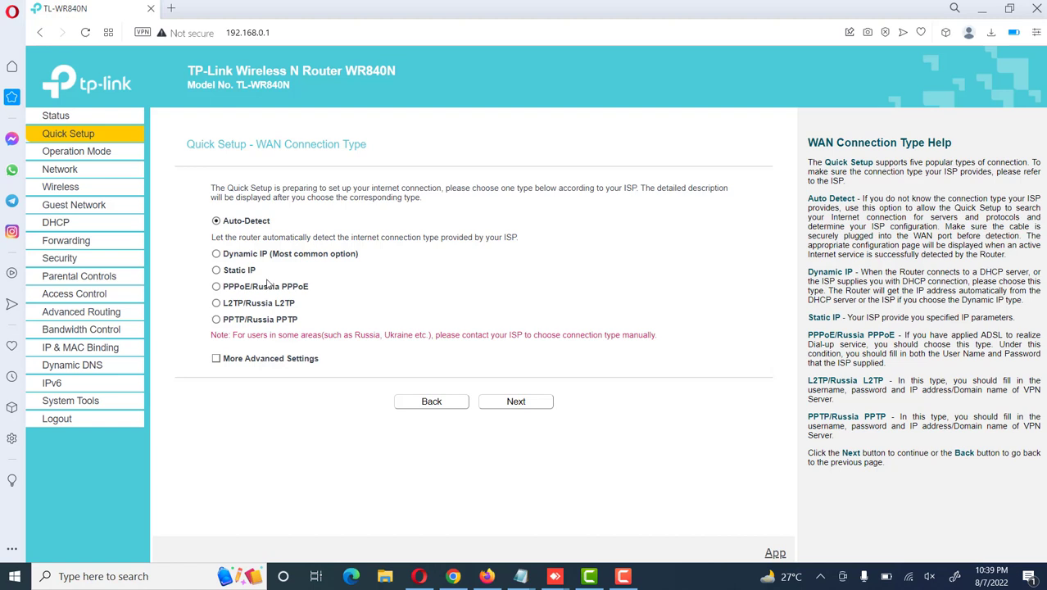
pyautogui.moveTo(72, 156)
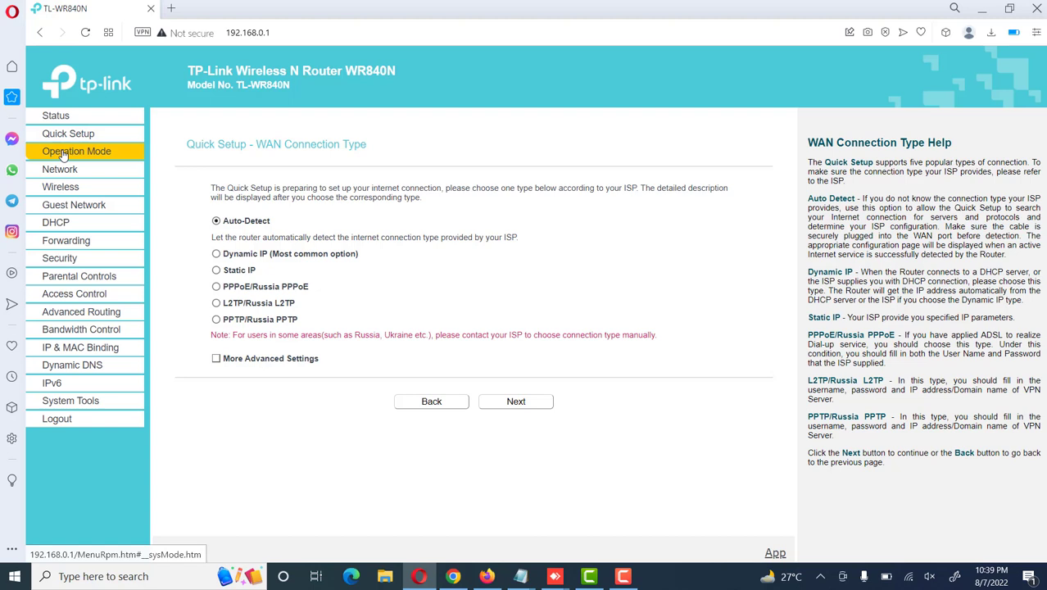
# - Leave the wizard for the standalone Operation Mode page showing Wireless Router
pyautogui.click(76, 150)
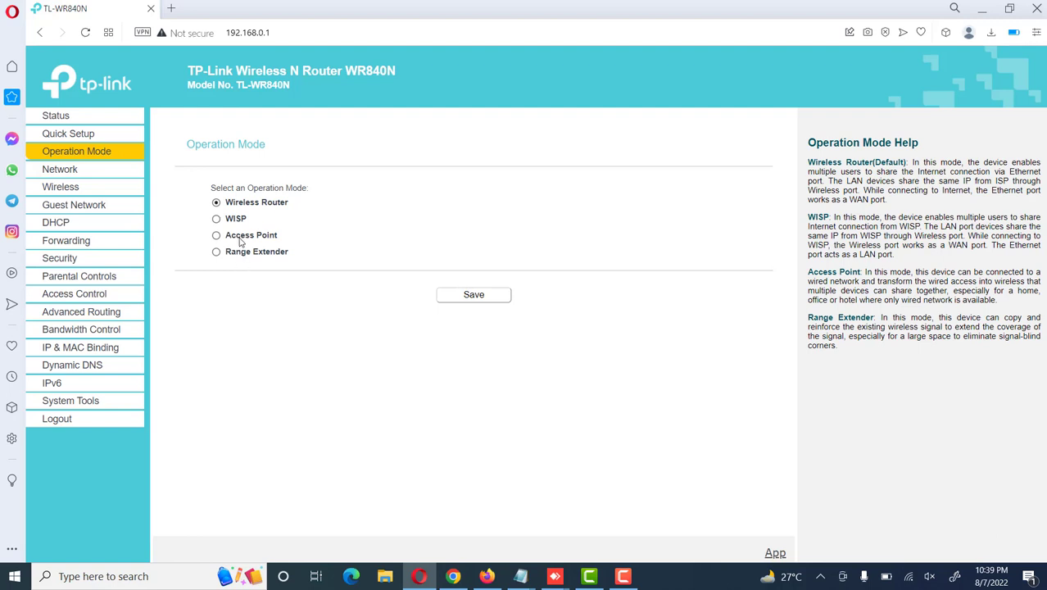
pyautogui.moveTo(205, 203)
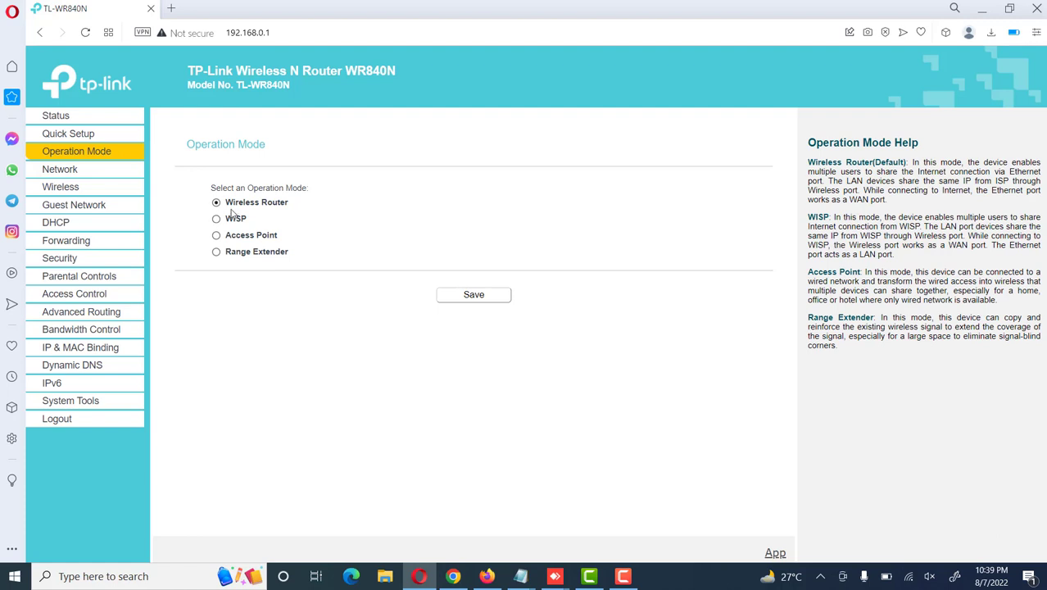
pyautogui.moveTo(94, 211)
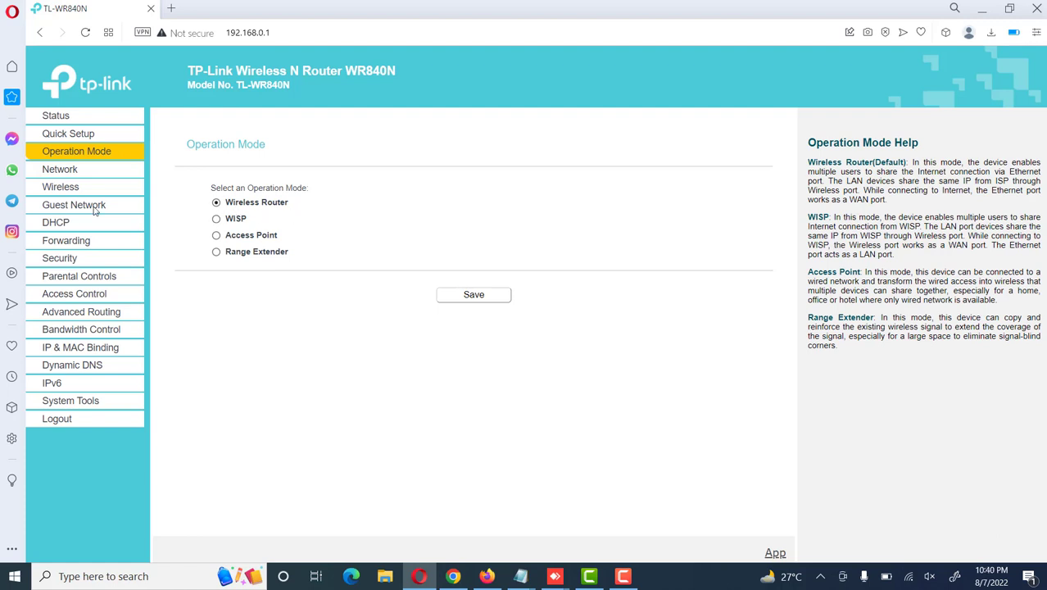
# - Review WAN settings keeping Dynamic IP, then view LAN settings (192.168.0.1, 255.255.255.0)
pyautogui.click(60, 169)
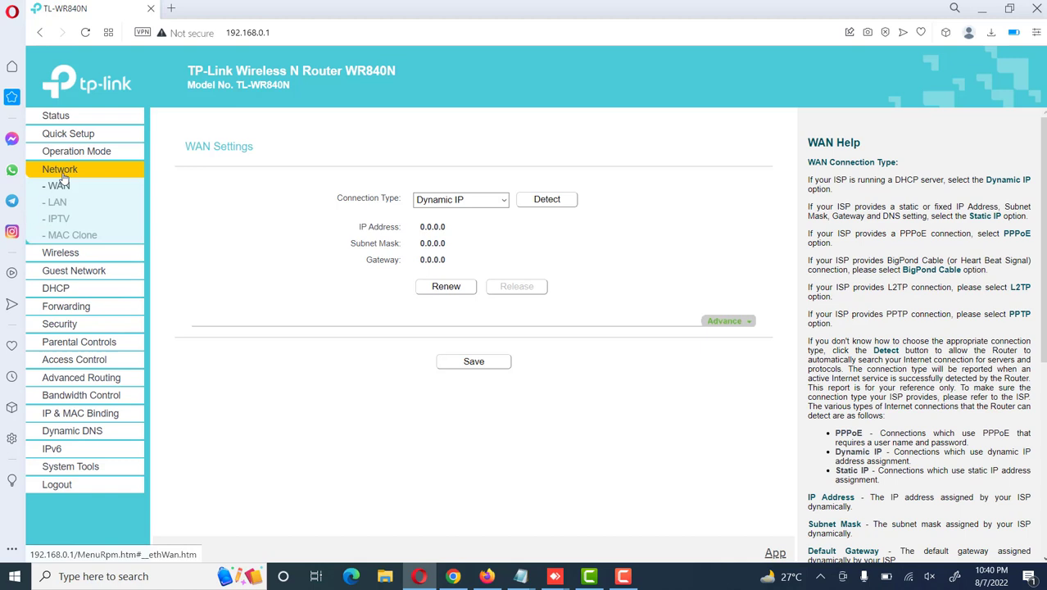
pyautogui.moveTo(58, 186)
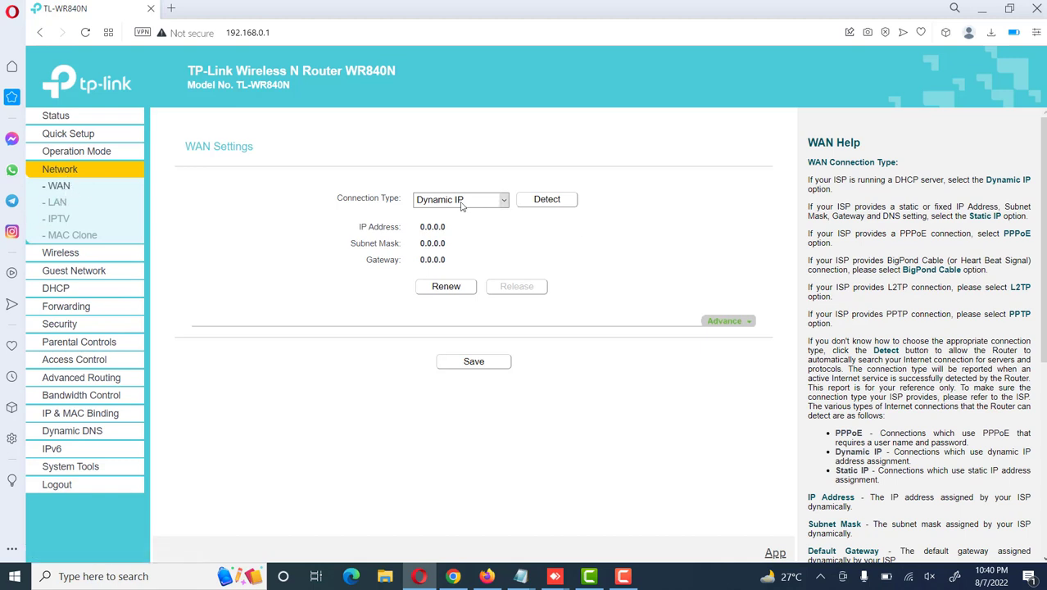
pyautogui.moveTo(428, 210)
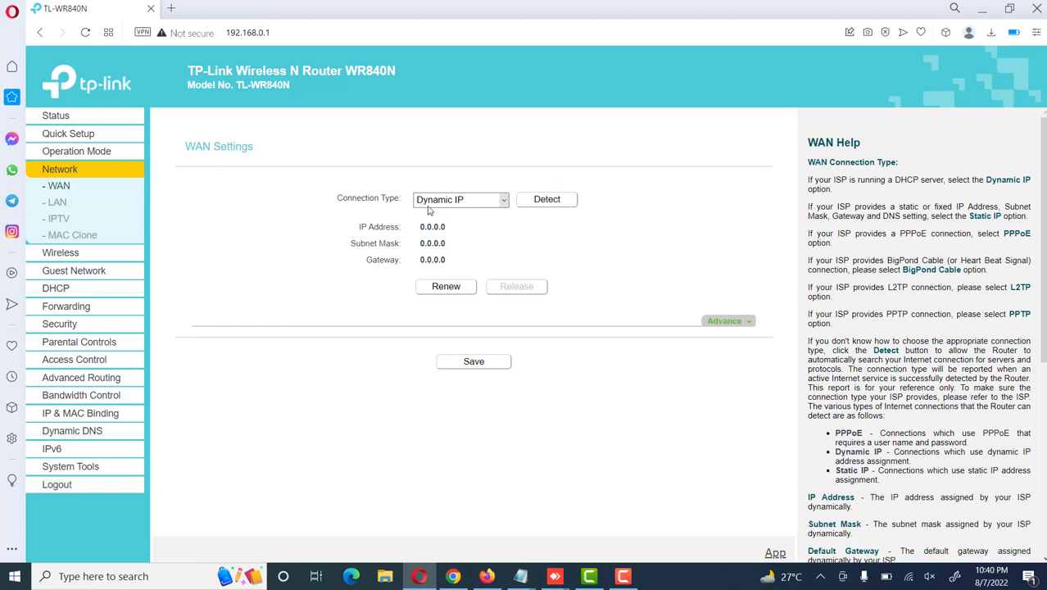
pyautogui.click(461, 199)
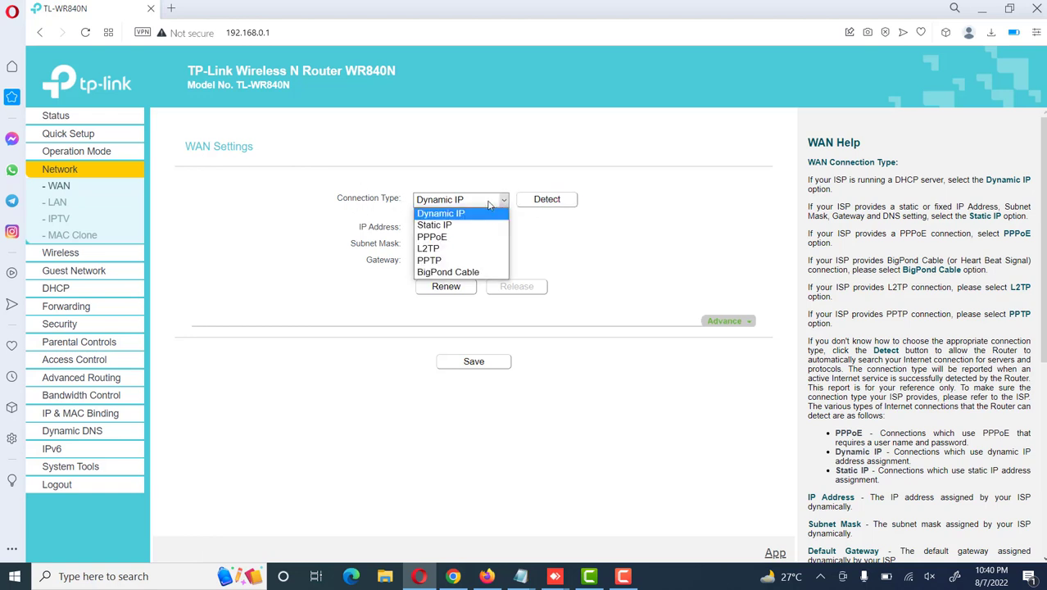
pyautogui.moveTo(434, 224)
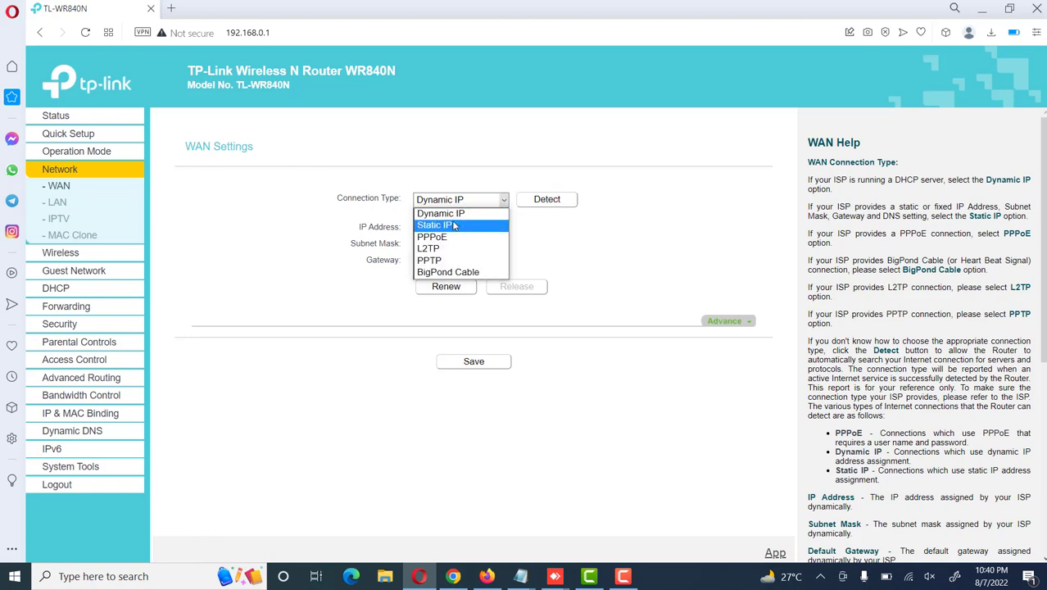
pyautogui.click(440, 213)
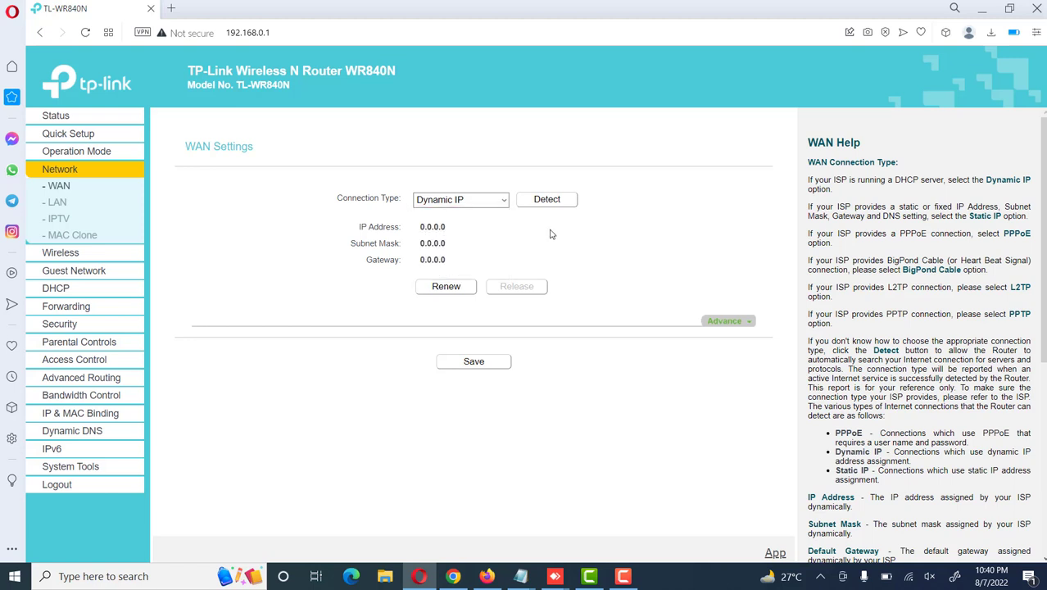
pyautogui.moveTo(113, 230)
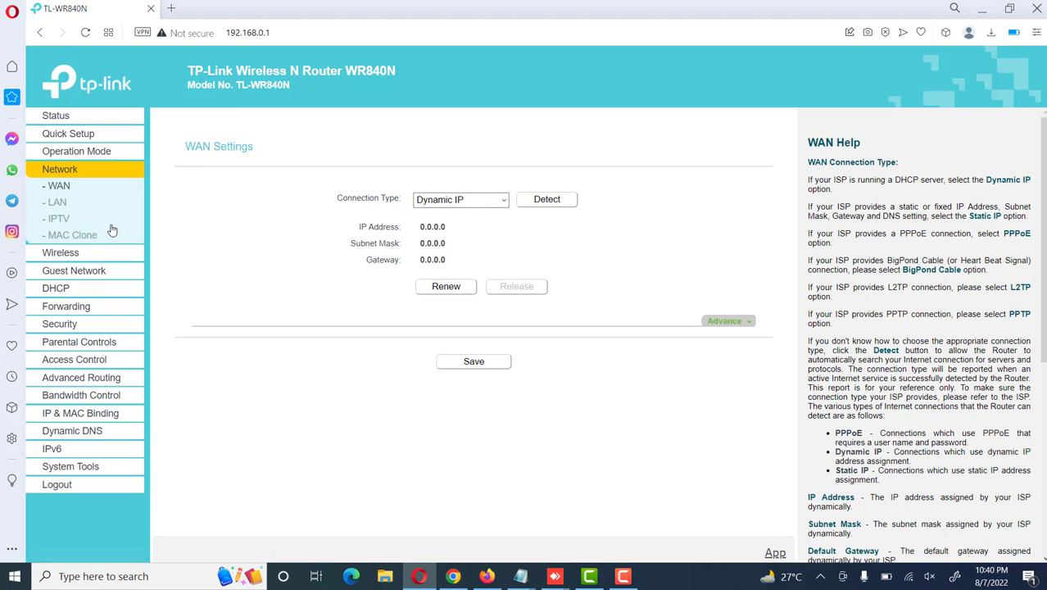
pyautogui.click(55, 202)
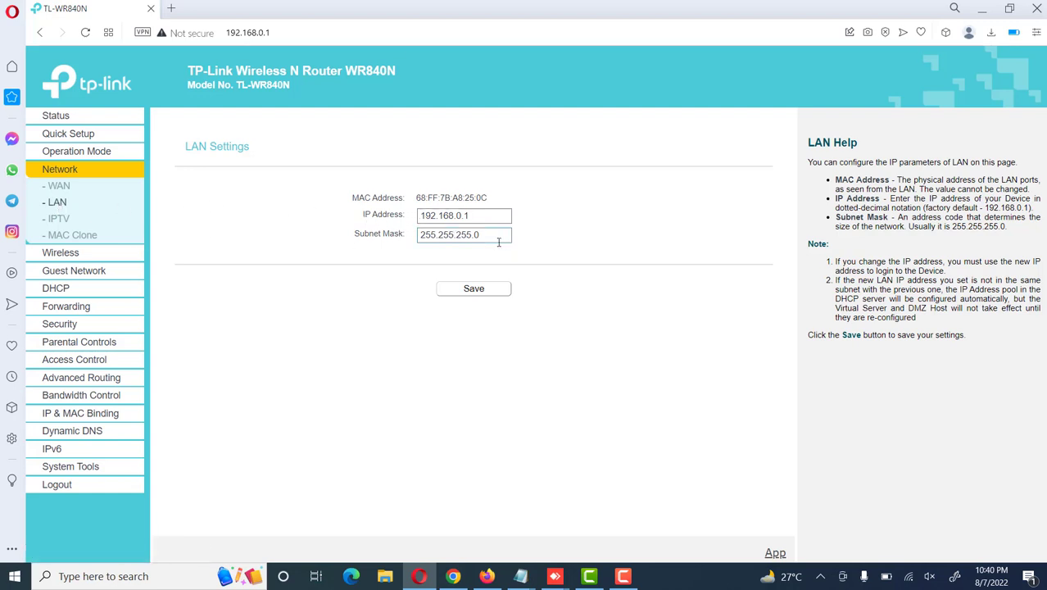
pyautogui.click(464, 216)
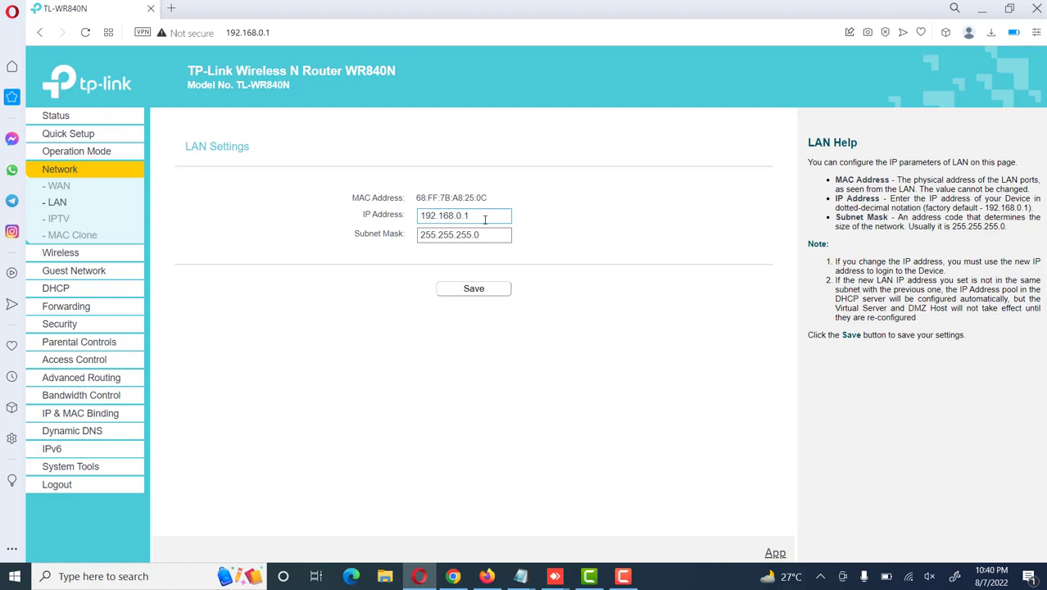
pyautogui.moveTo(422, 220)
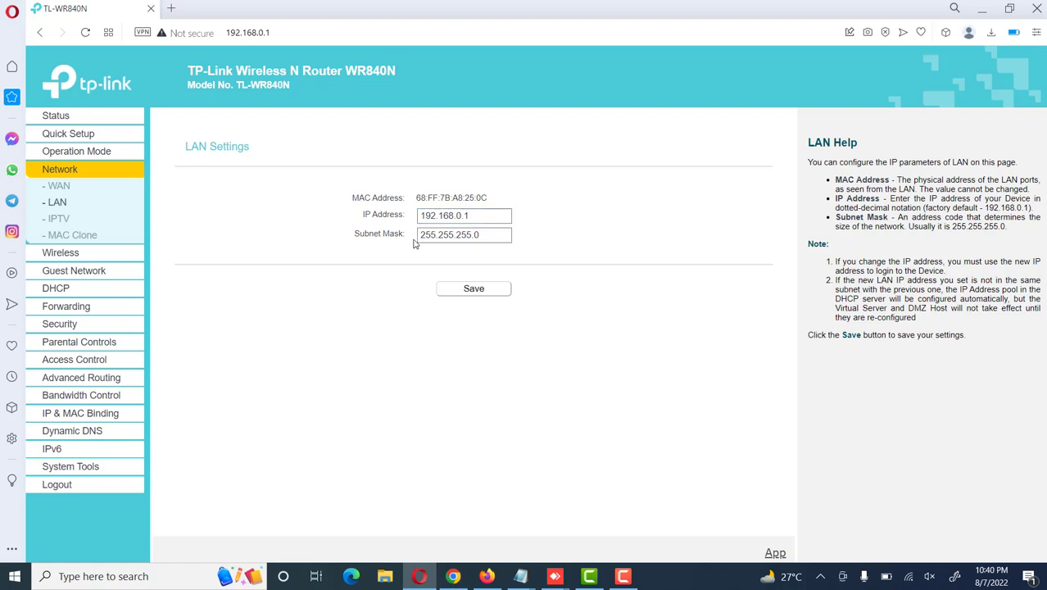
pyautogui.moveTo(60, 252)
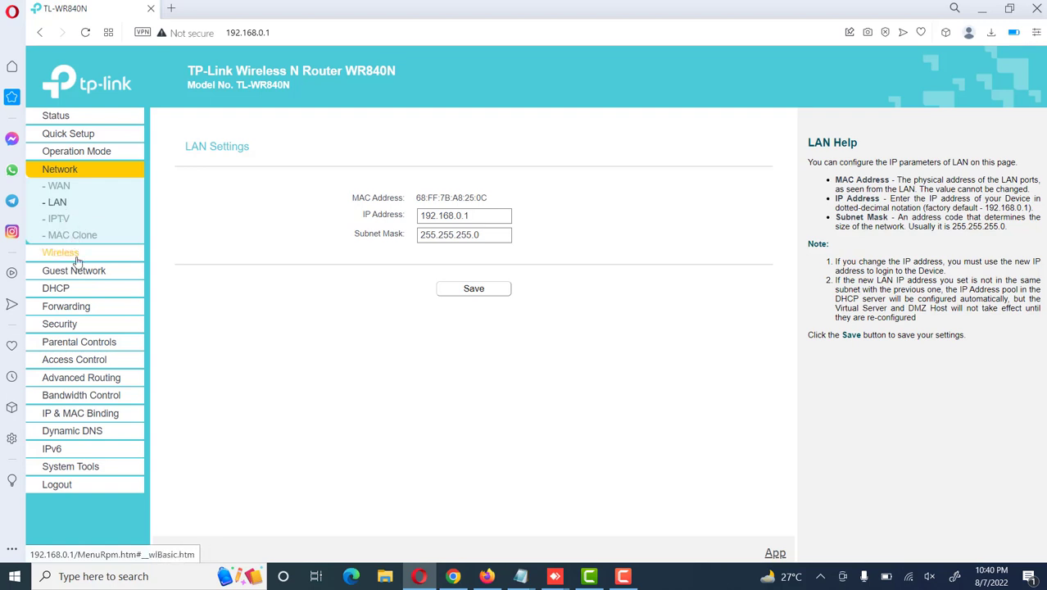
# - Rename the wireless network to 'Fast Internet', keep 11bgn mixed mode, and save
pyautogui.click(60, 186)
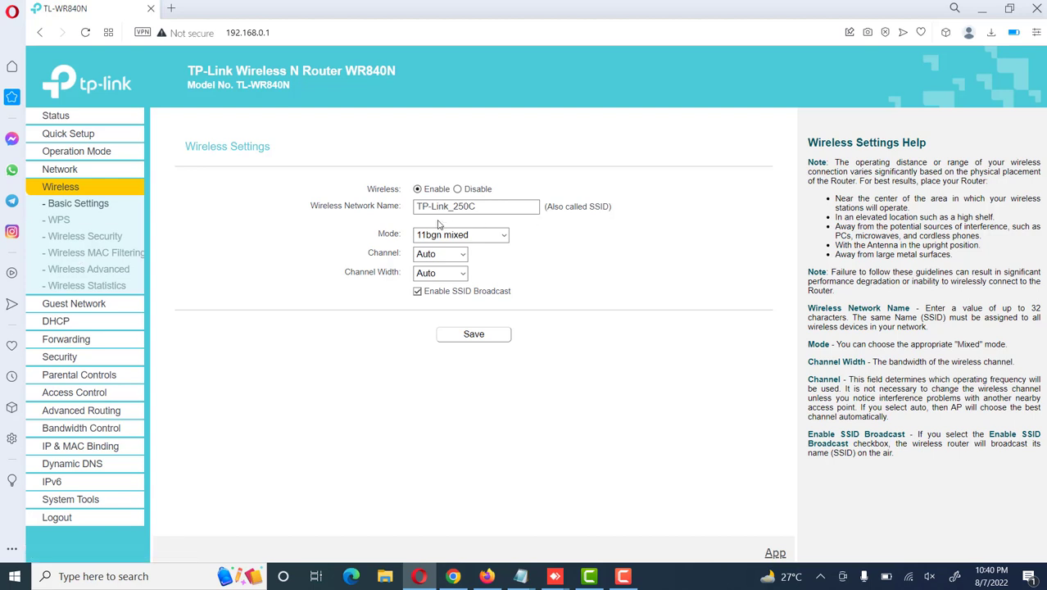
pyautogui.moveTo(379, 199)
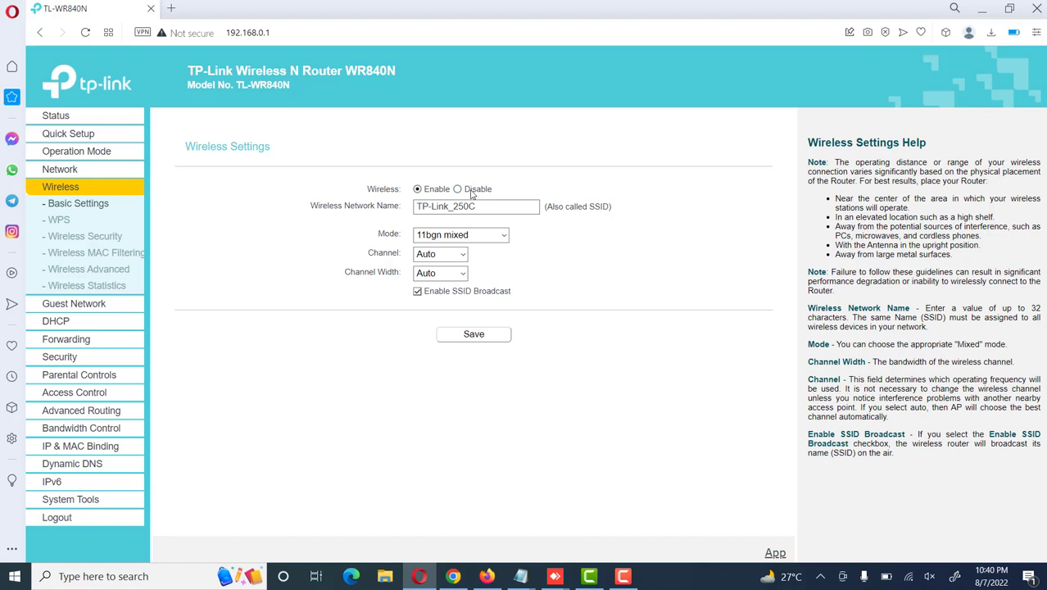
pyautogui.click(477, 207)
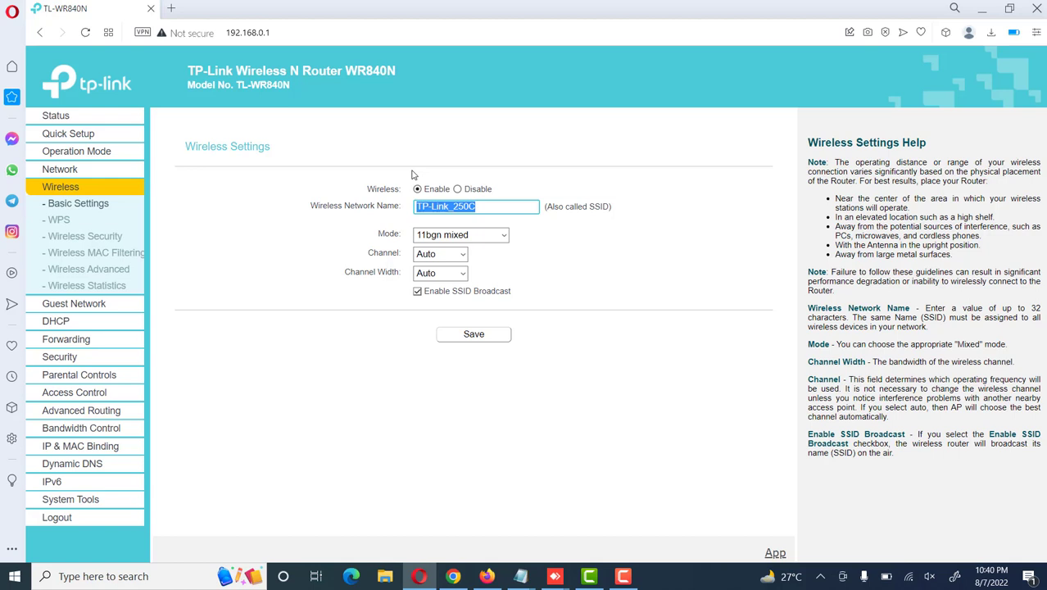
pyautogui.write('Fast')
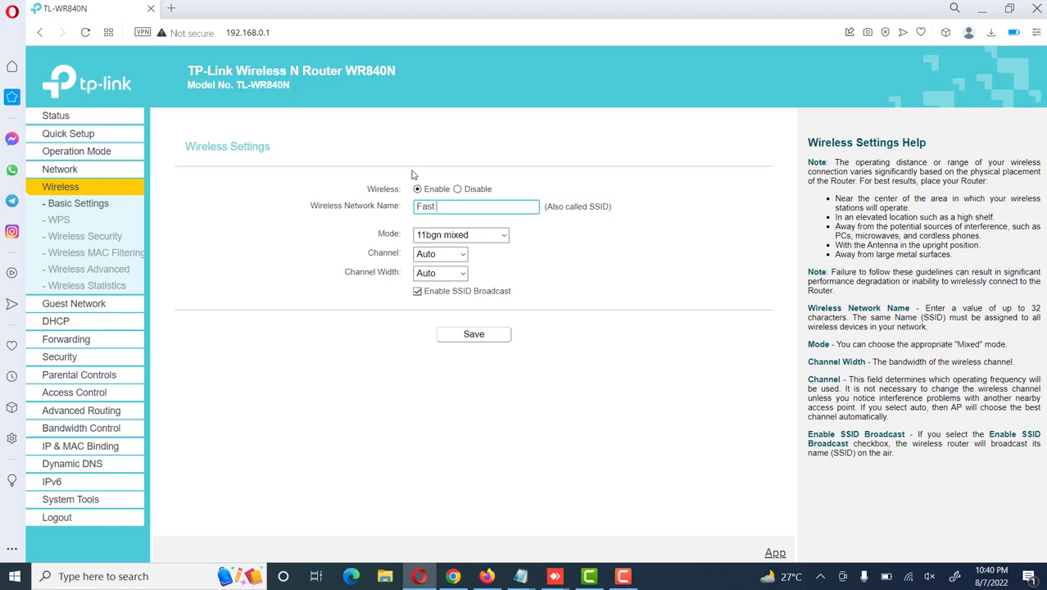
pyautogui.write('Internet')
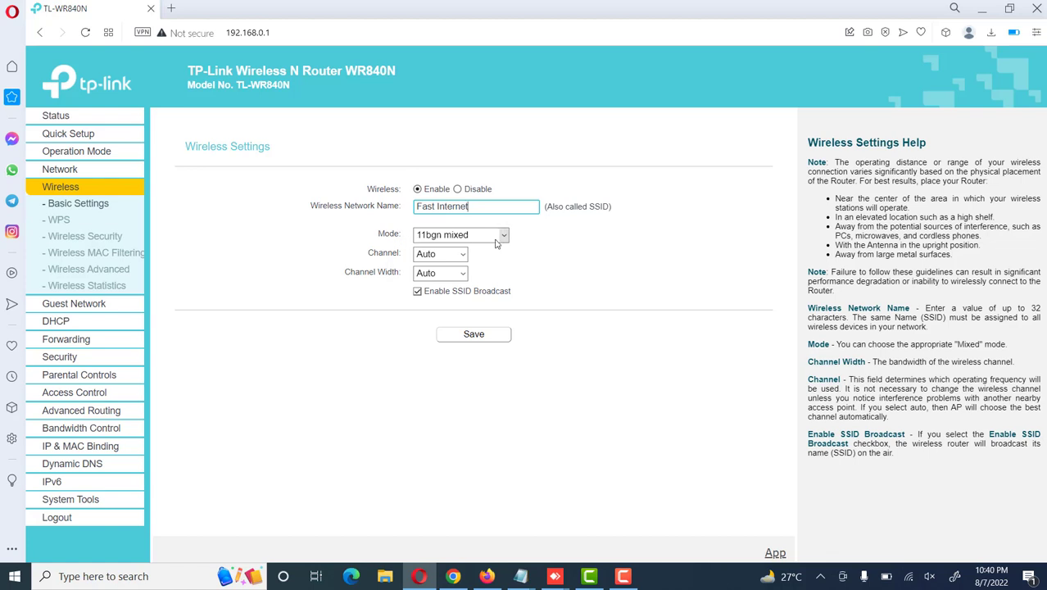
pyautogui.click(460, 234)
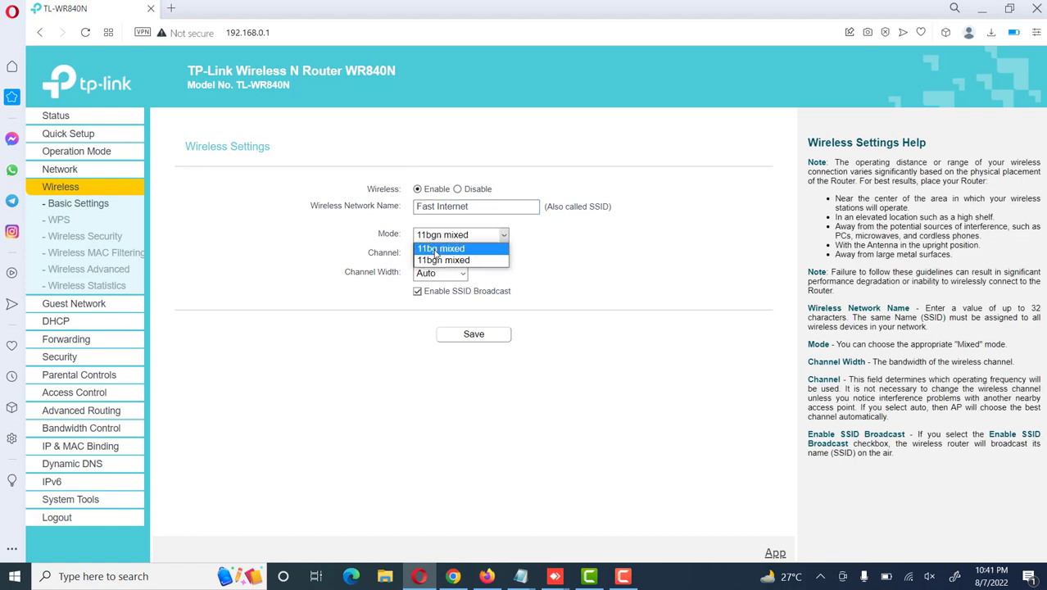
pyautogui.moveTo(444, 260)
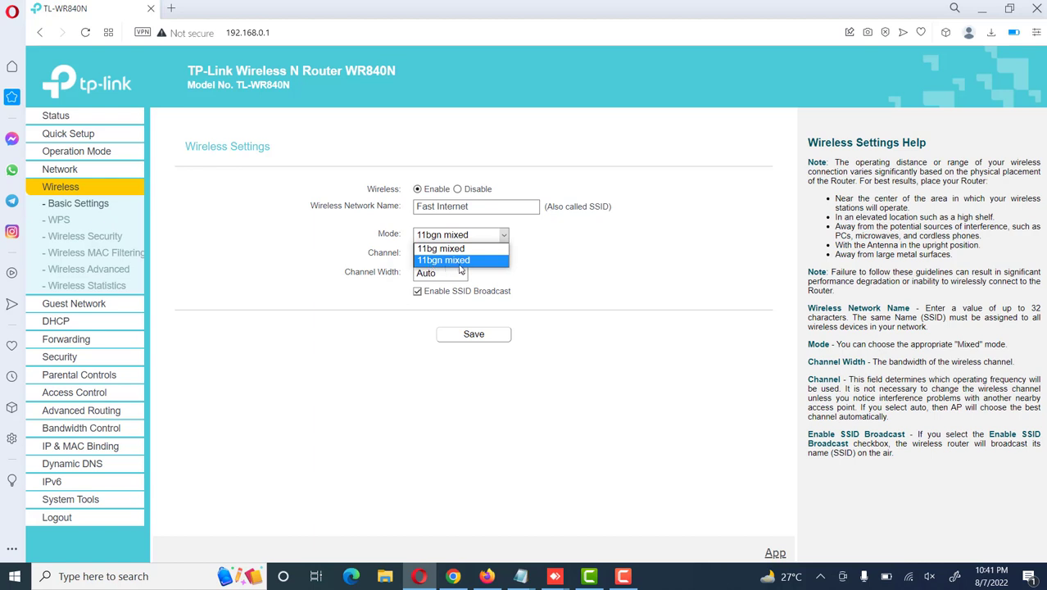
pyautogui.click(460, 259)
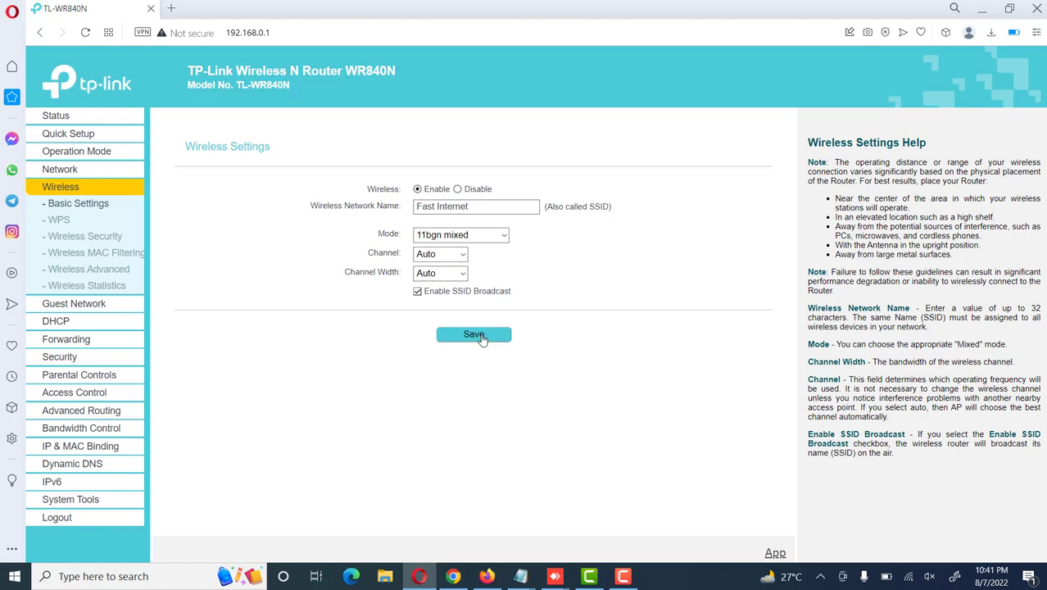
pyautogui.click(474, 334)
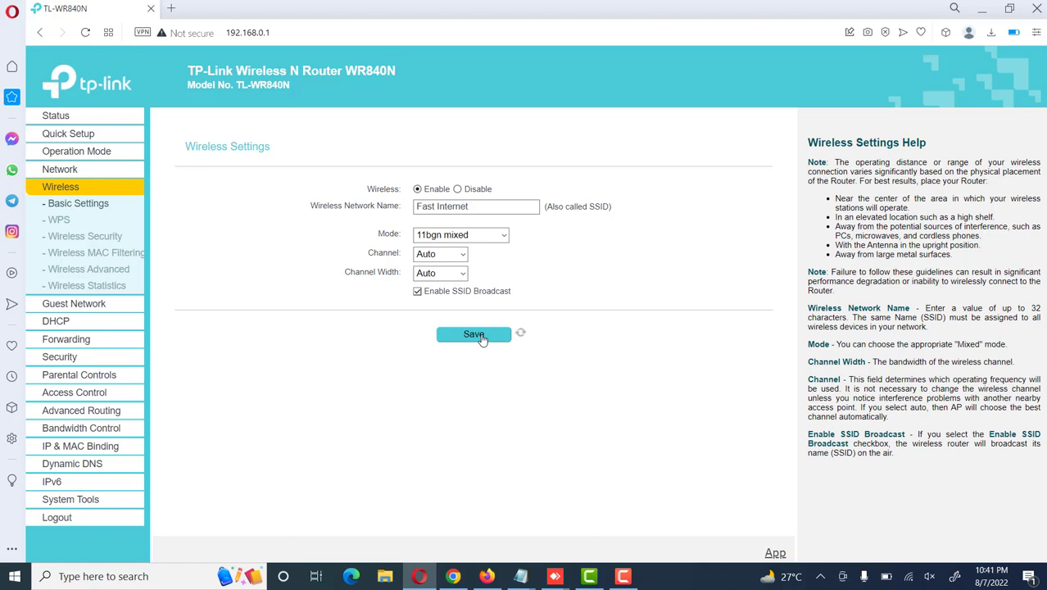
pyautogui.click(474, 334)
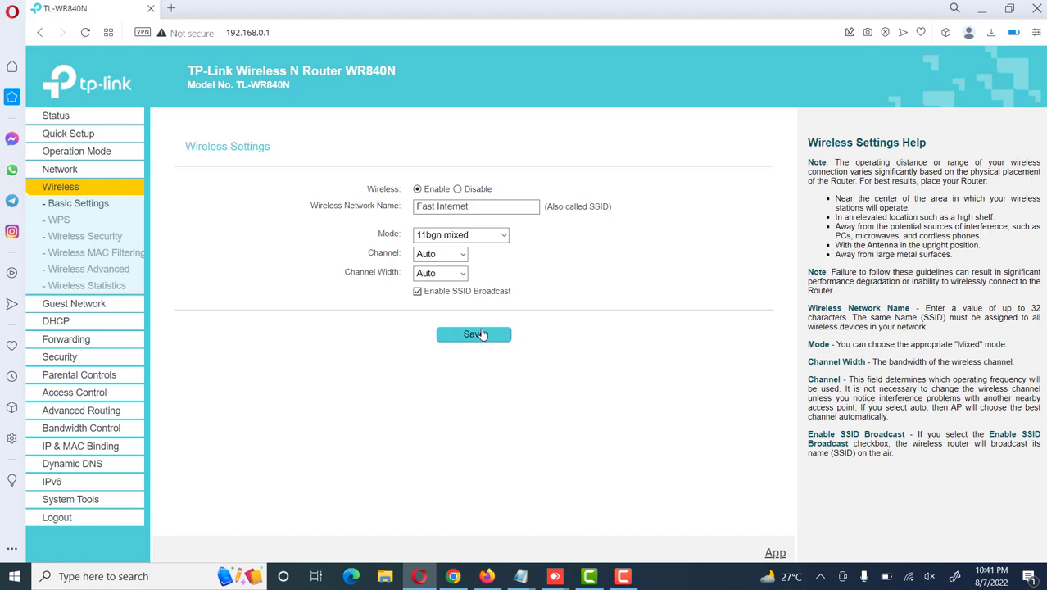
pyautogui.moveTo(194, 294)
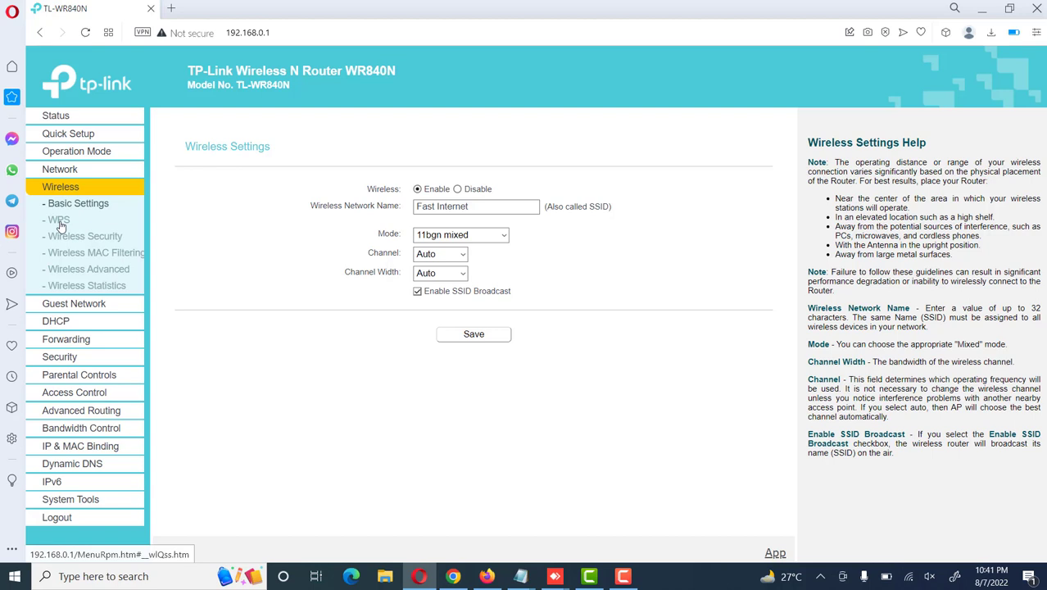
pyautogui.click(58, 220)
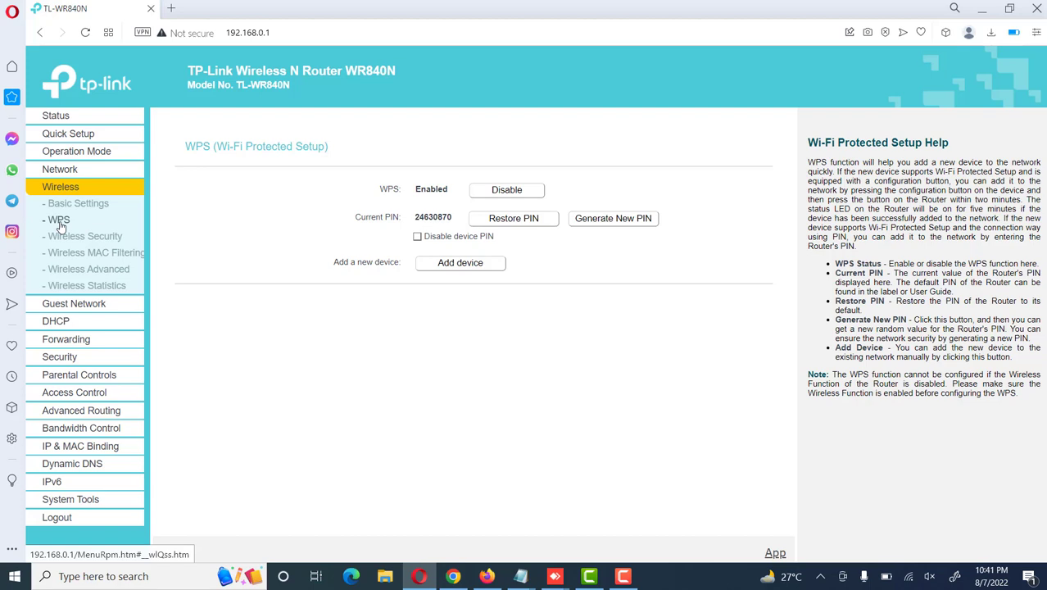
pyautogui.moveTo(57, 230)
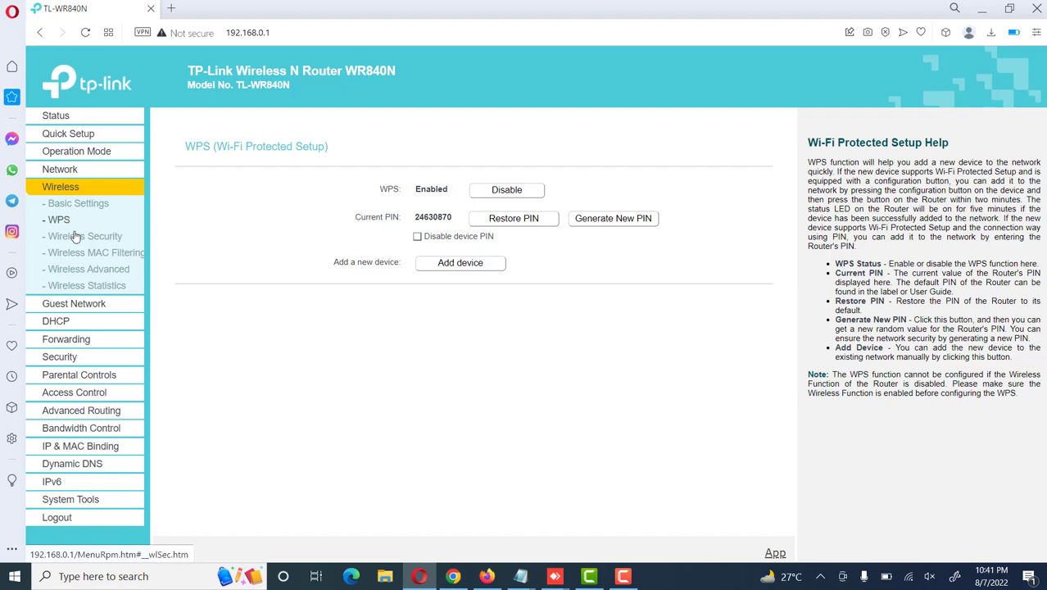
# - Set wireless security to WPA2-PSK with AES encryption and select the existing password
pyautogui.click(85, 236)
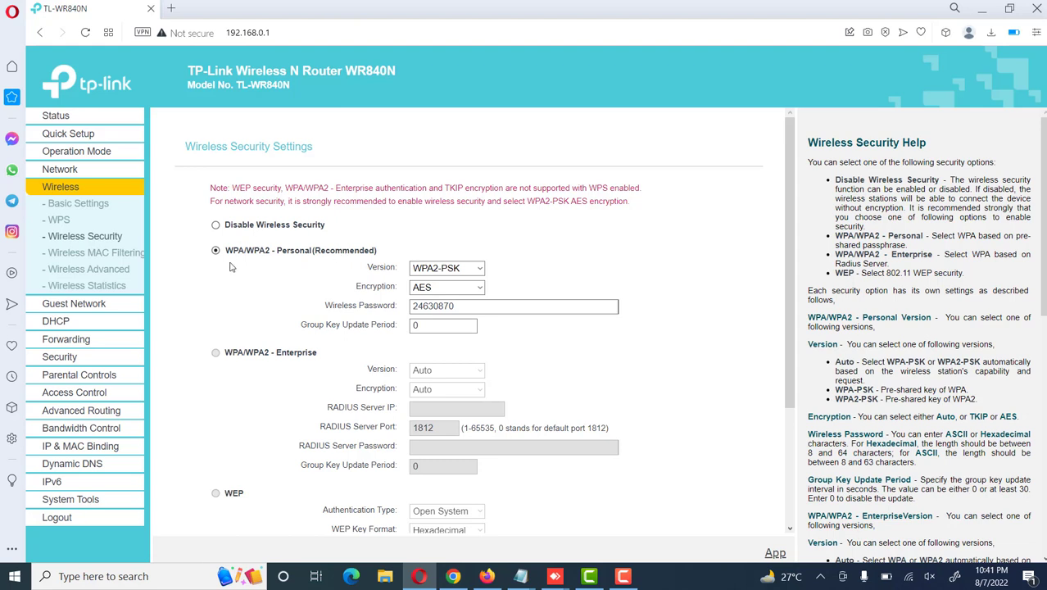
pyautogui.moveTo(295, 267)
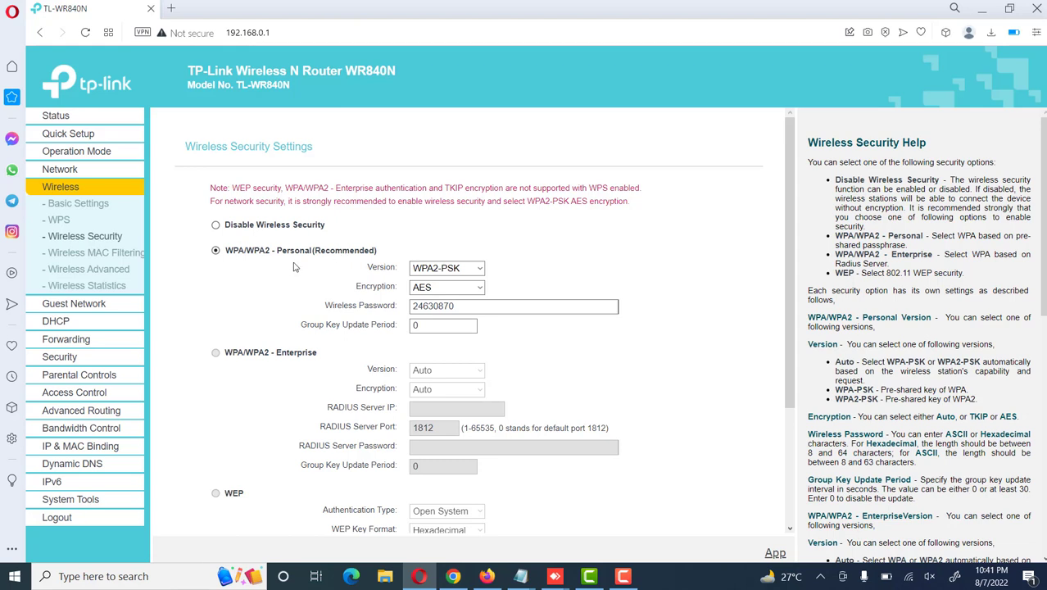
pyautogui.scroll(-3)
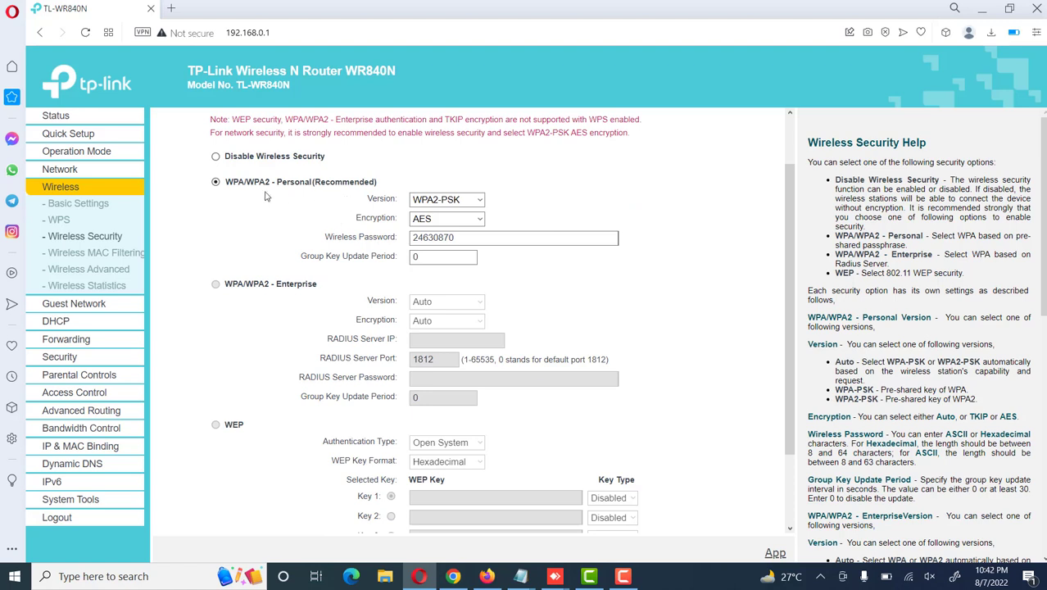
pyautogui.moveTo(291, 187)
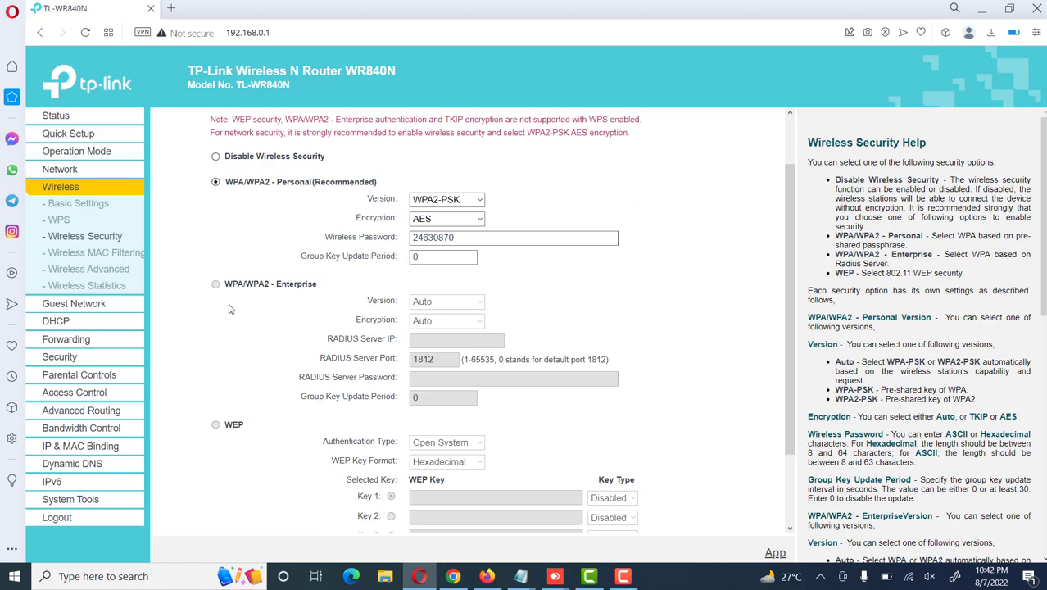
pyautogui.moveTo(249, 403)
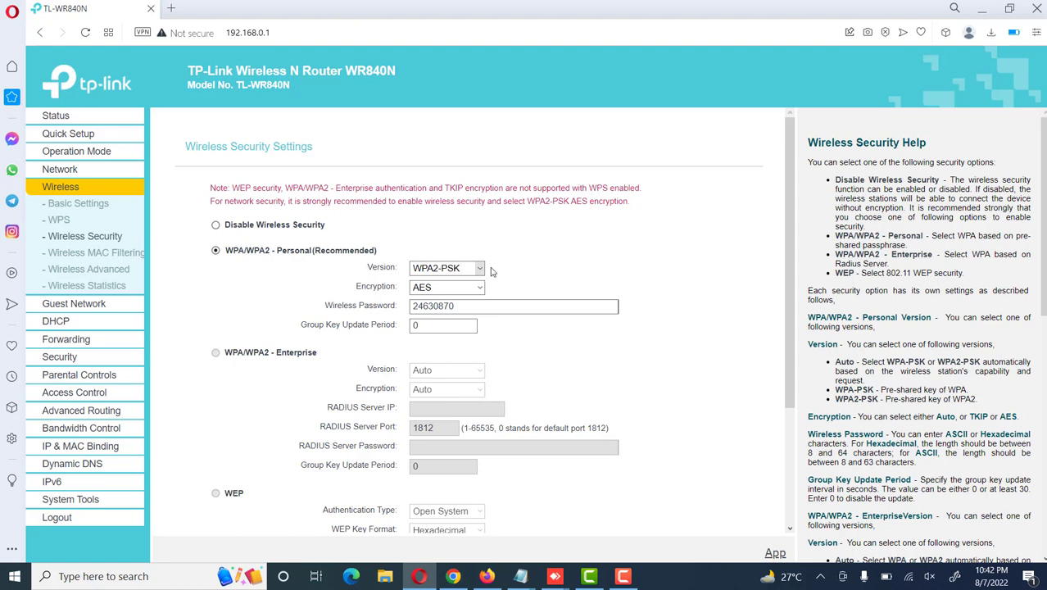
pyautogui.click(446, 268)
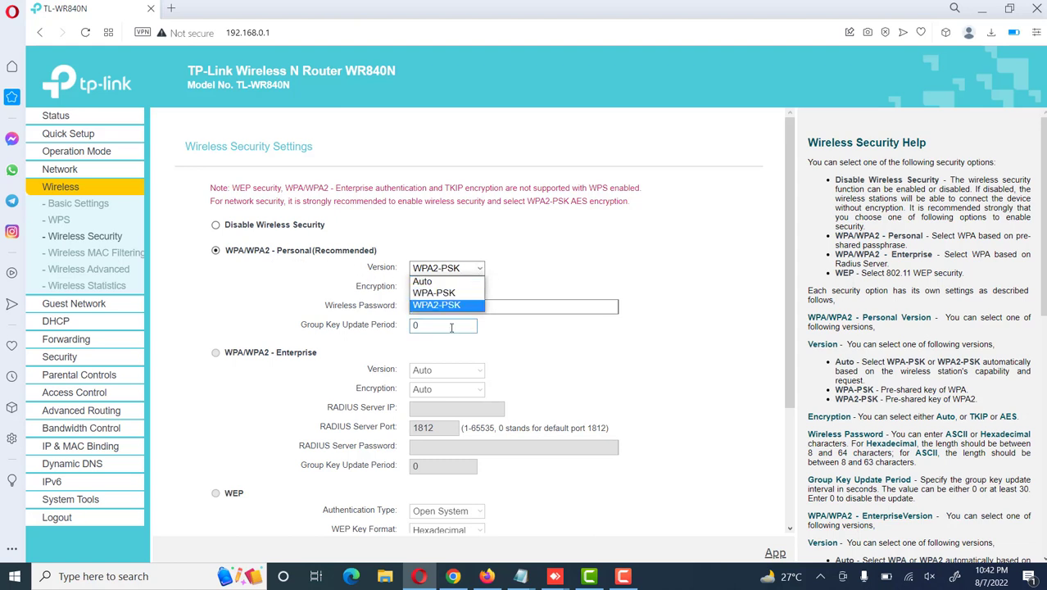
pyautogui.click(447, 287)
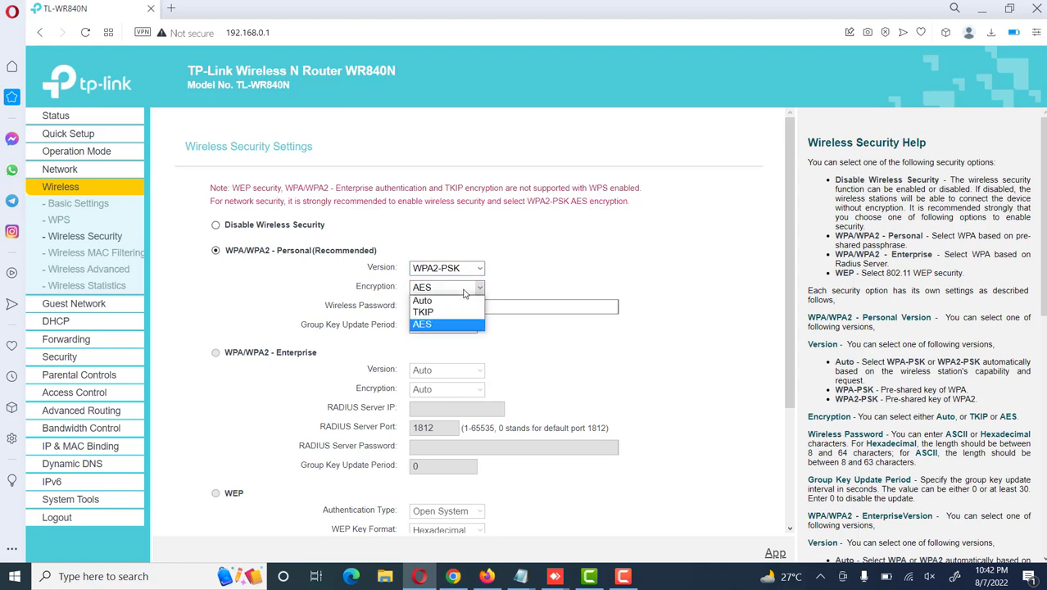
pyautogui.moveTo(443, 301)
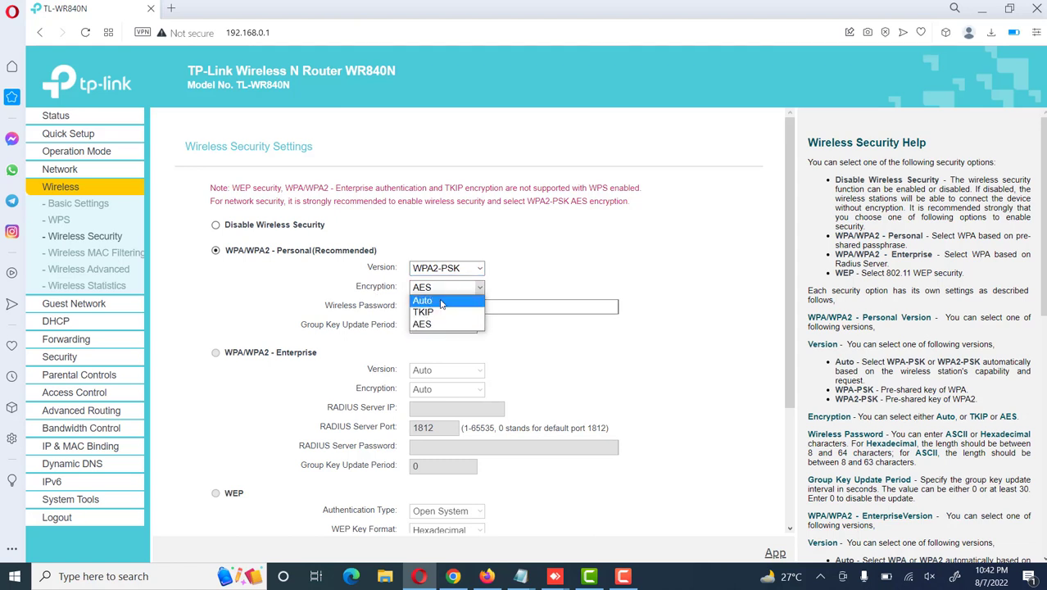
pyautogui.moveTo(424, 312)
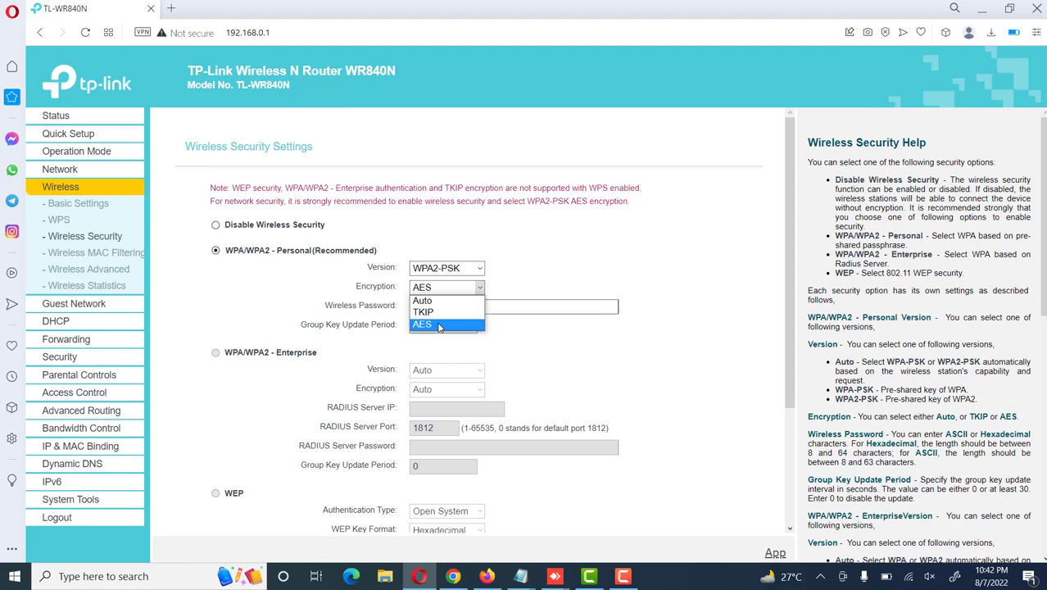
pyautogui.click(422, 324)
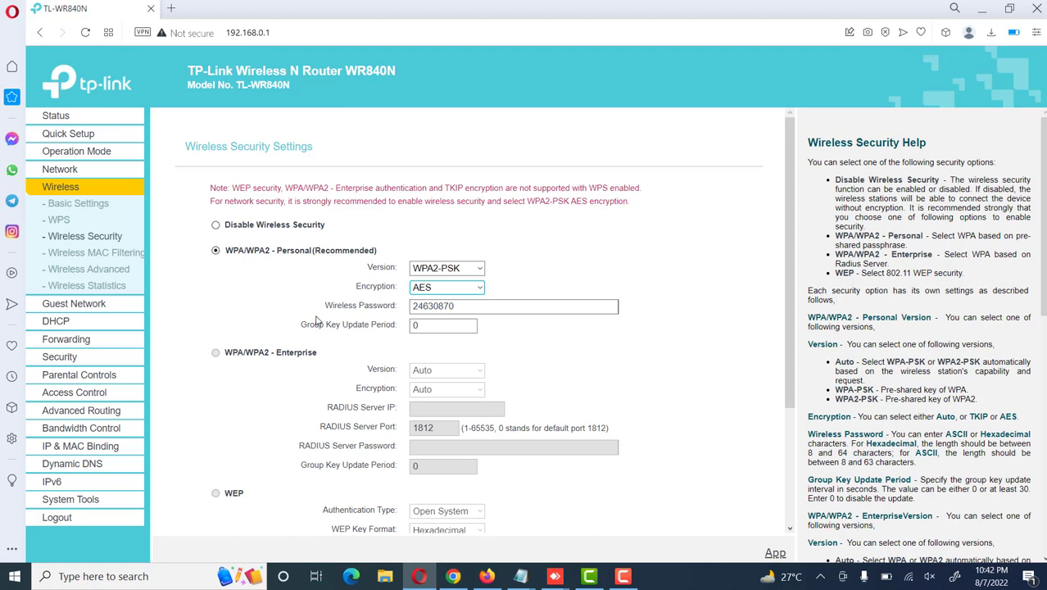
pyautogui.click(514, 306)
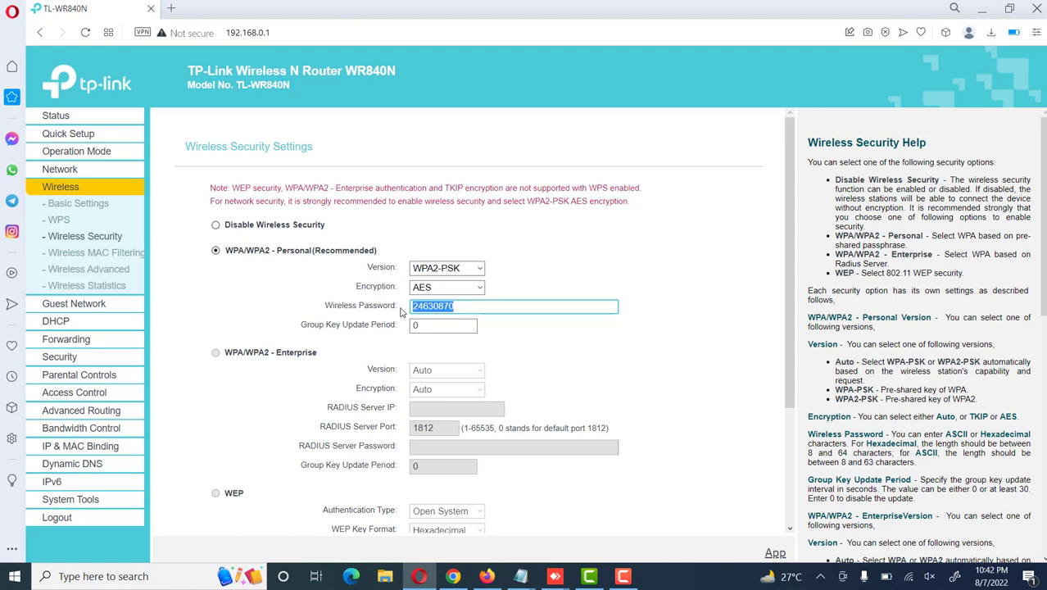
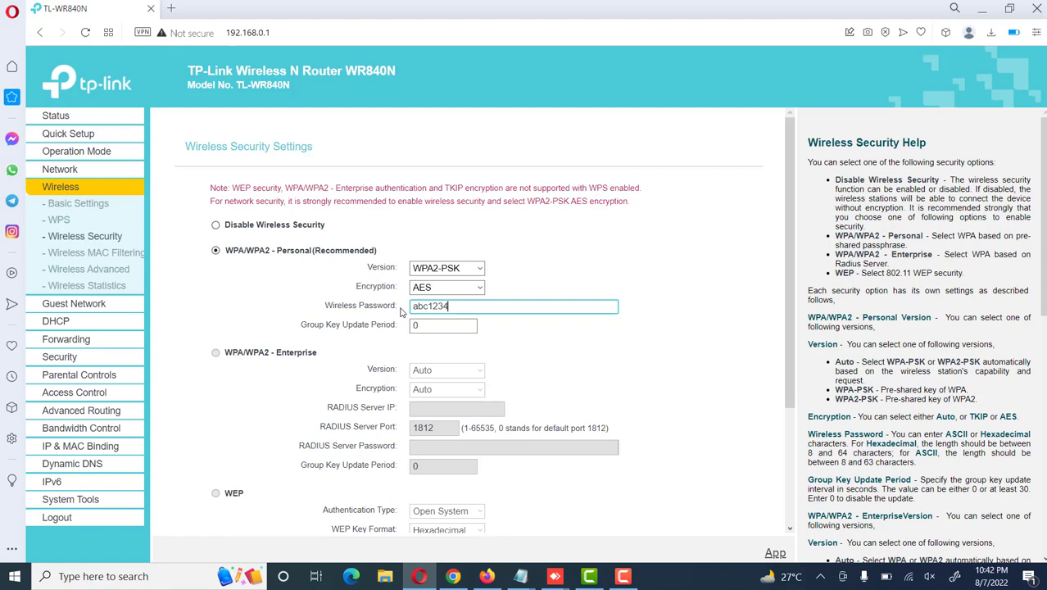
pyautogui.scroll(-3)
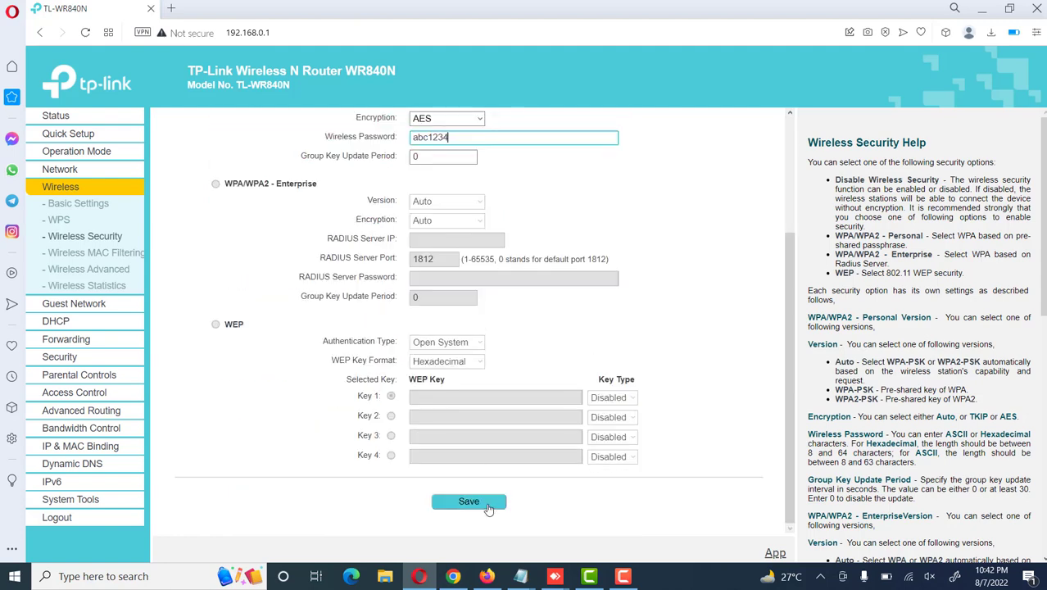
pyautogui.click(469, 501)
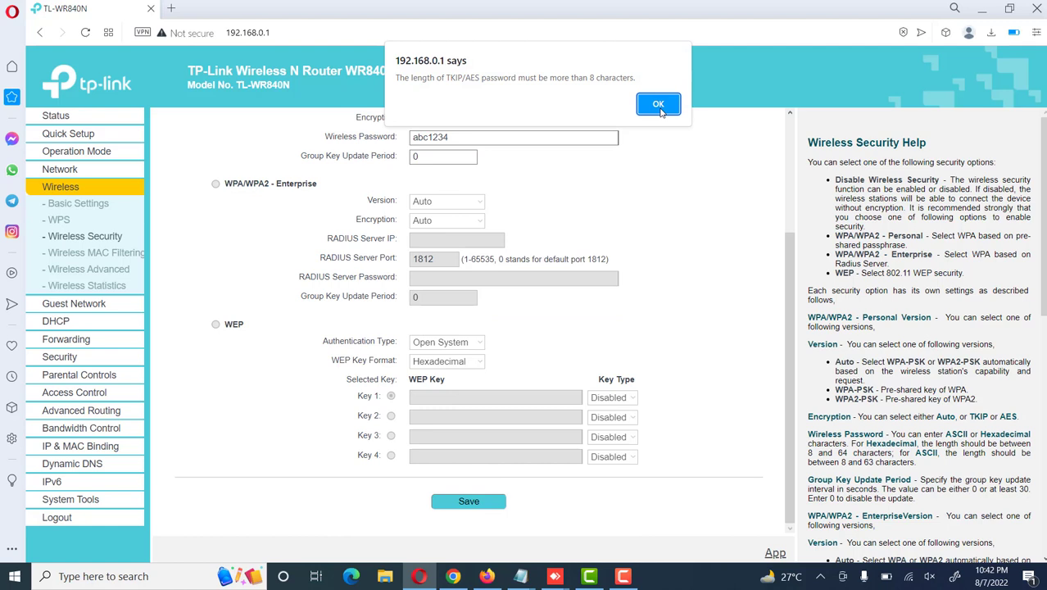
pyautogui.click(658, 104)
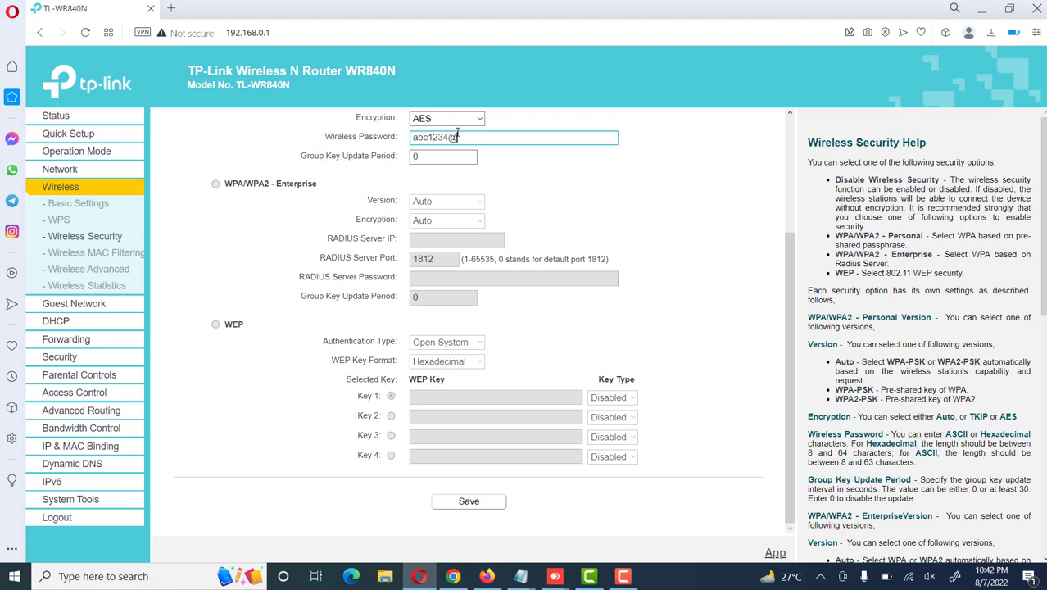
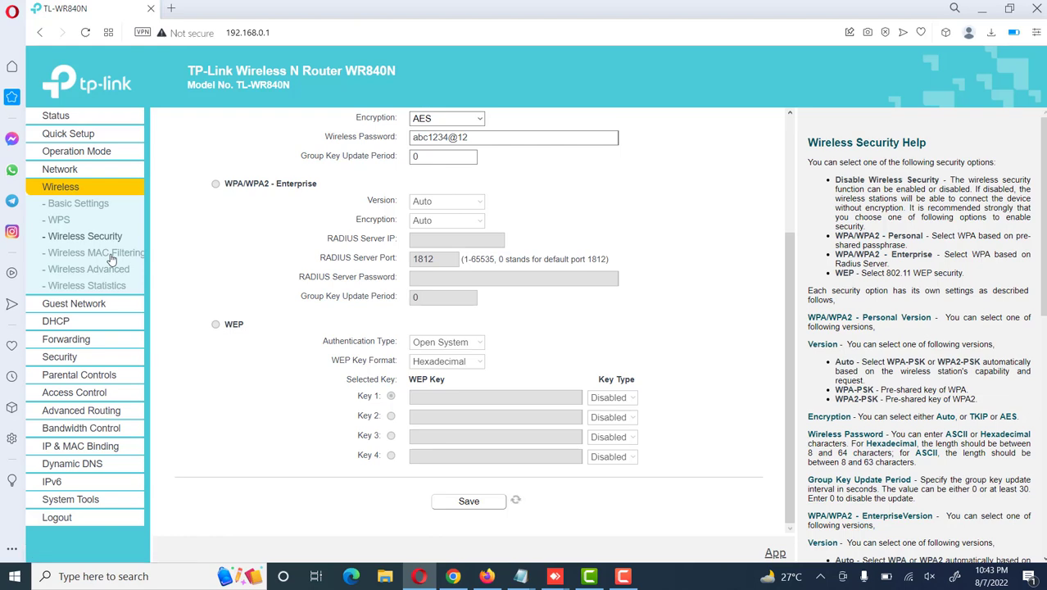
# - Open Wireless MAC Filtering, try the Allow rule, then reselect Deny
pyautogui.click(94, 252)
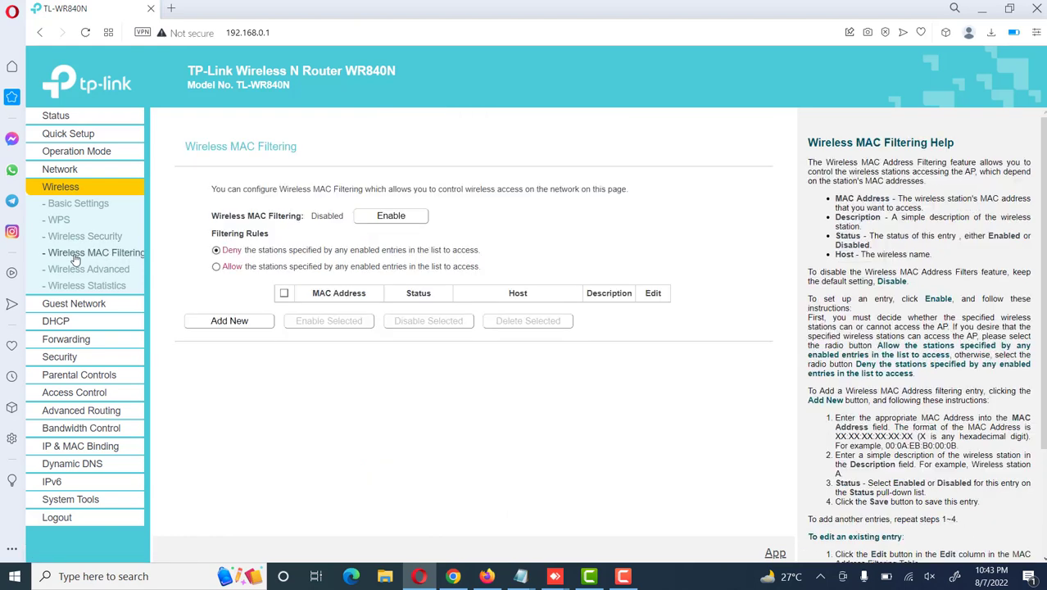
pyautogui.moveTo(304, 257)
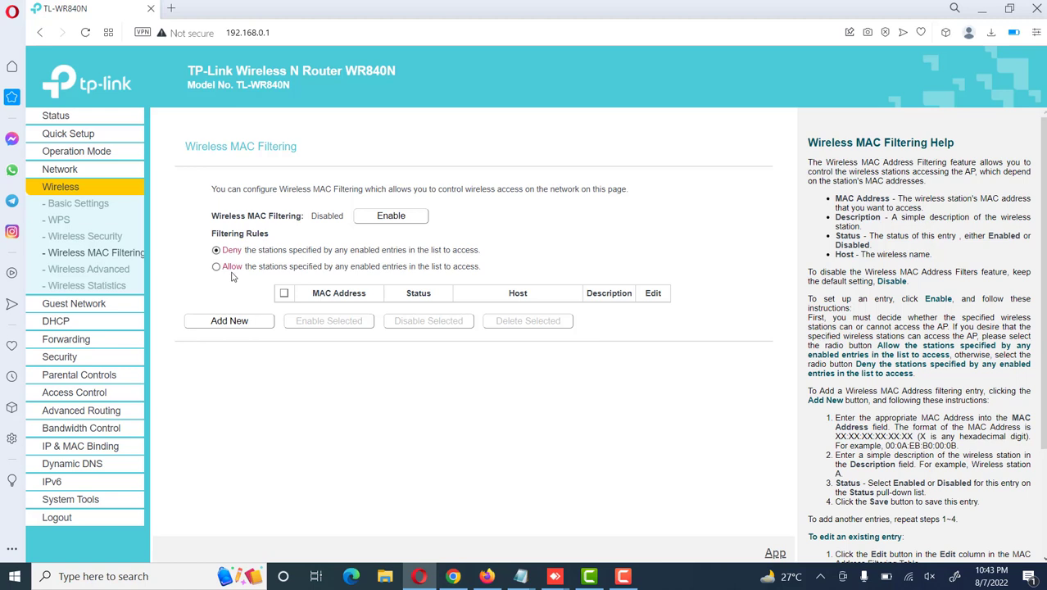
pyautogui.click(216, 266)
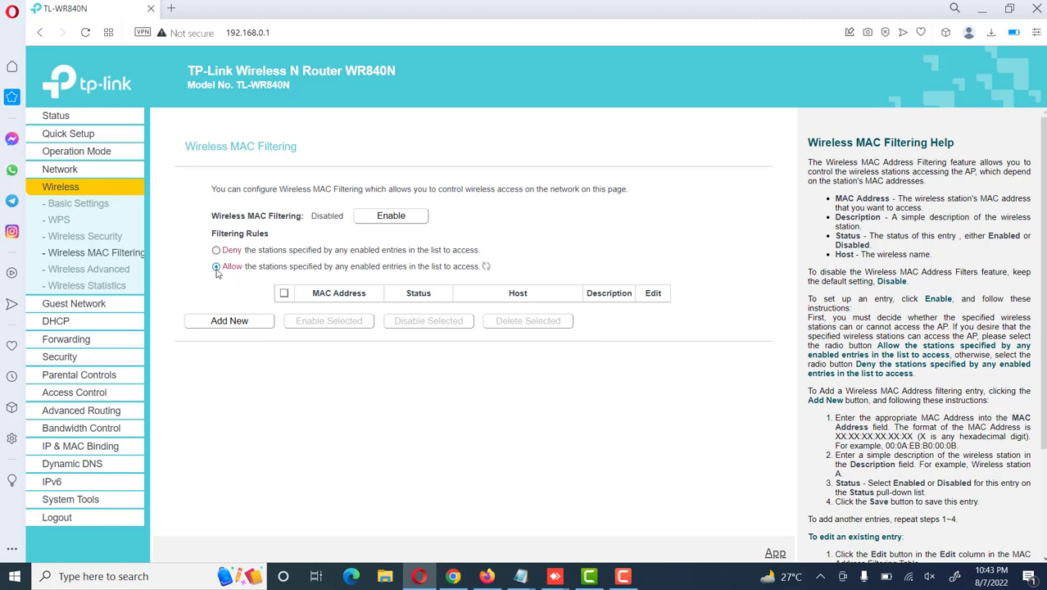
pyautogui.click(217, 265)
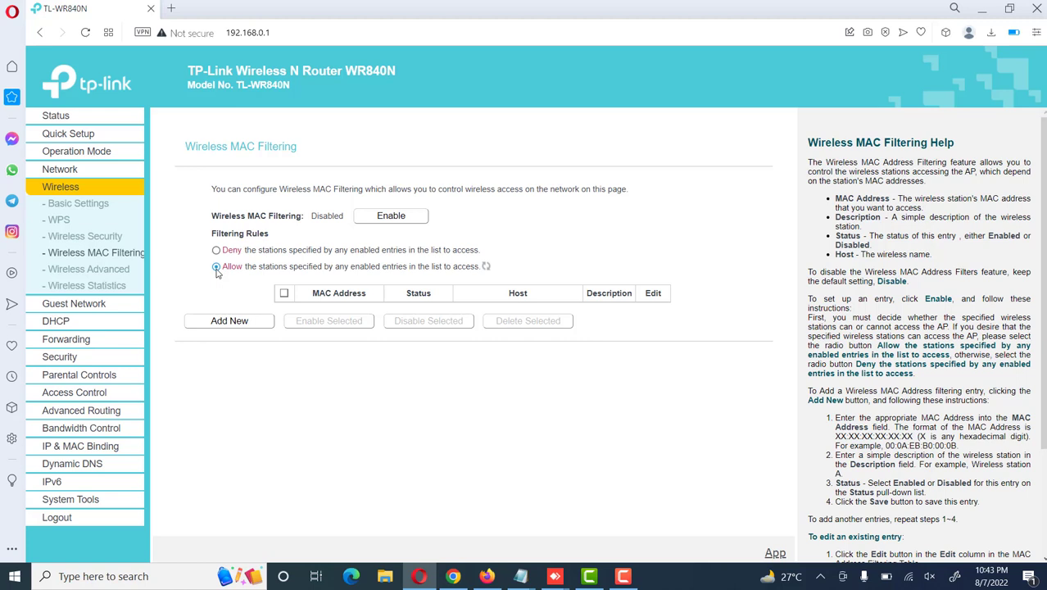
pyautogui.click(216, 267)
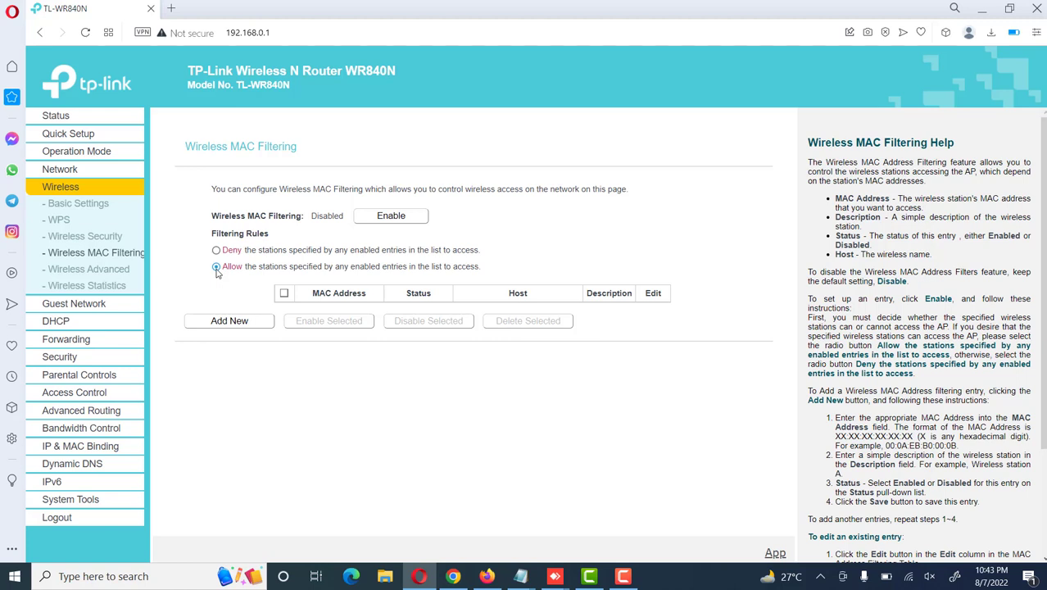
pyautogui.click(217, 250)
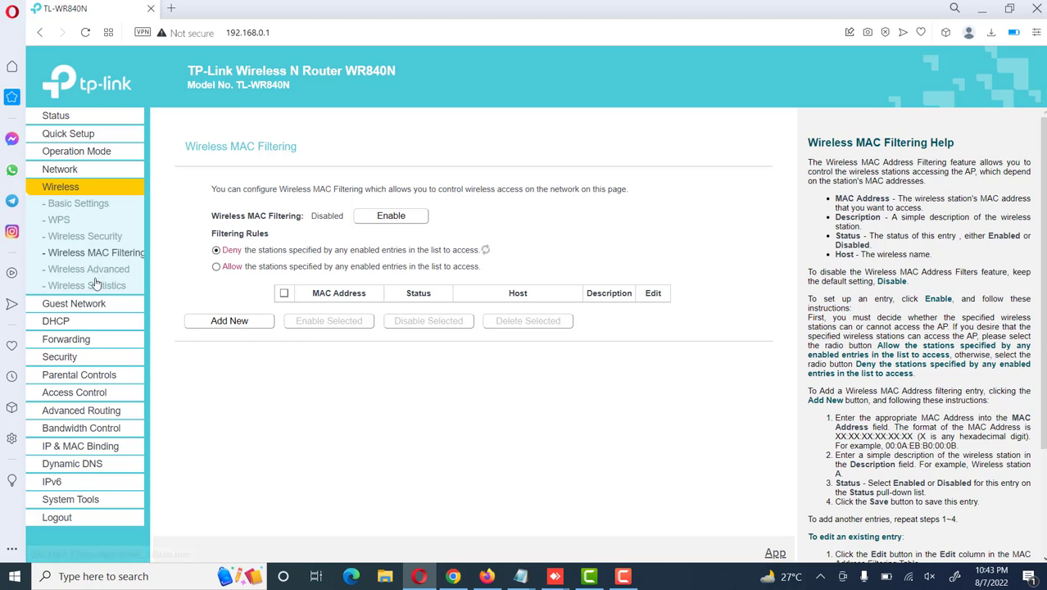
pyautogui.moveTo(73, 303)
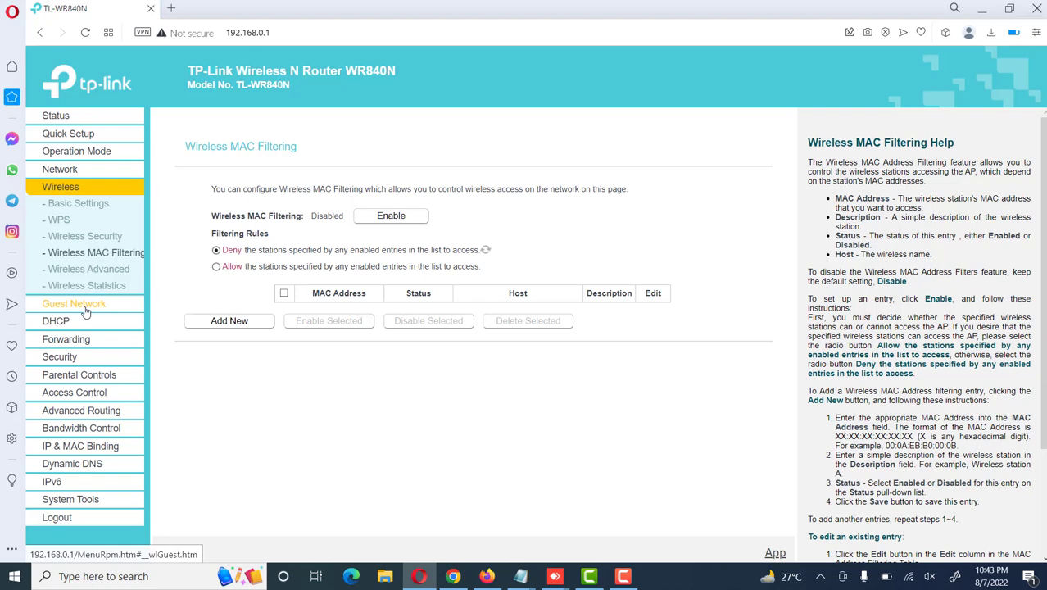
# - Open Guest Network, keep Access Time on Schedule, and highlight the schedule note text
pyautogui.click(74, 303)
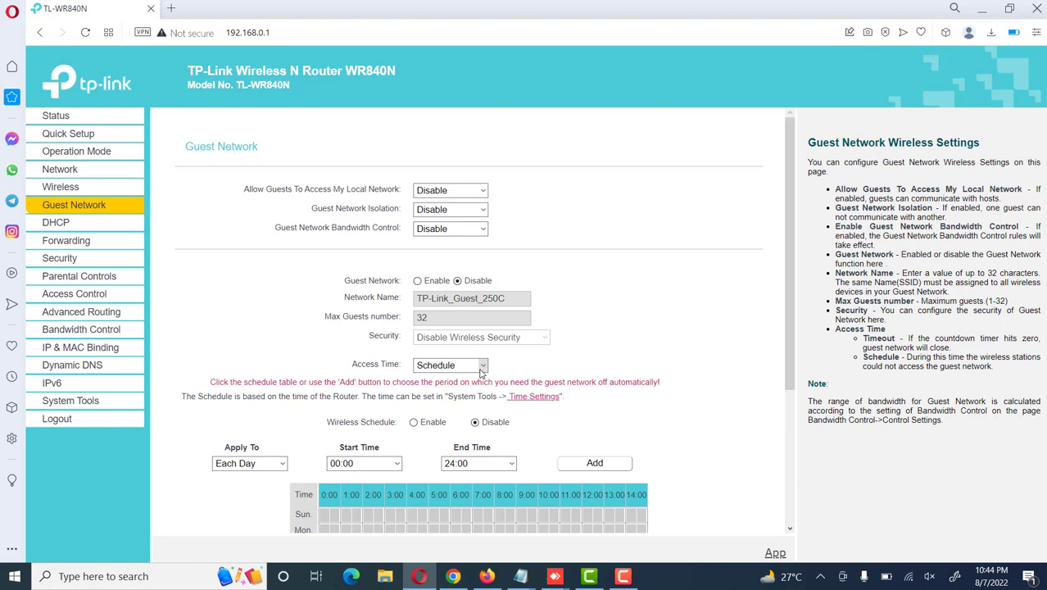
pyautogui.click(450, 364)
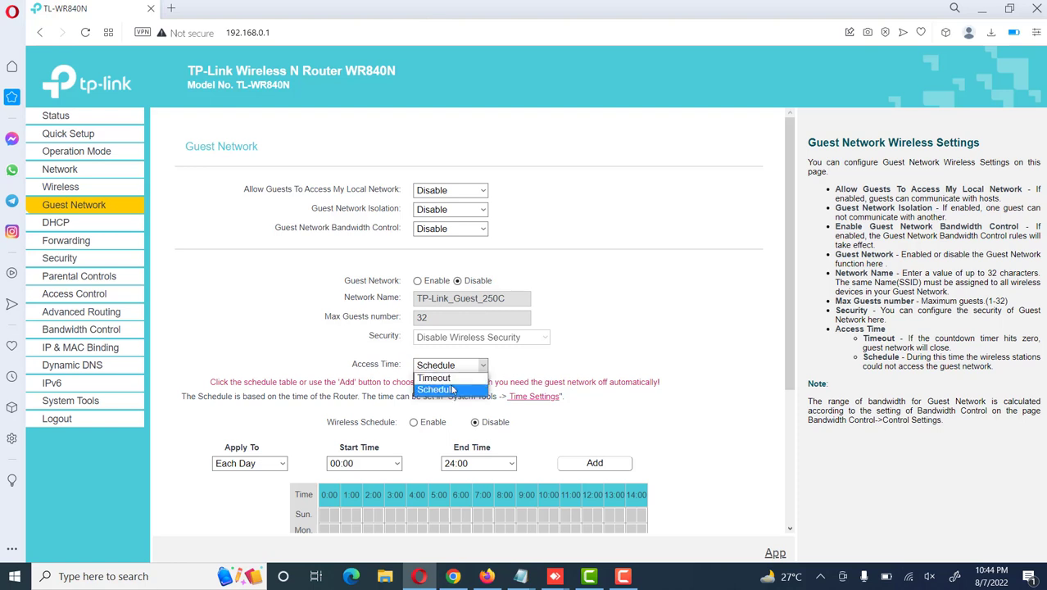
pyautogui.click(450, 390)
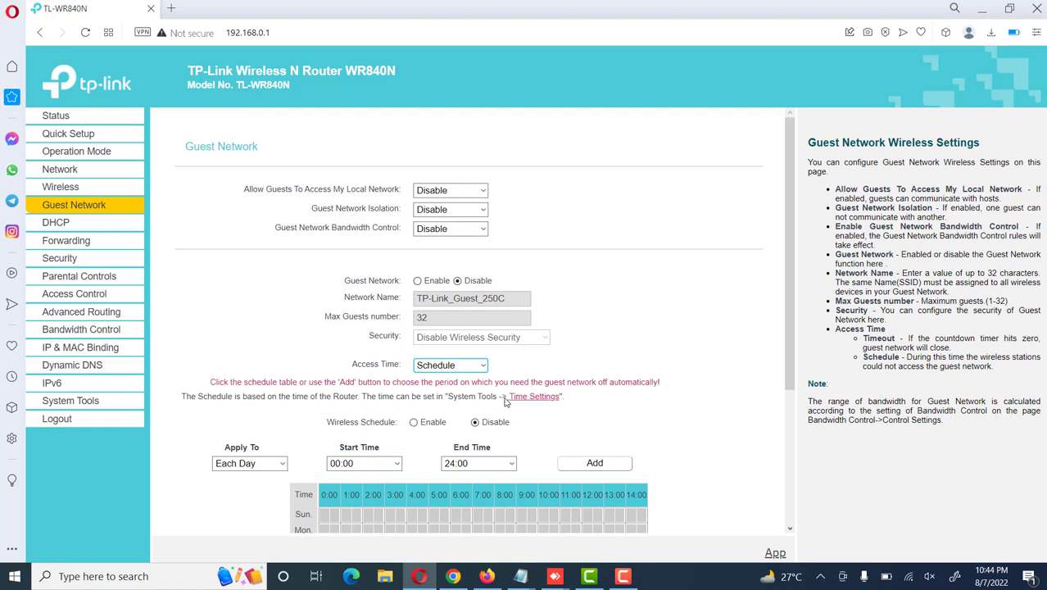
pyautogui.moveTo(207, 386)
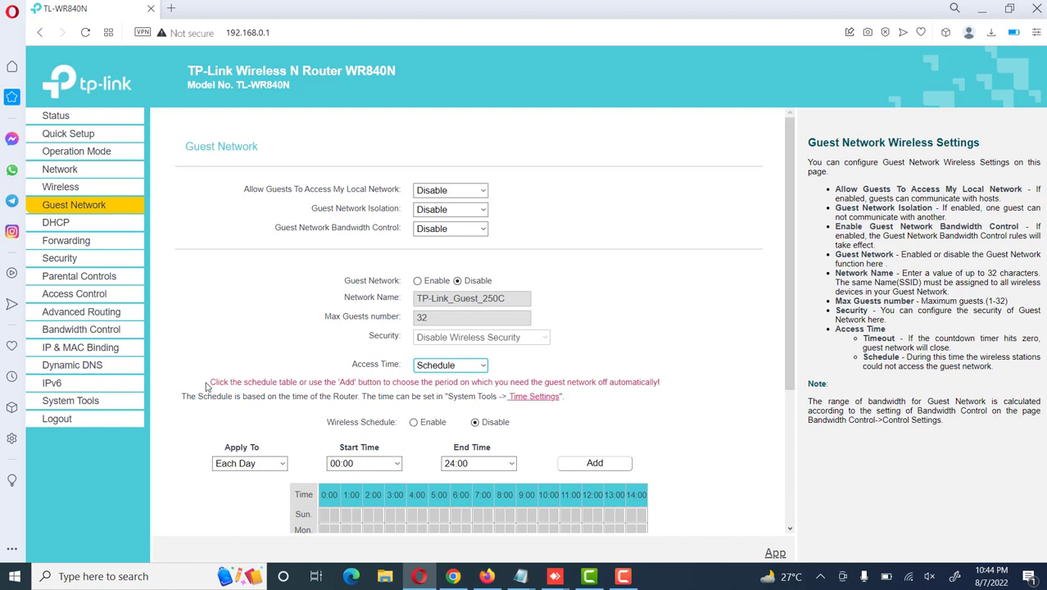
pyautogui.moveTo(207, 382); pyautogui.dragTo(568, 396)
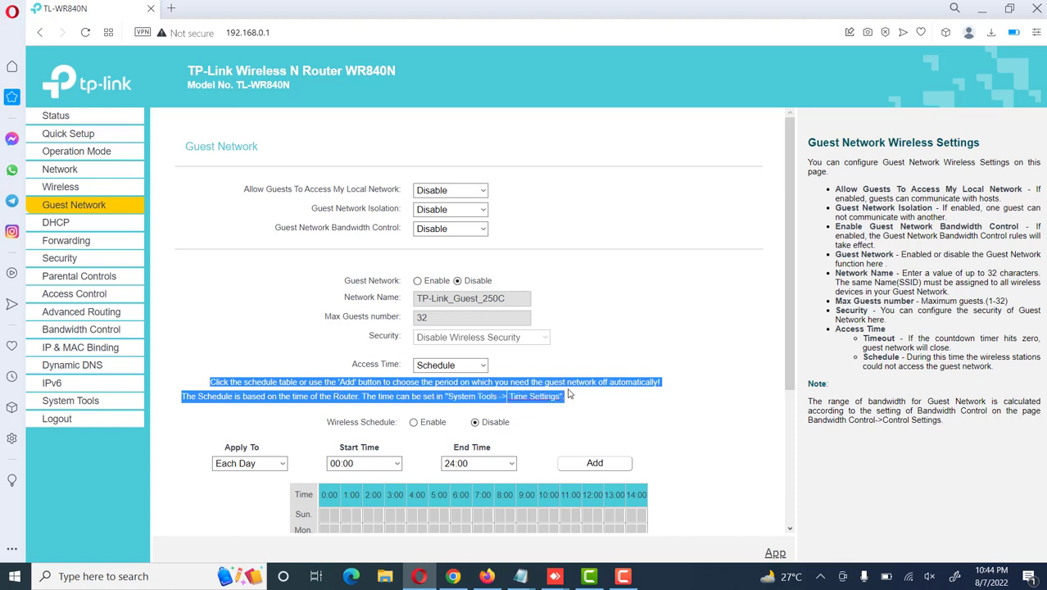
pyautogui.rightClick(435, 381)
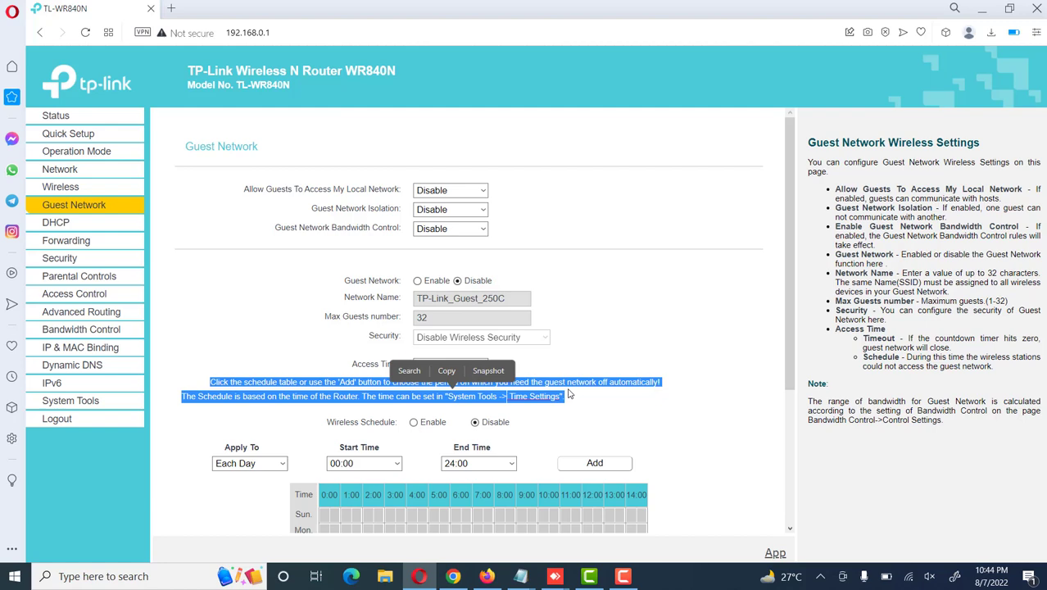
# - Review DHCP Settings: pool 192.168.0.100–192.168.0.199, 120-minute lease, gateway and DNS
pyautogui.click(56, 222)
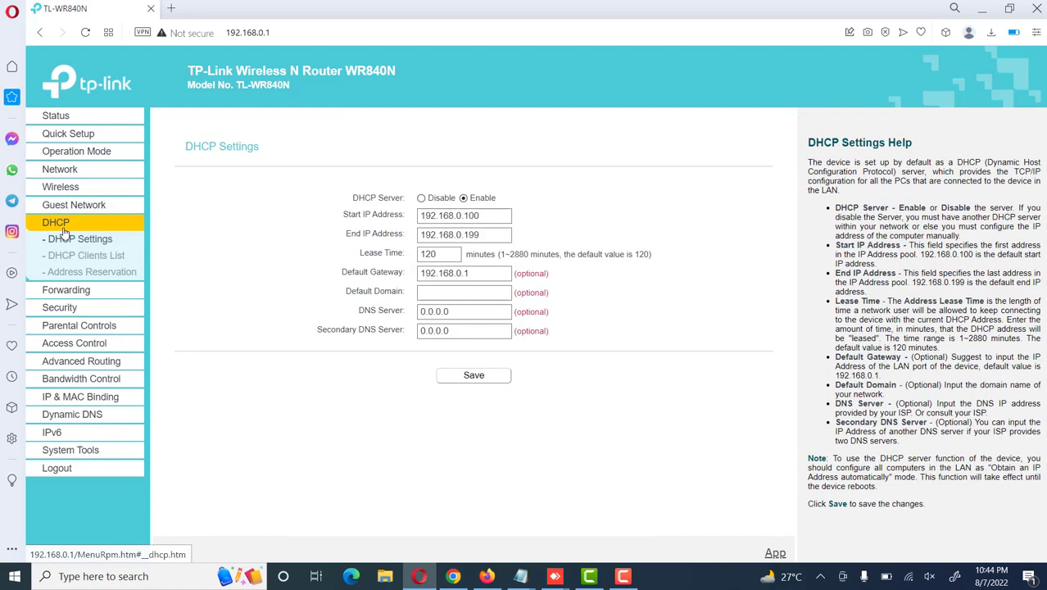
pyautogui.moveTo(262, 192)
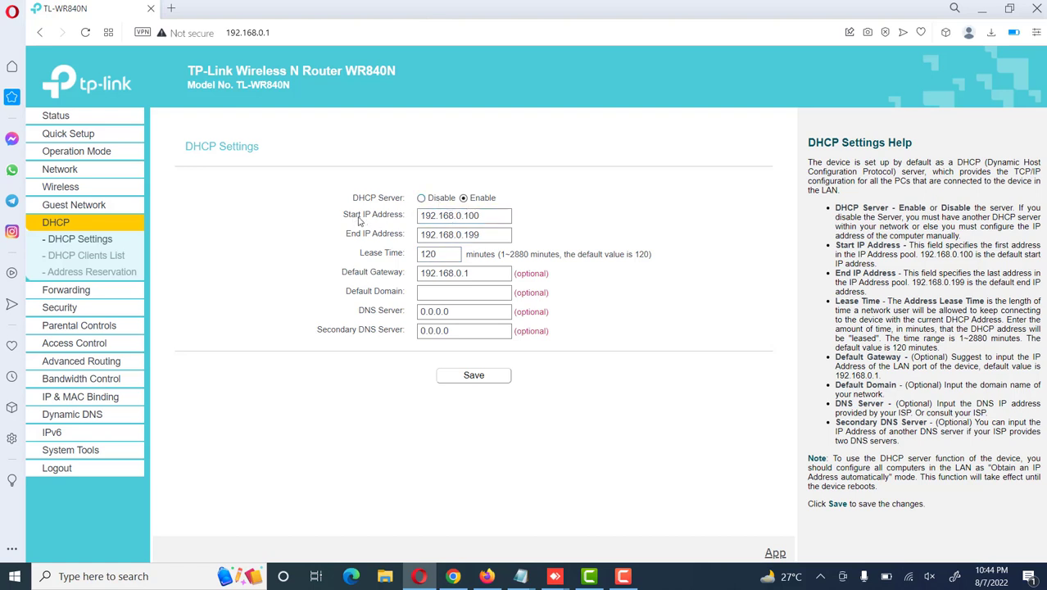
pyautogui.moveTo(373, 240)
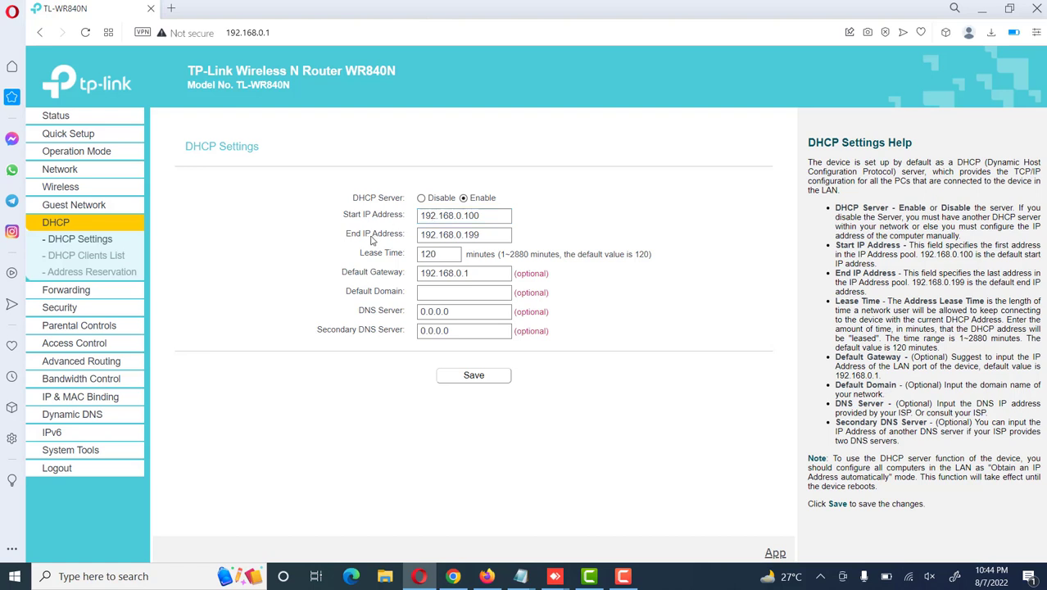
pyautogui.click(464, 235)
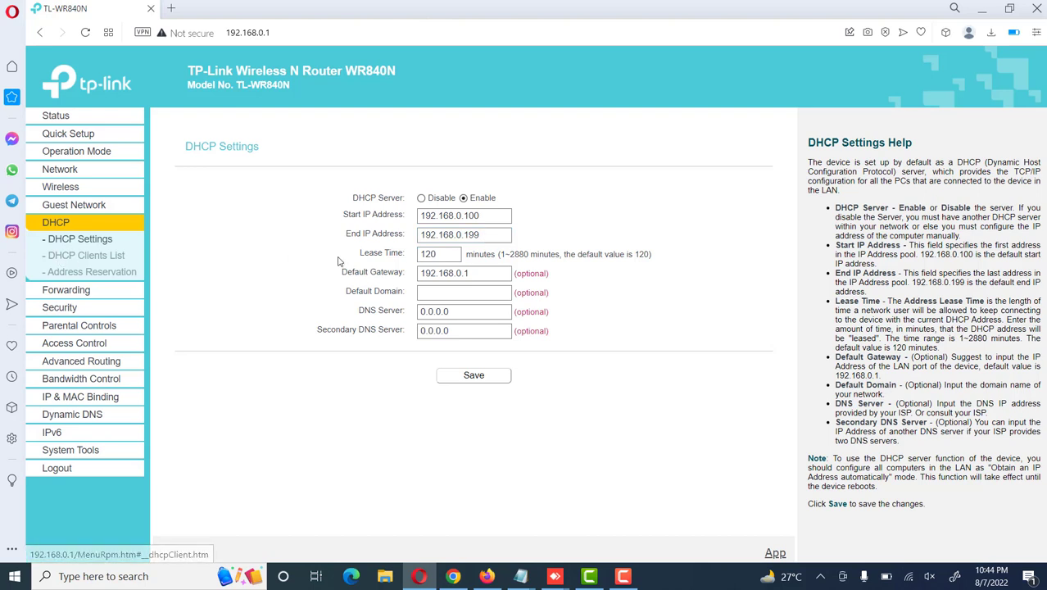
pyautogui.click(464, 273)
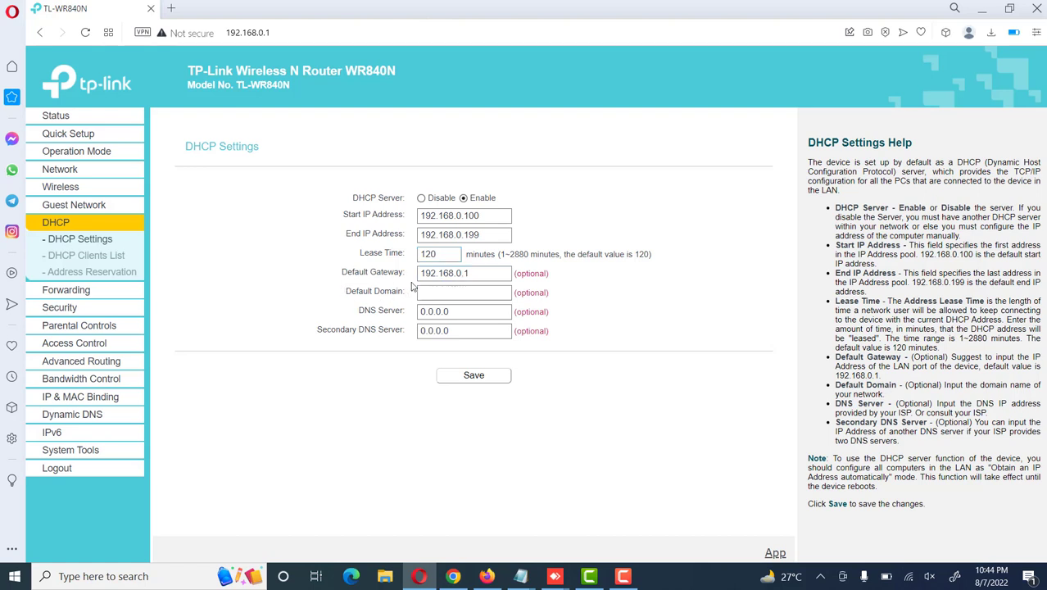
pyautogui.click(464, 293)
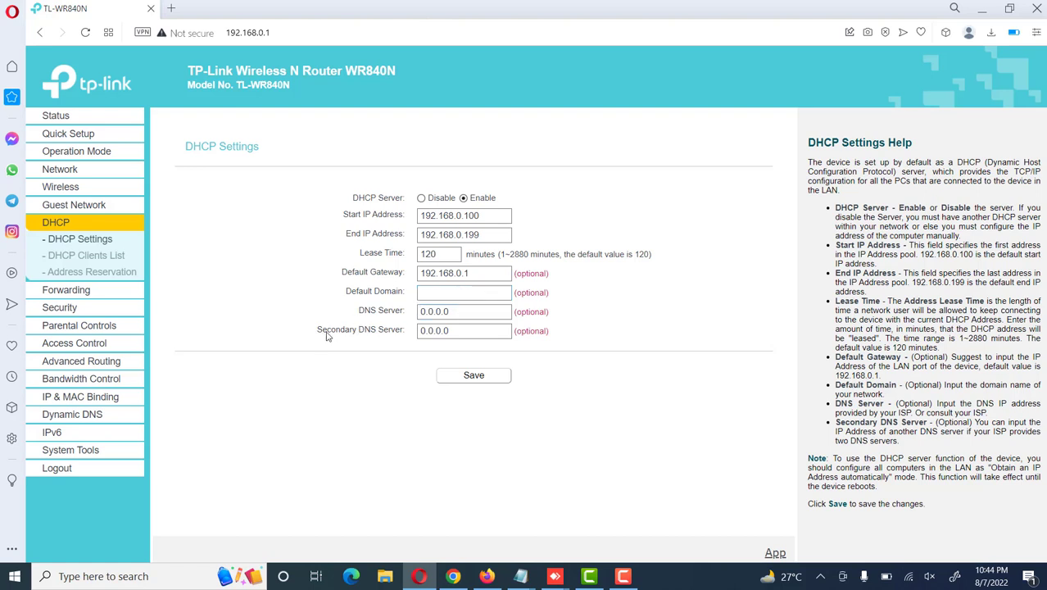
pyautogui.moveTo(535, 324)
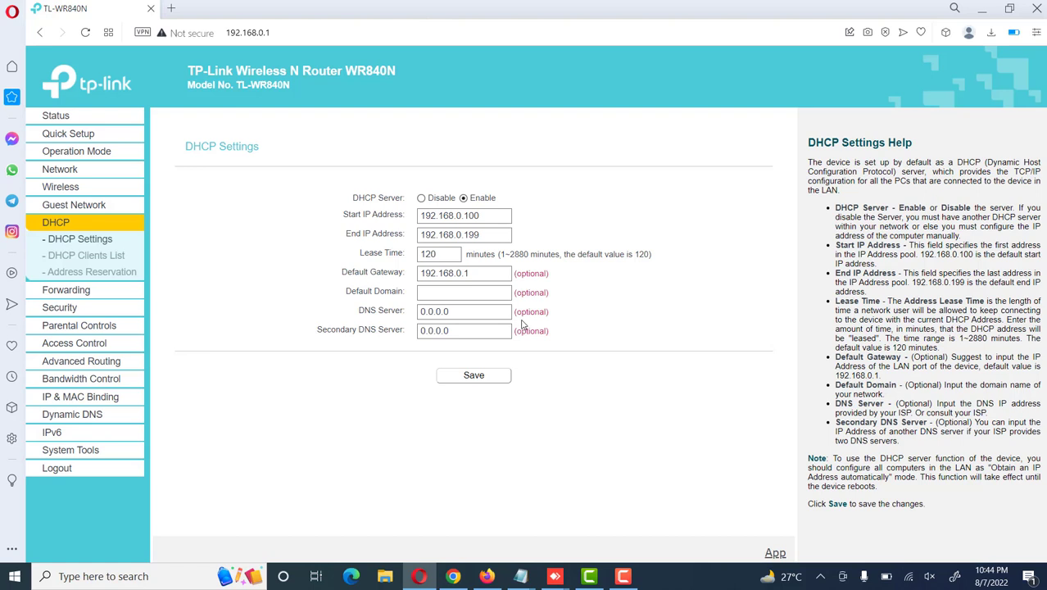
pyautogui.moveTo(494, 323)
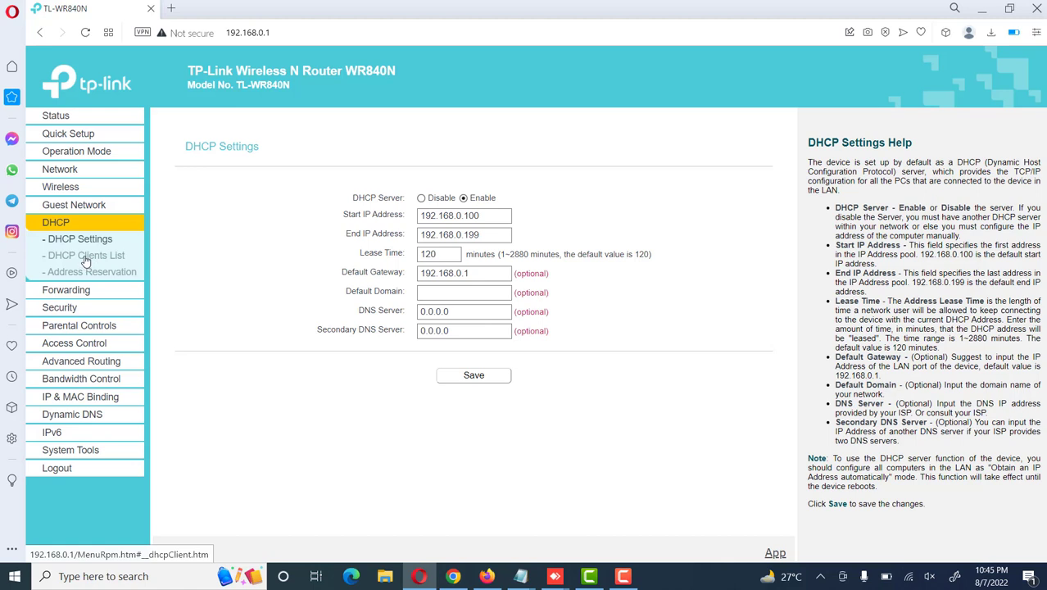
# - View the DHCP Clients List (one desktop at 192.168.0.100), then Address Reservation
pyautogui.click(86, 255)
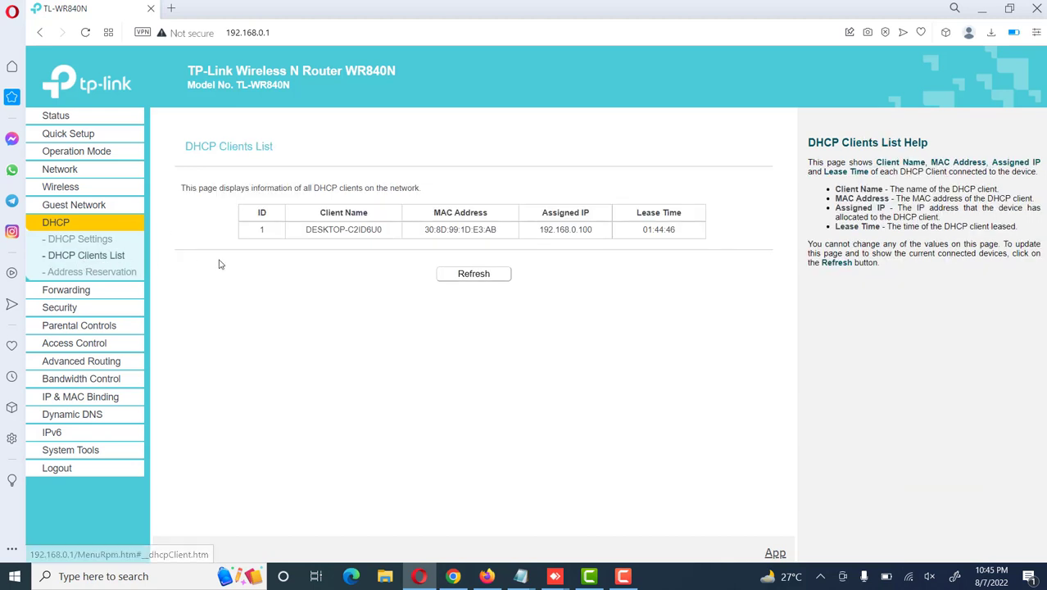
pyautogui.moveTo(89, 271)
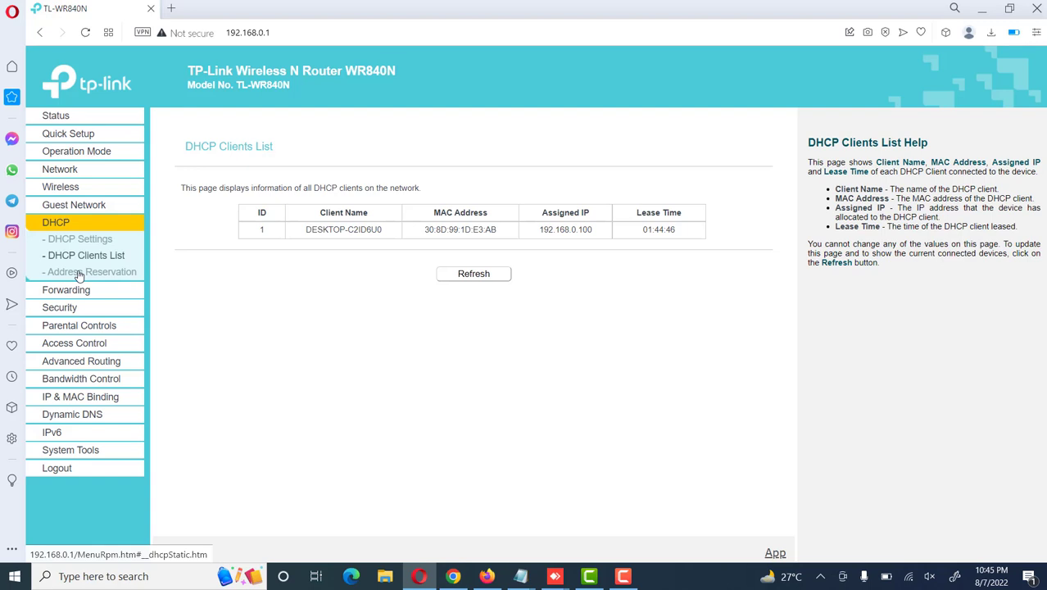
pyautogui.click(92, 271)
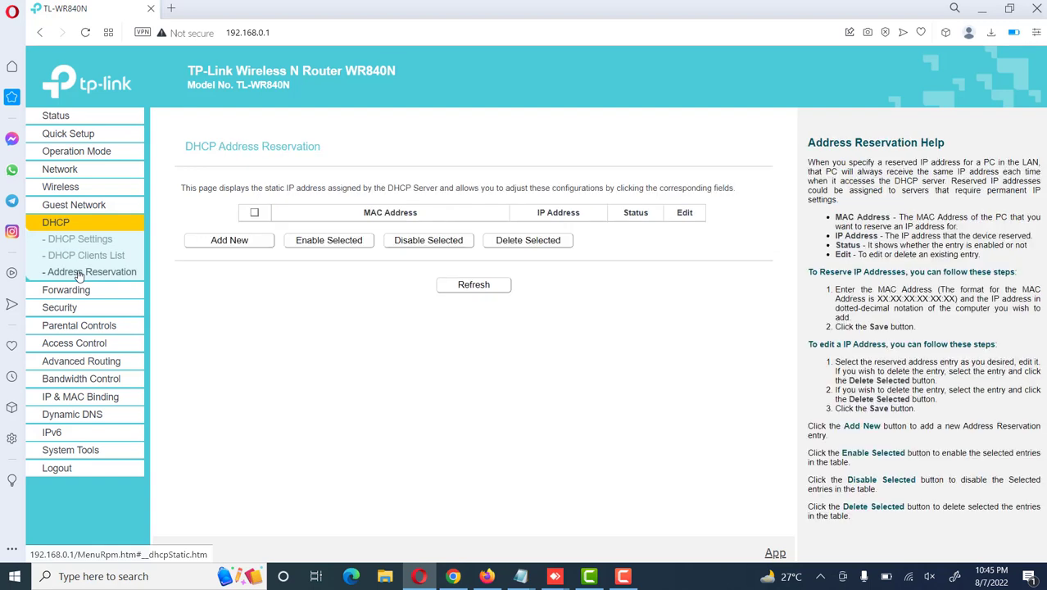
pyautogui.moveTo(80, 271)
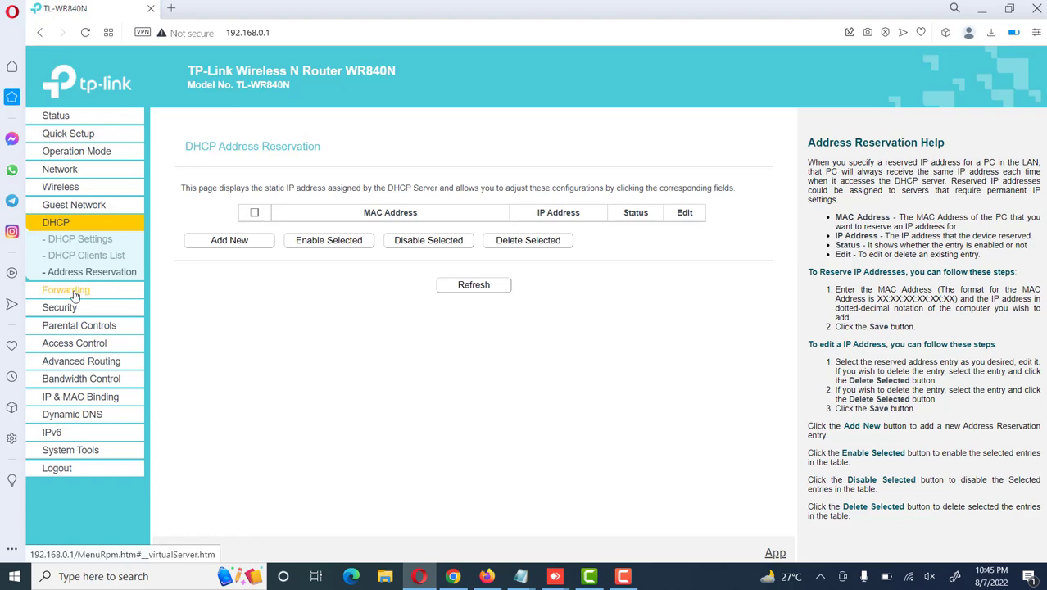
# - Browse Virtual Servers, Port Triggering, DMZ and UPnP, then reach Basic Security
pyautogui.click(65, 290)
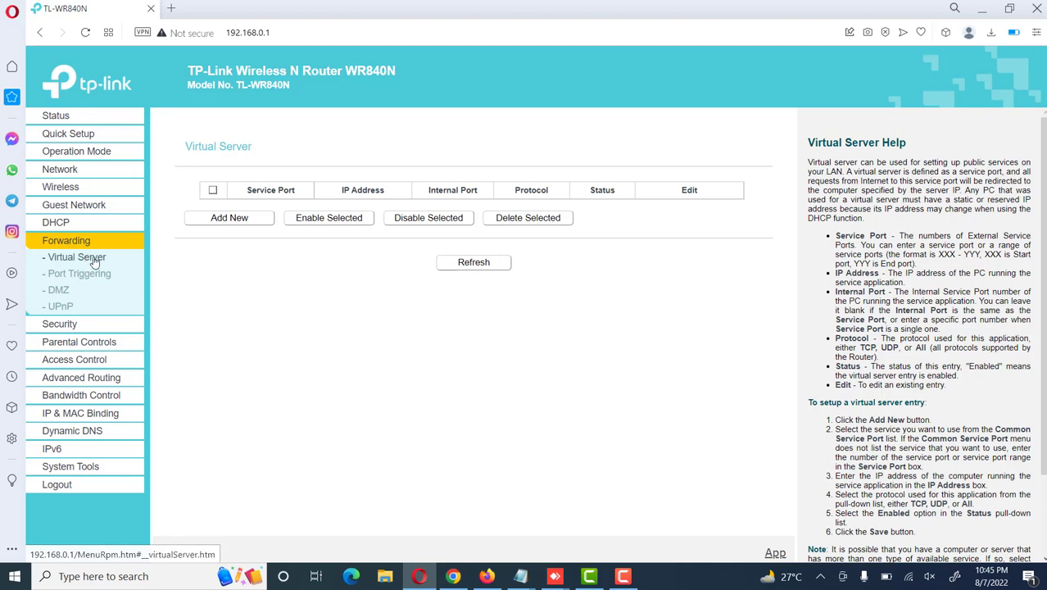
pyautogui.click(80, 273)
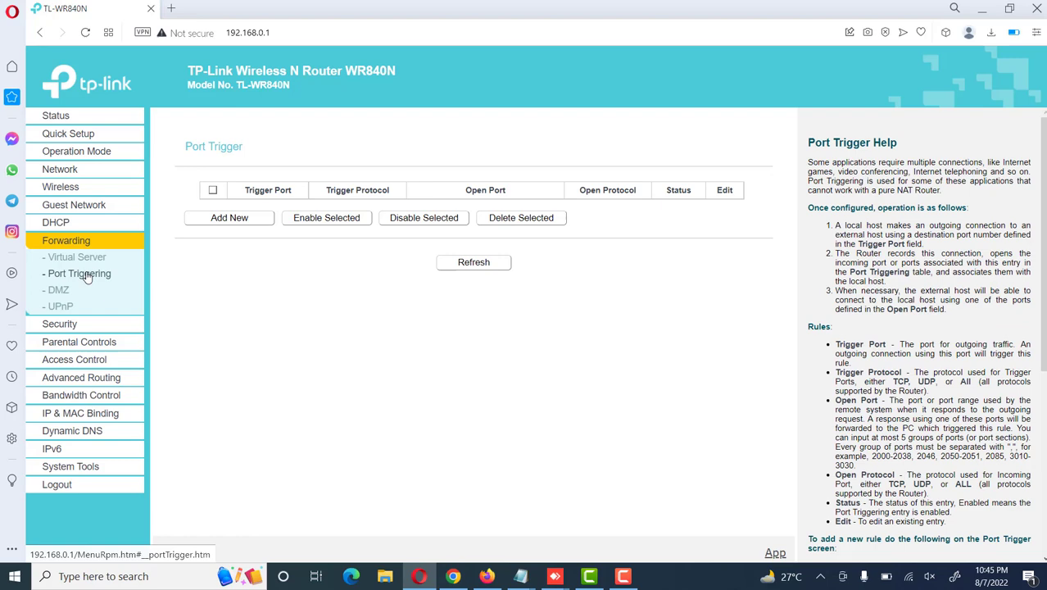
pyautogui.click(58, 289)
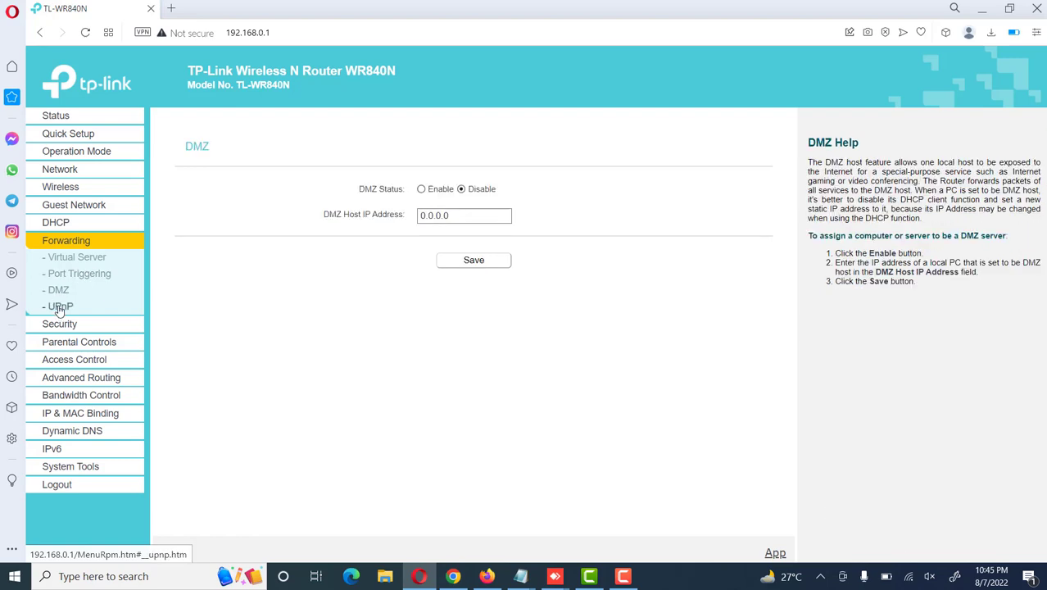
pyautogui.click(59, 305)
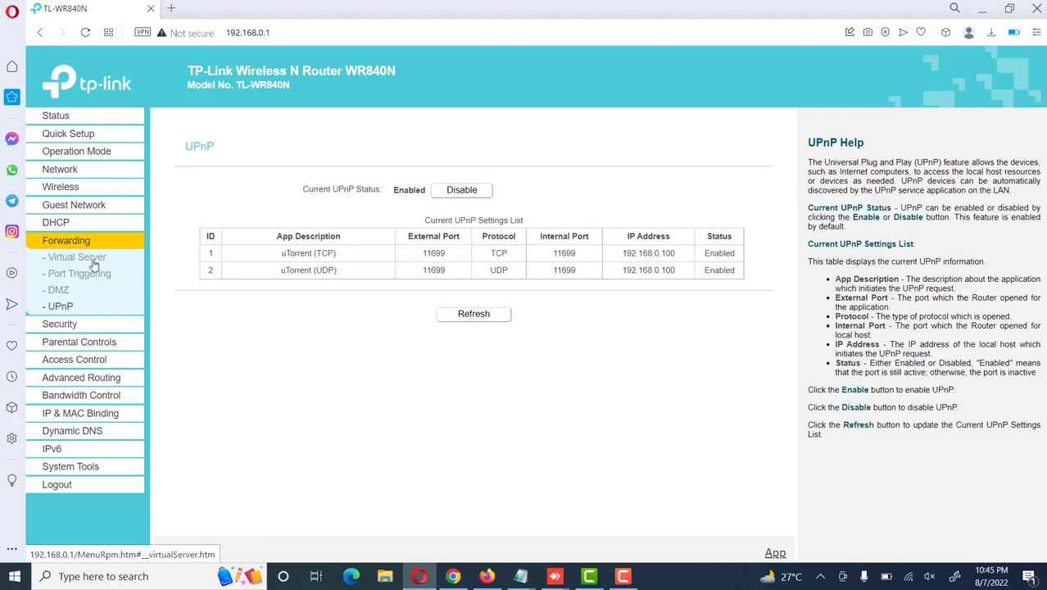
pyautogui.click(59, 257)
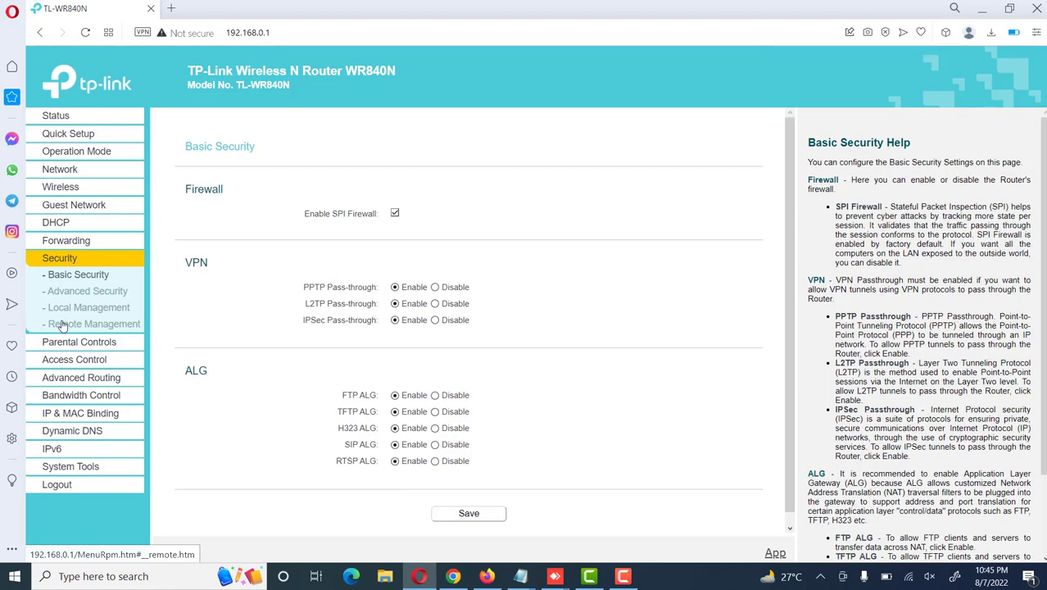
pyautogui.moveTo(203, 166)
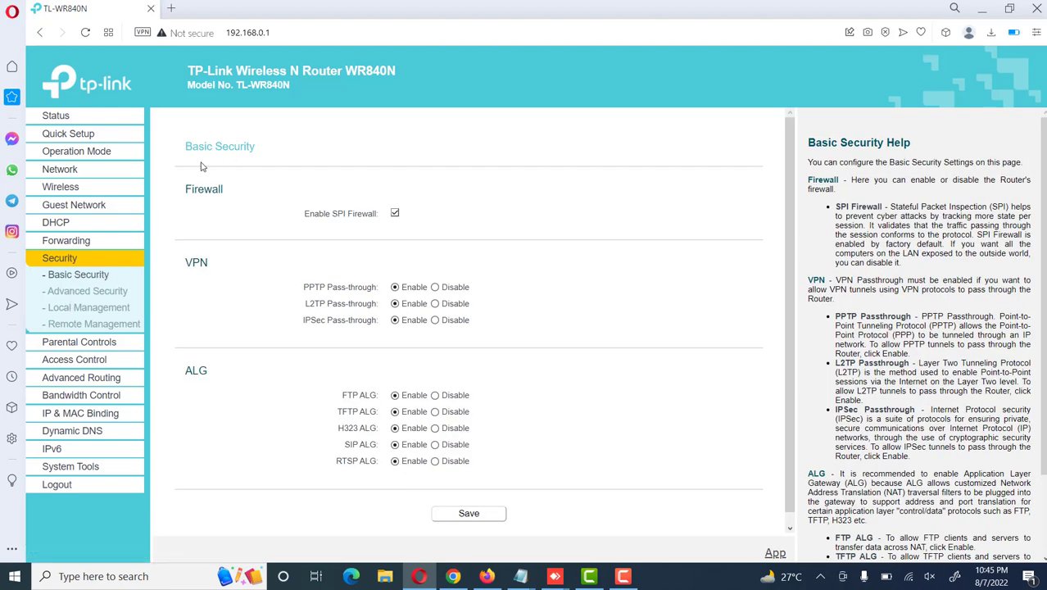
pyautogui.moveTo(318, 226)
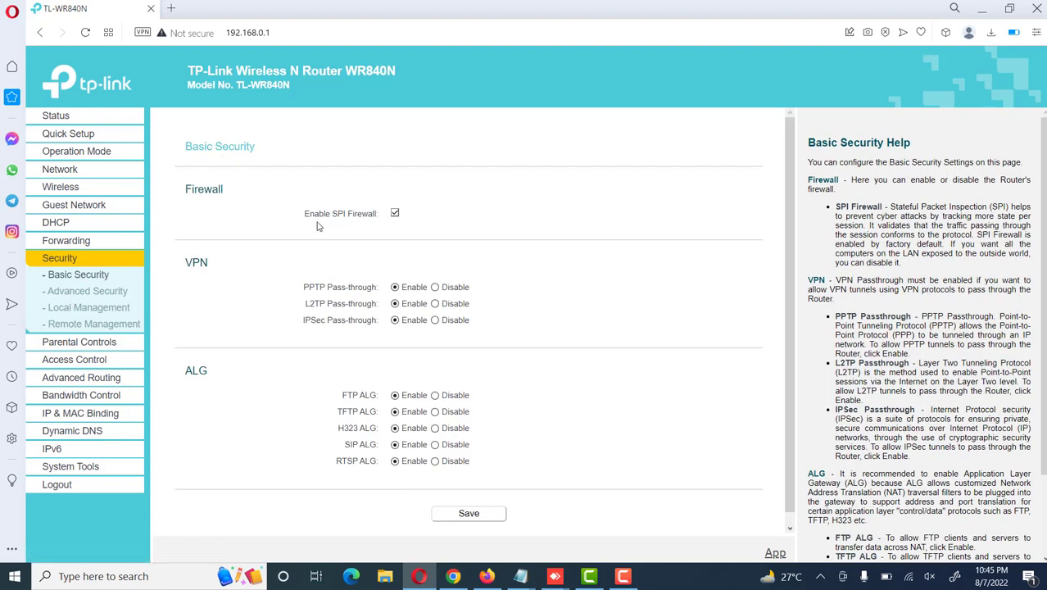
pyautogui.moveTo(376, 322)
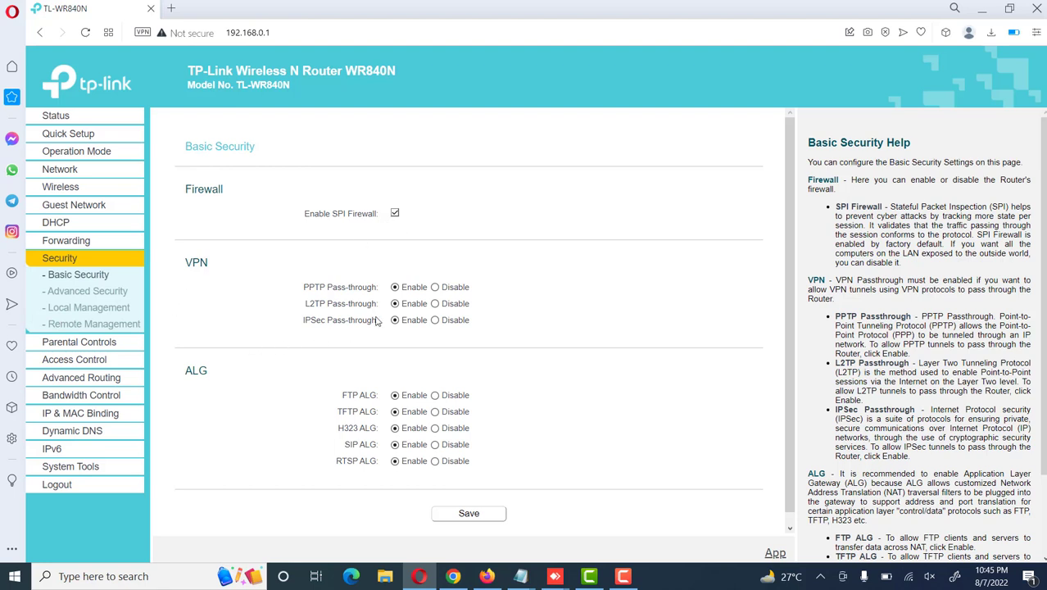
pyautogui.moveTo(404, 285)
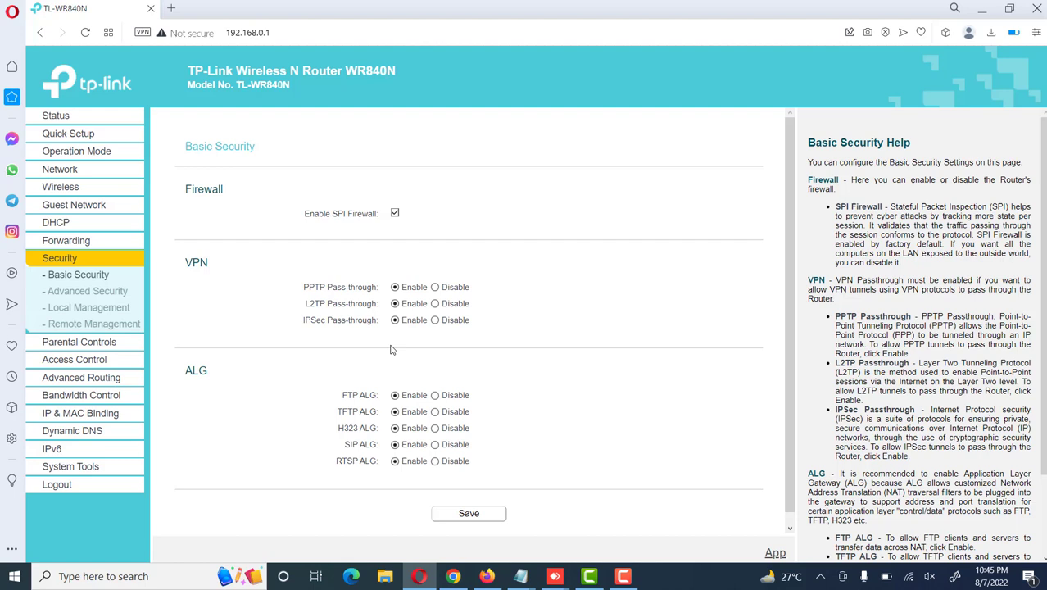
pyautogui.moveTo(206, 383)
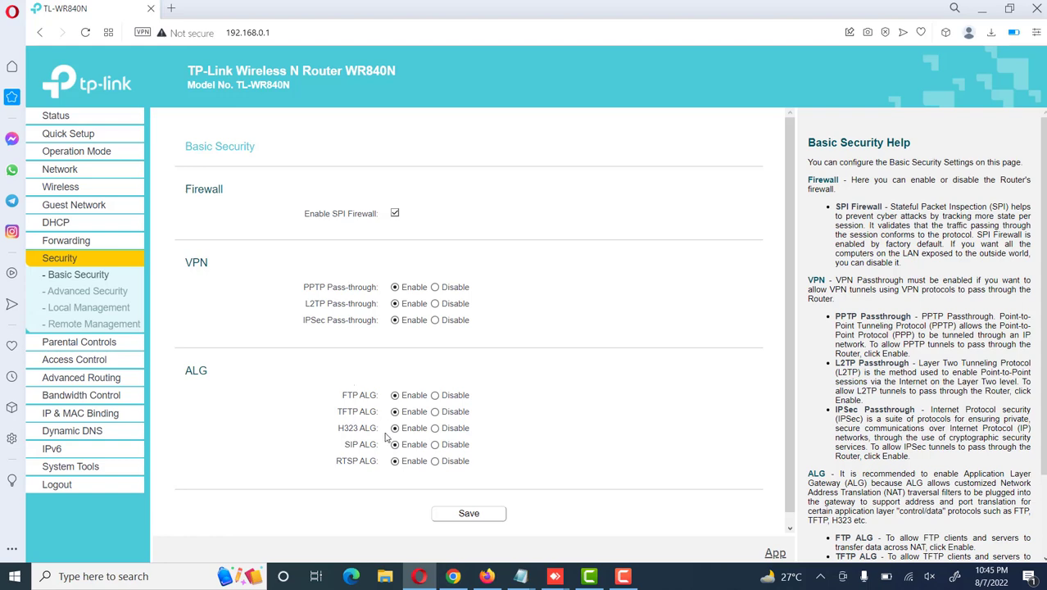
pyautogui.moveTo(88, 291)
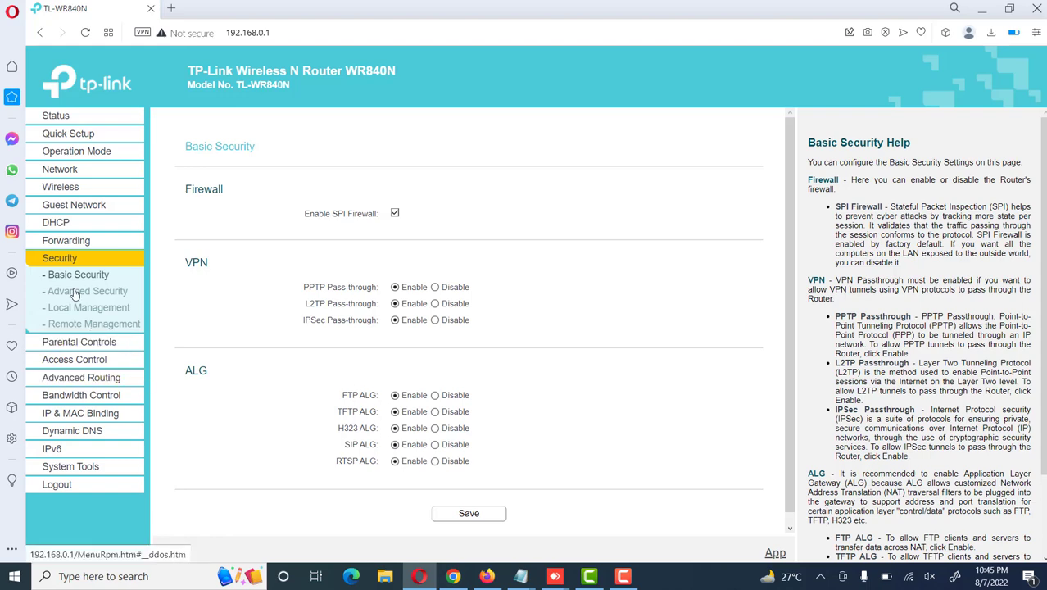
pyautogui.click(87, 291)
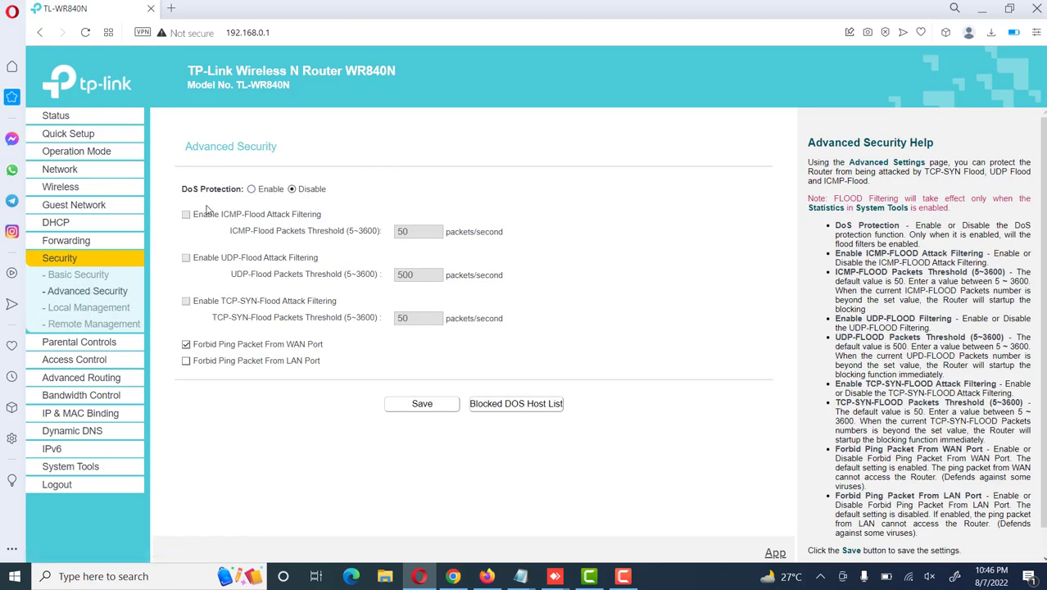
pyautogui.moveTo(284, 222)
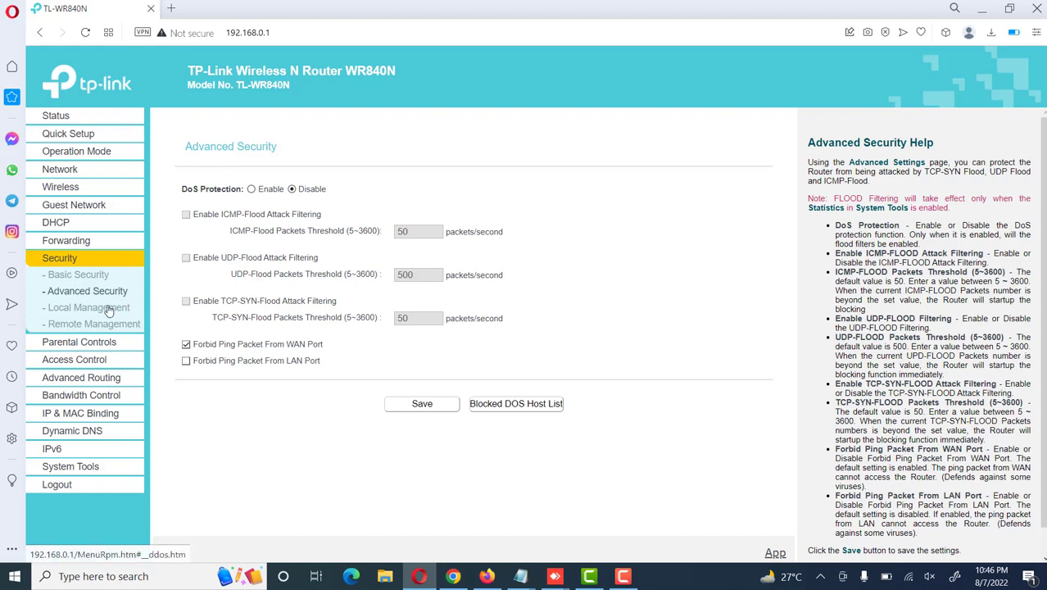
# - View Local Management (all LAN PCs allowed), then Remote Management
pyautogui.click(88, 307)
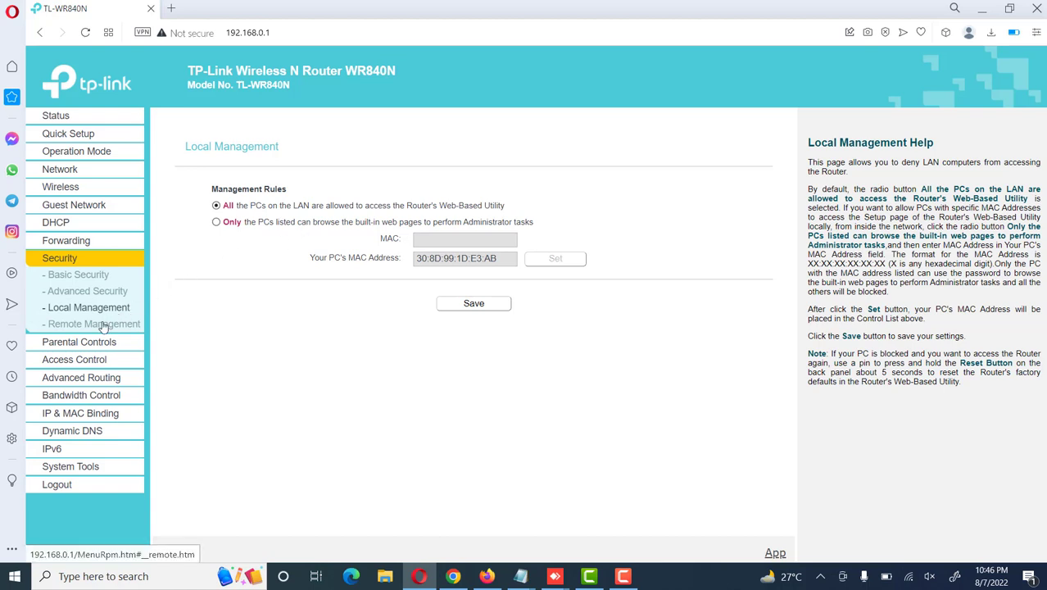
pyautogui.click(94, 323)
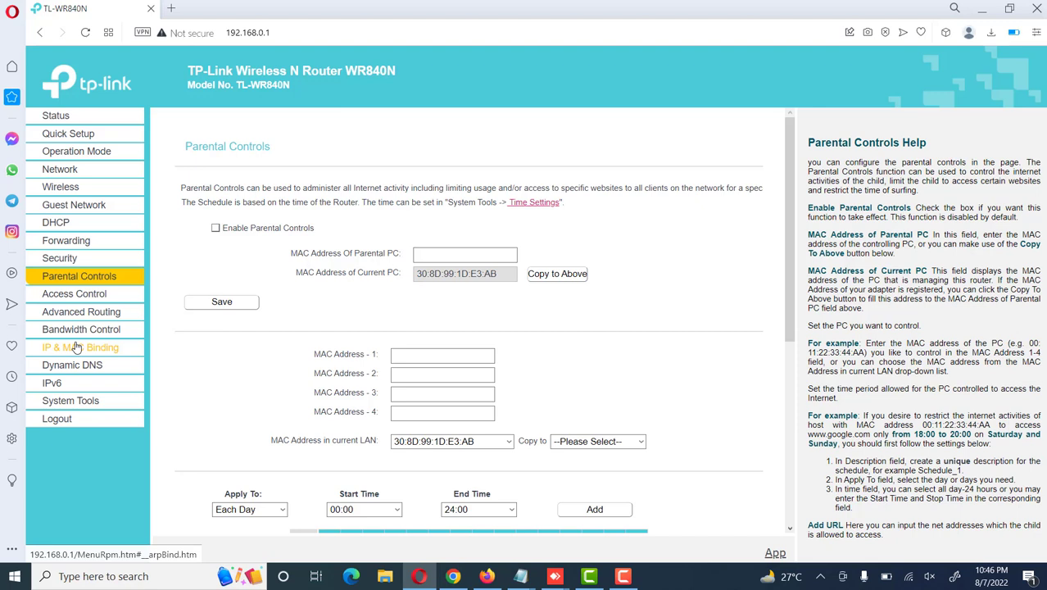
pyautogui.moveTo(79, 347)
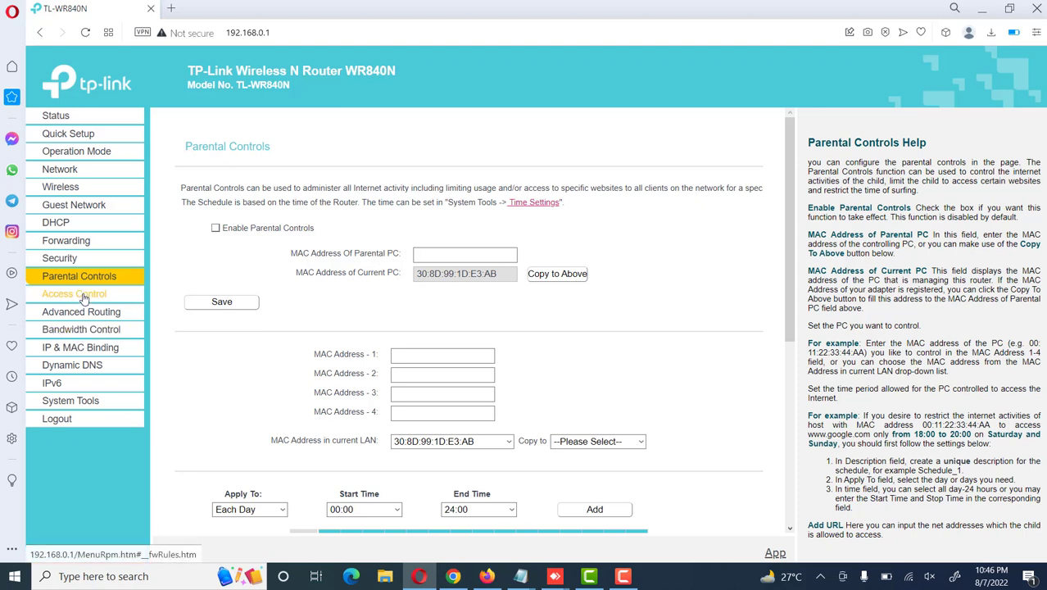
# - Review Access Control, then move on to the Bandwidth Control section
pyautogui.click(74, 293)
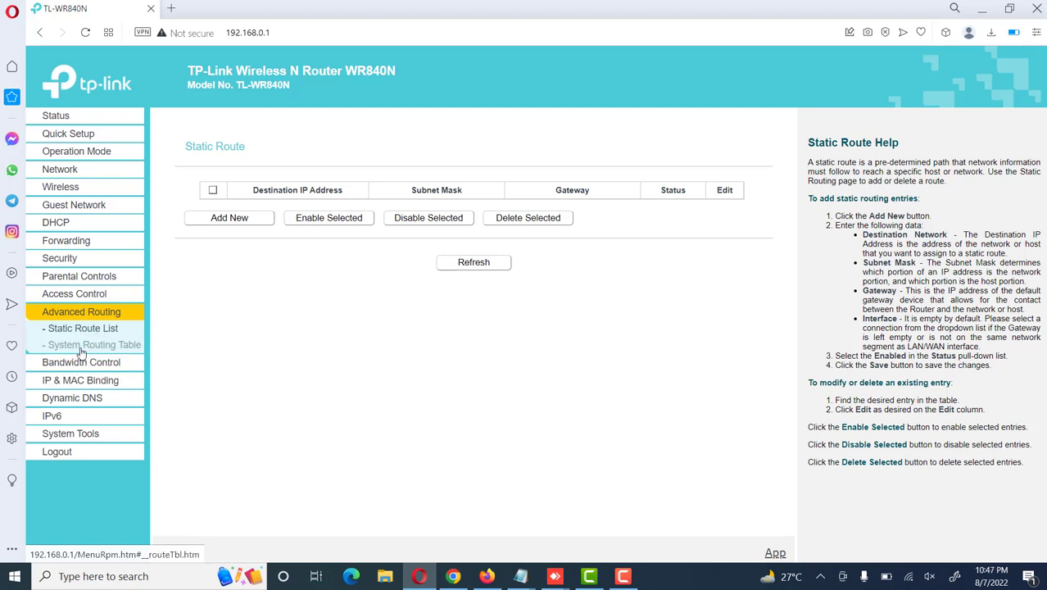
pyautogui.moveTo(80, 345)
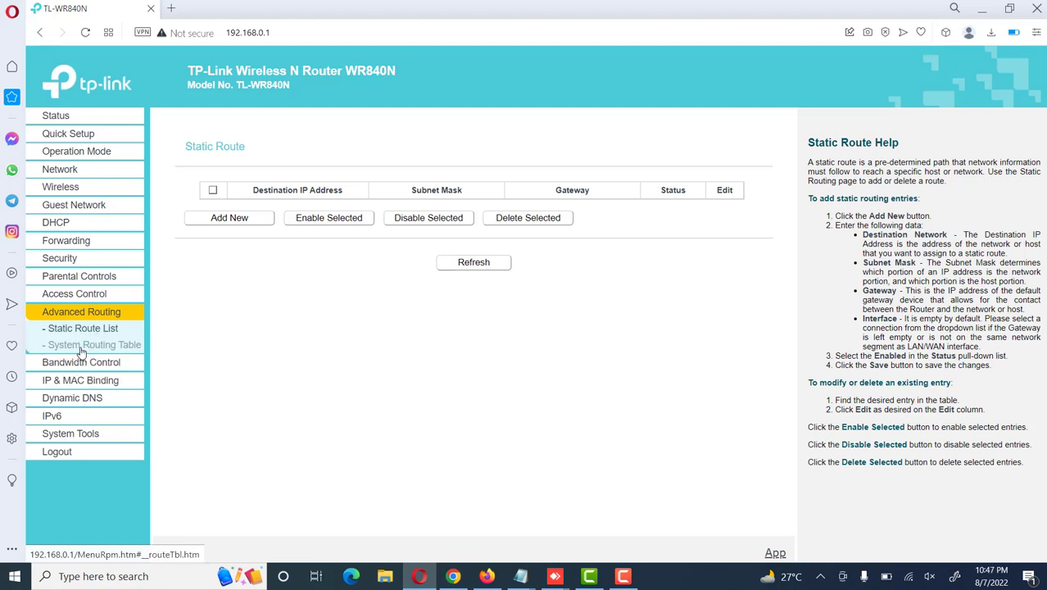
pyautogui.click(82, 312)
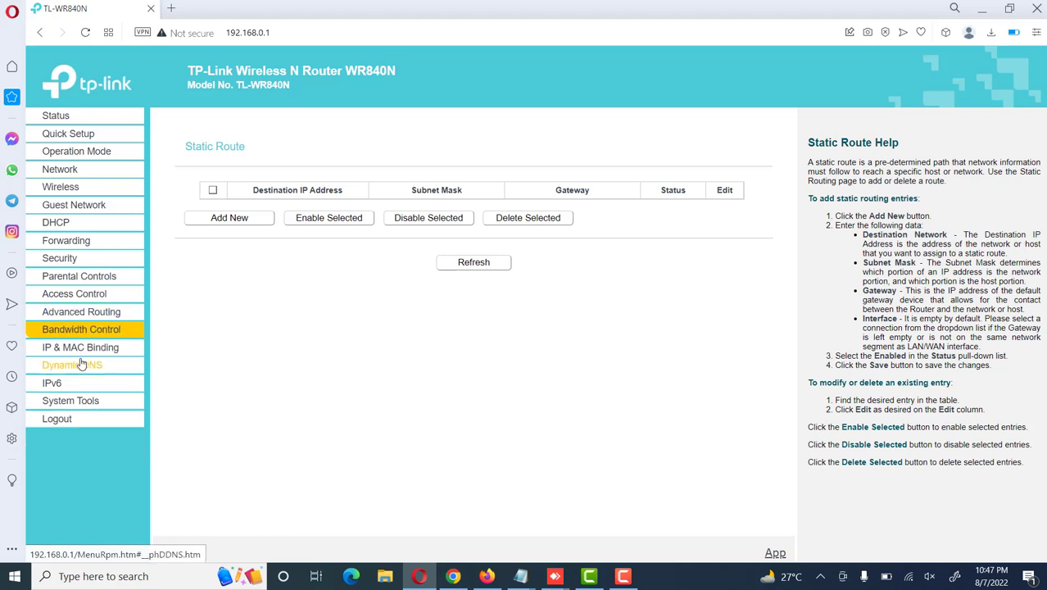
# - Open Bandwidth Control and focus the empty Ingress Bandwidth field
pyautogui.click(81, 328)
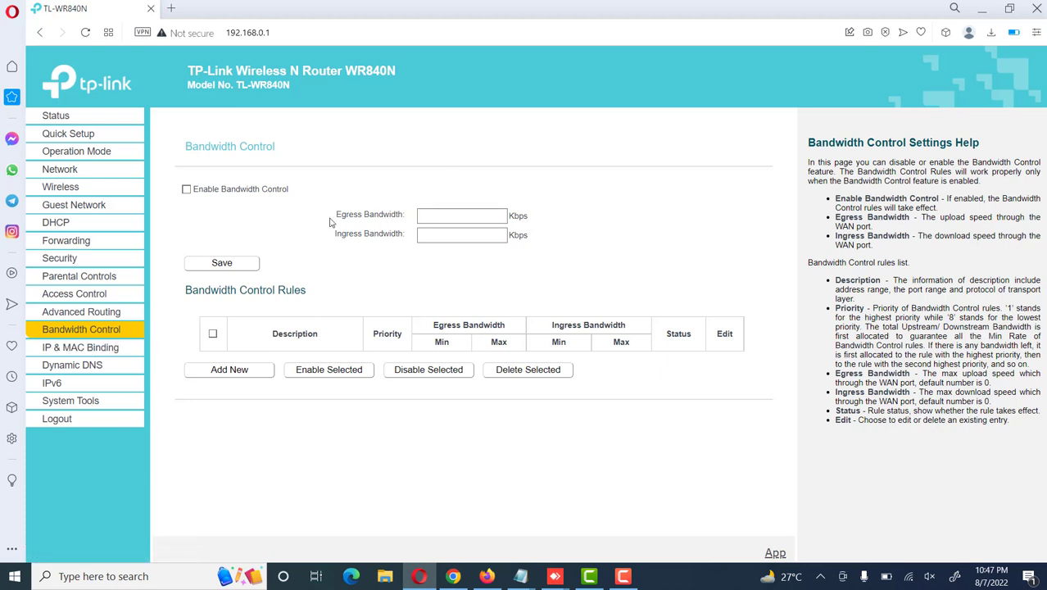
pyautogui.moveTo(358, 245)
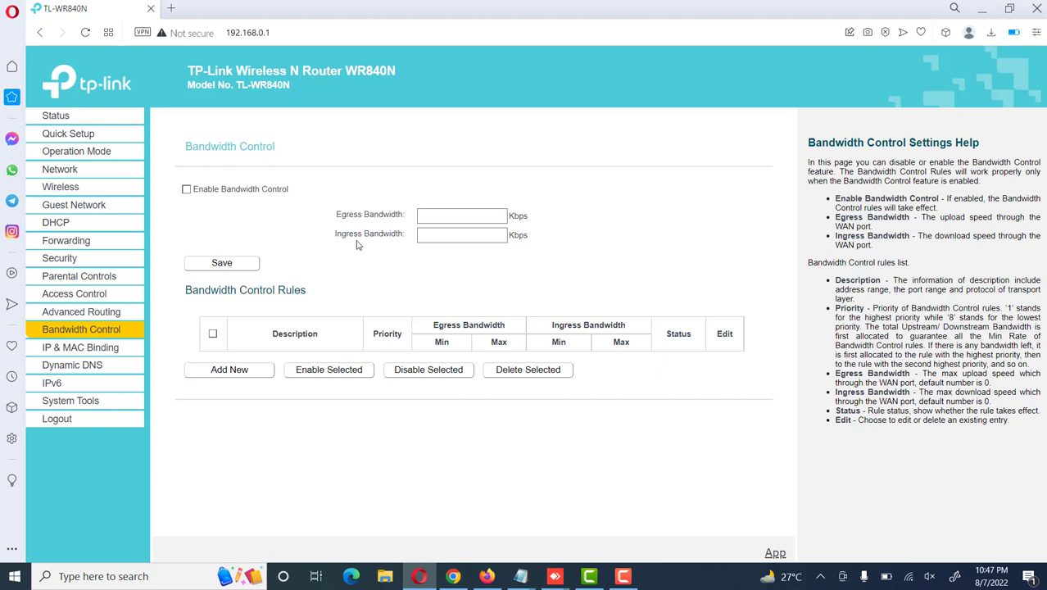
pyautogui.click(461, 235)
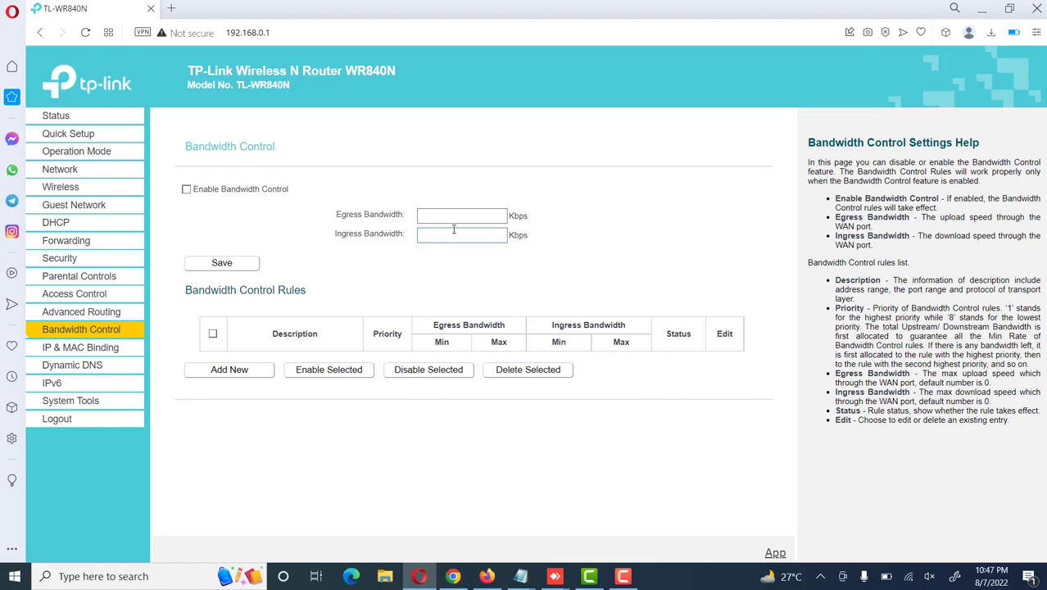
pyautogui.moveTo(80, 346)
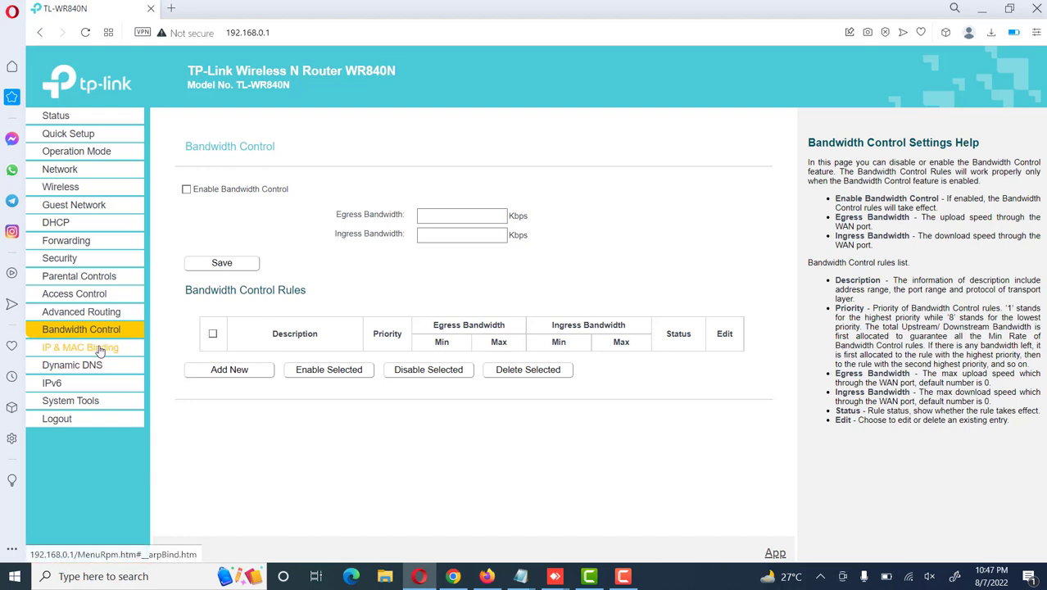
# - Browse IP & MAC Binding, its ARP List, and the IPv6 settings
pyautogui.click(80, 347)
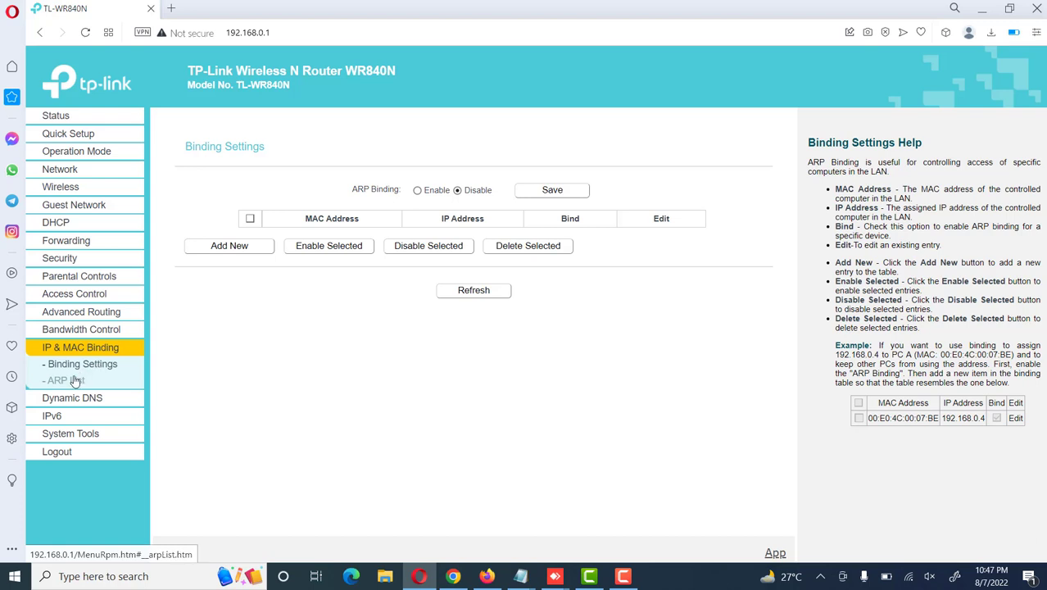
pyautogui.click(66, 380)
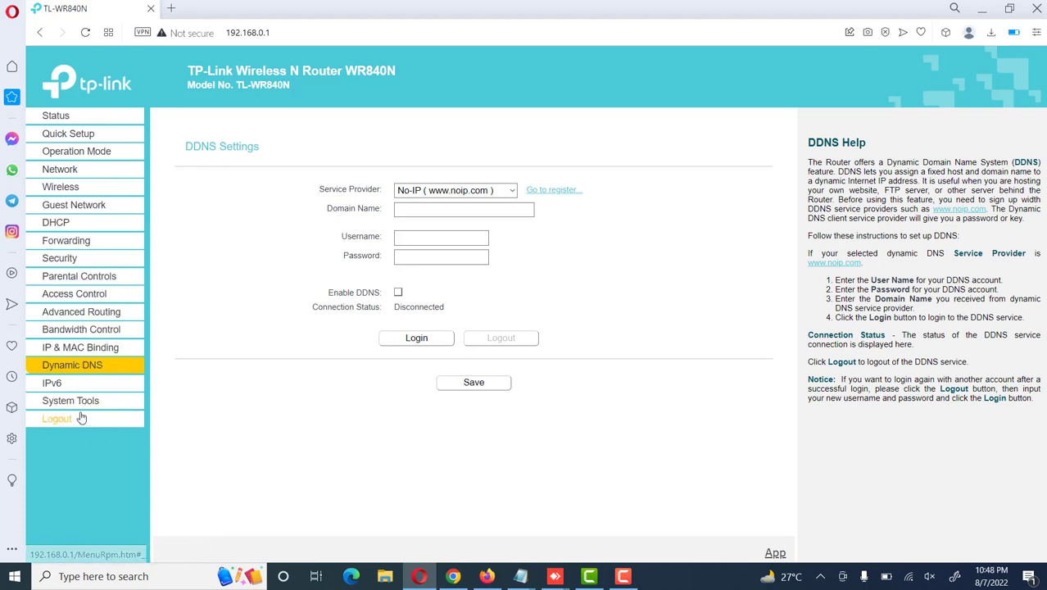
pyautogui.moveTo(52, 383)
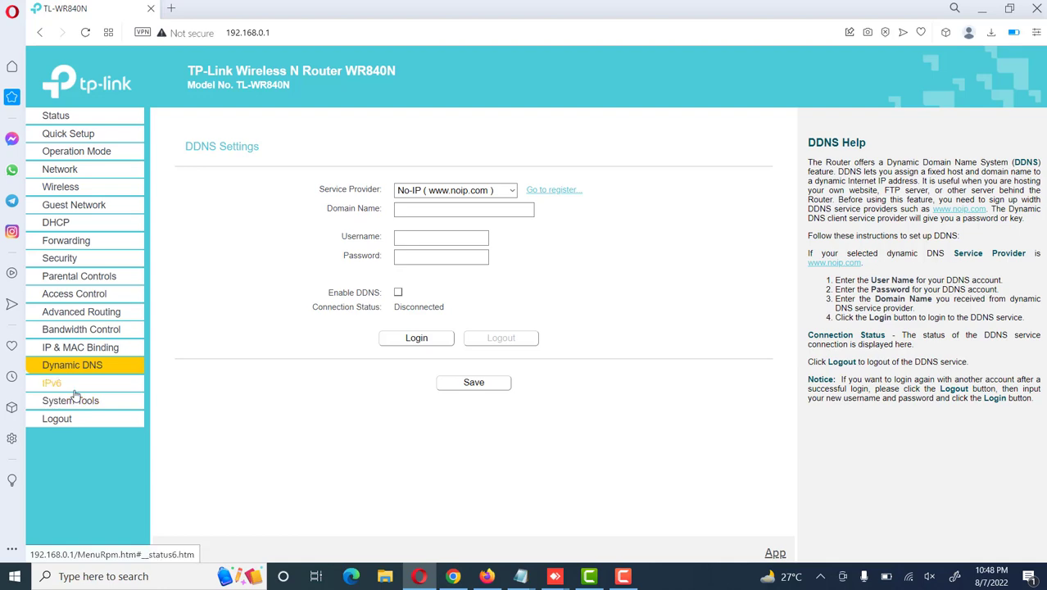
pyautogui.click(70, 401)
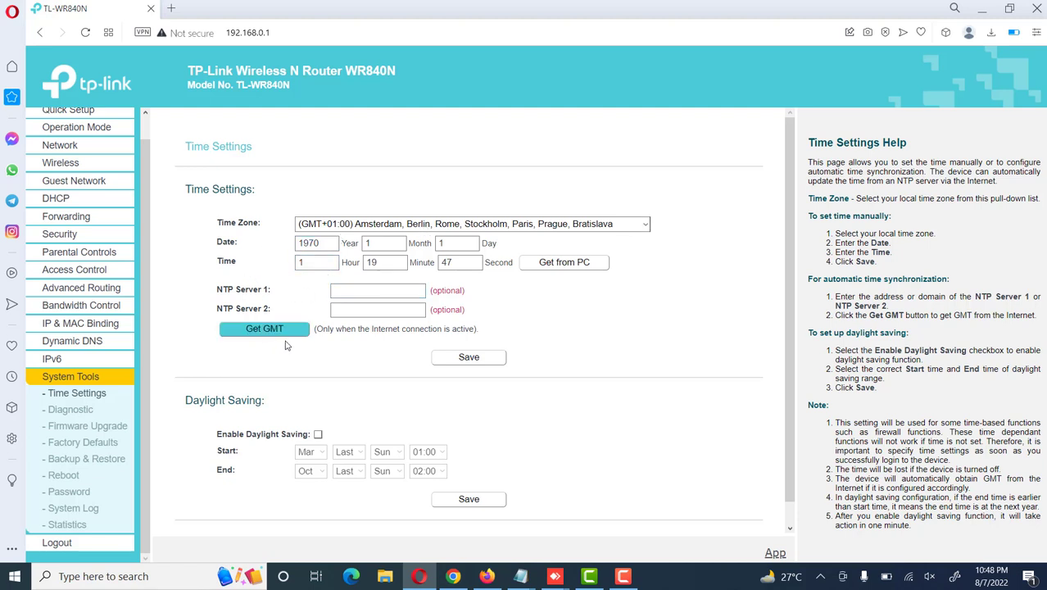
# - Browse Diagnostic, Firmware Upgrade, Factory Defaults, Backup & Restore, Reboot, Password, System Log and Statistics
pyautogui.click(70, 409)
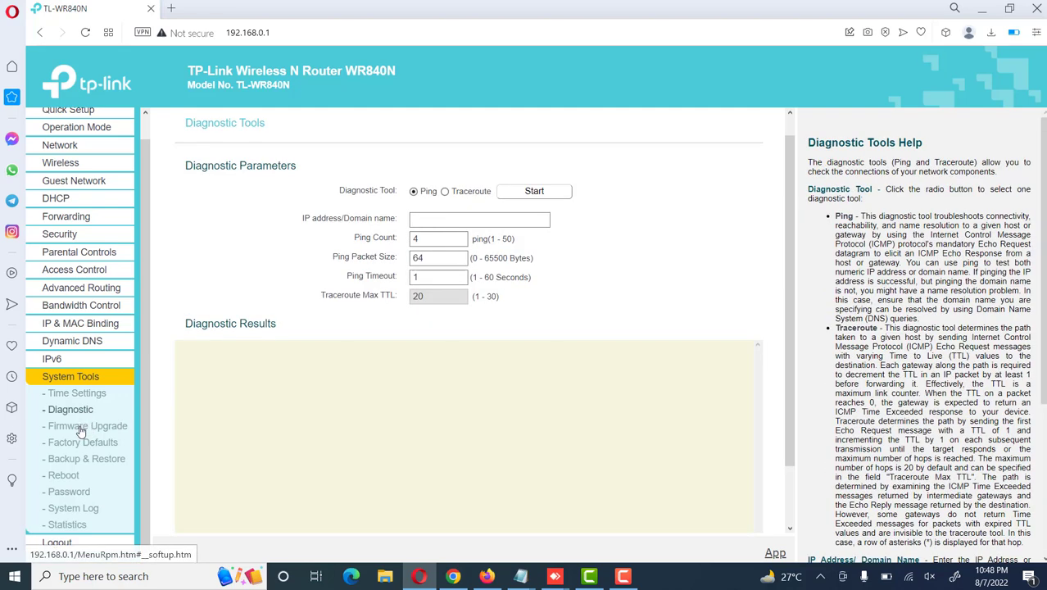
pyautogui.click(88, 425)
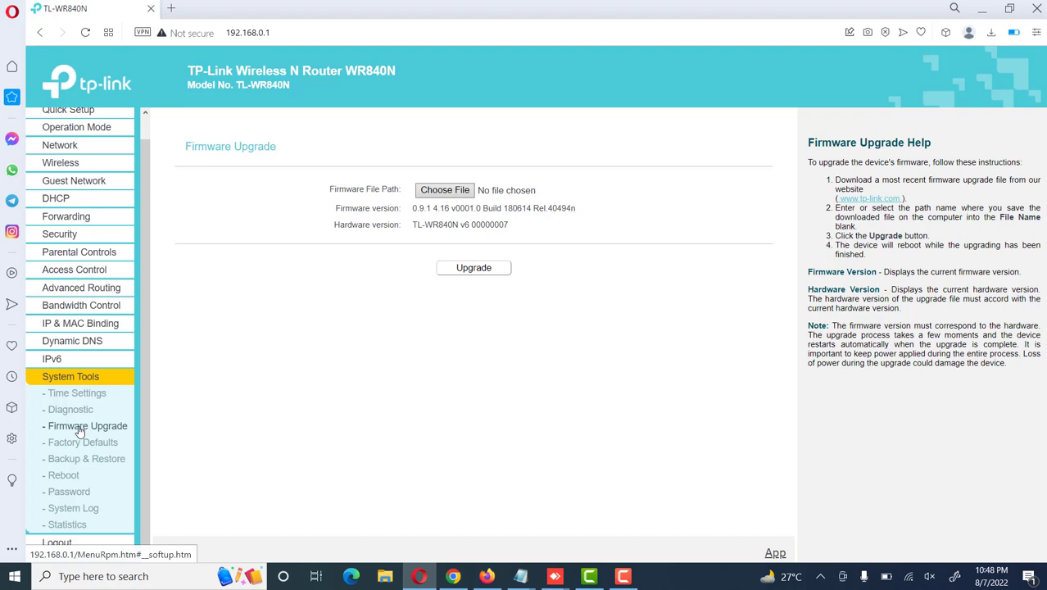
pyautogui.click(83, 442)
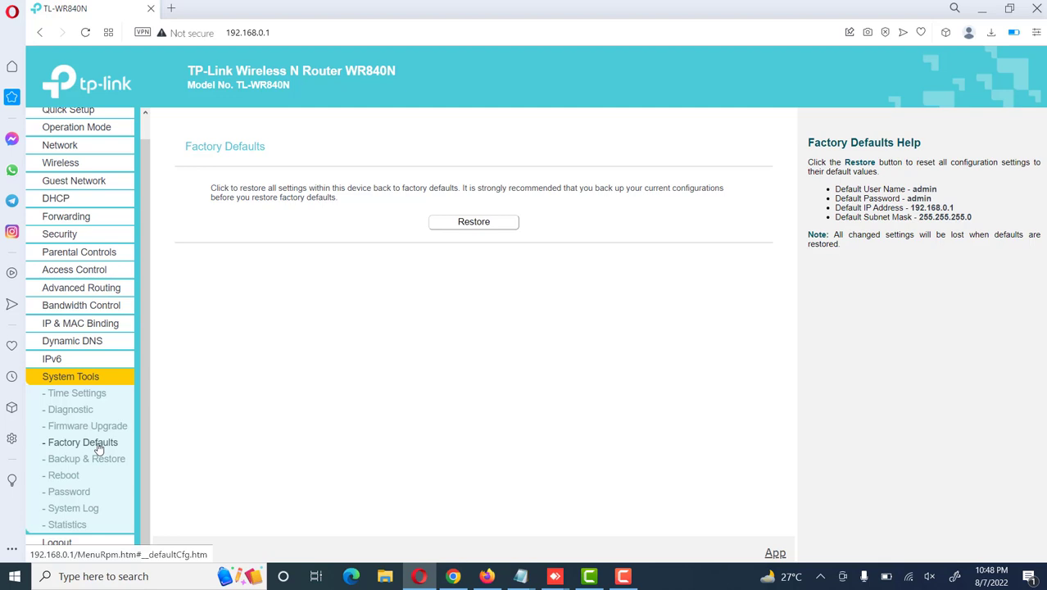
pyautogui.moveTo(87, 465)
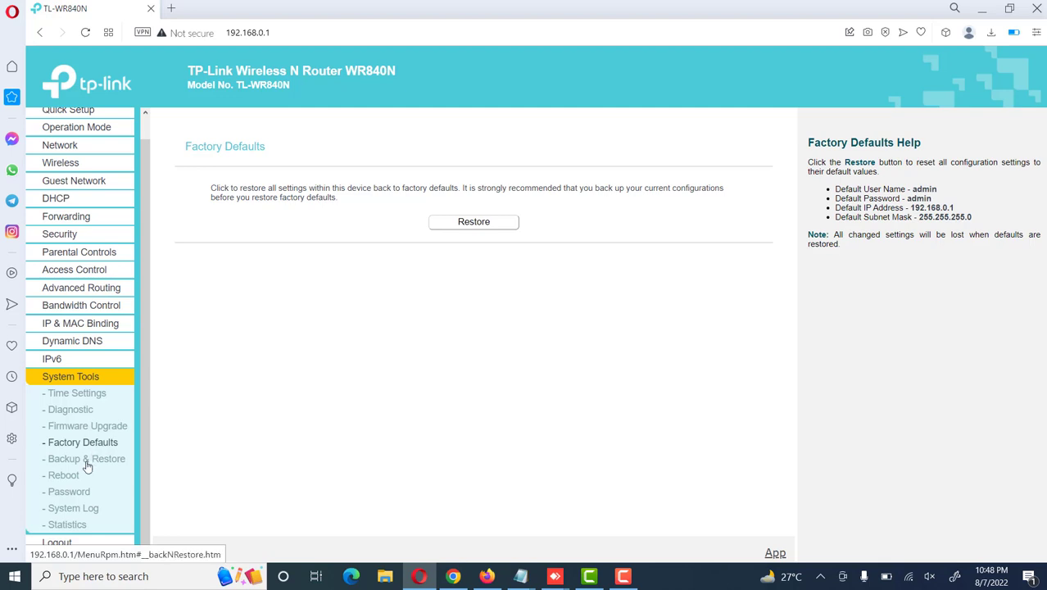
pyautogui.click(86, 458)
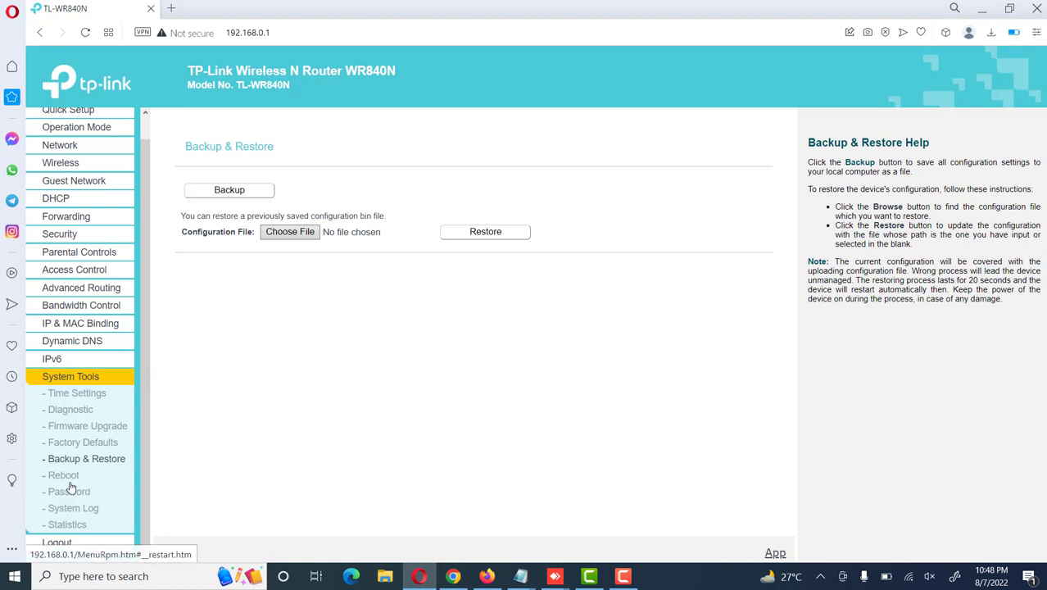
pyautogui.click(63, 476)
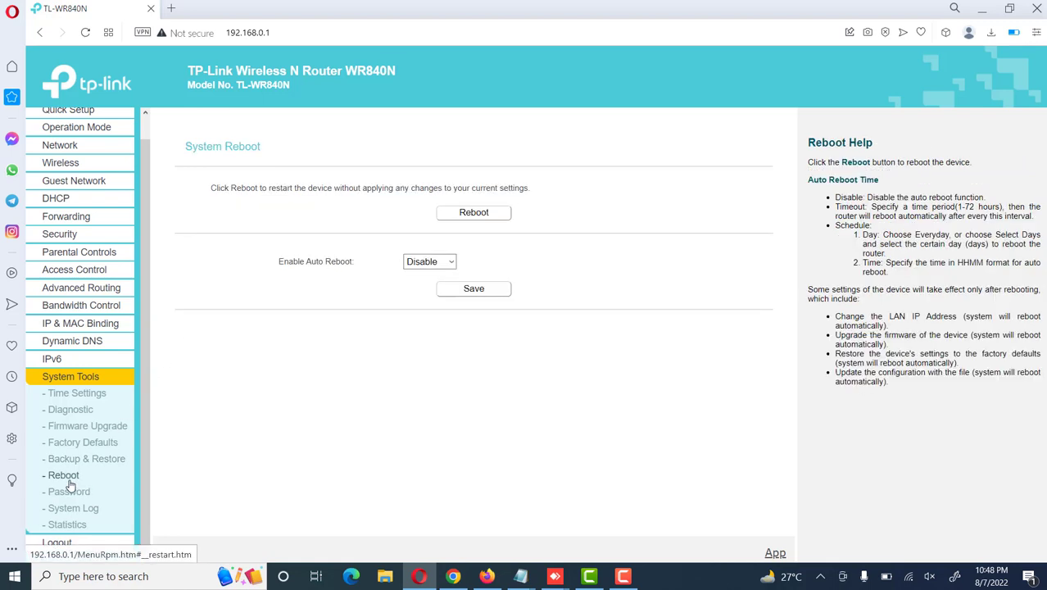
pyautogui.click(69, 491)
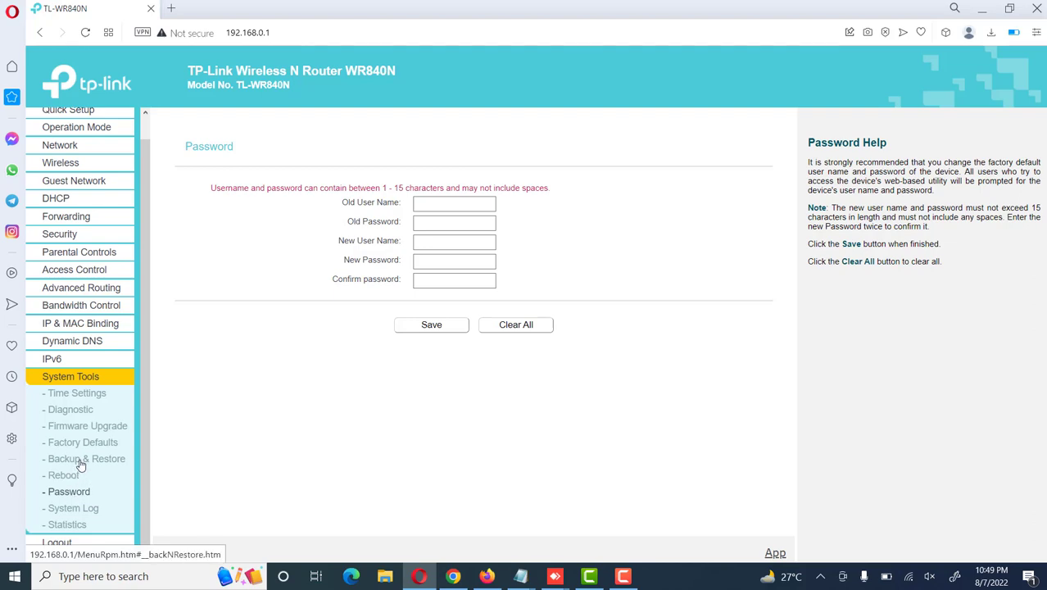
pyautogui.click(73, 508)
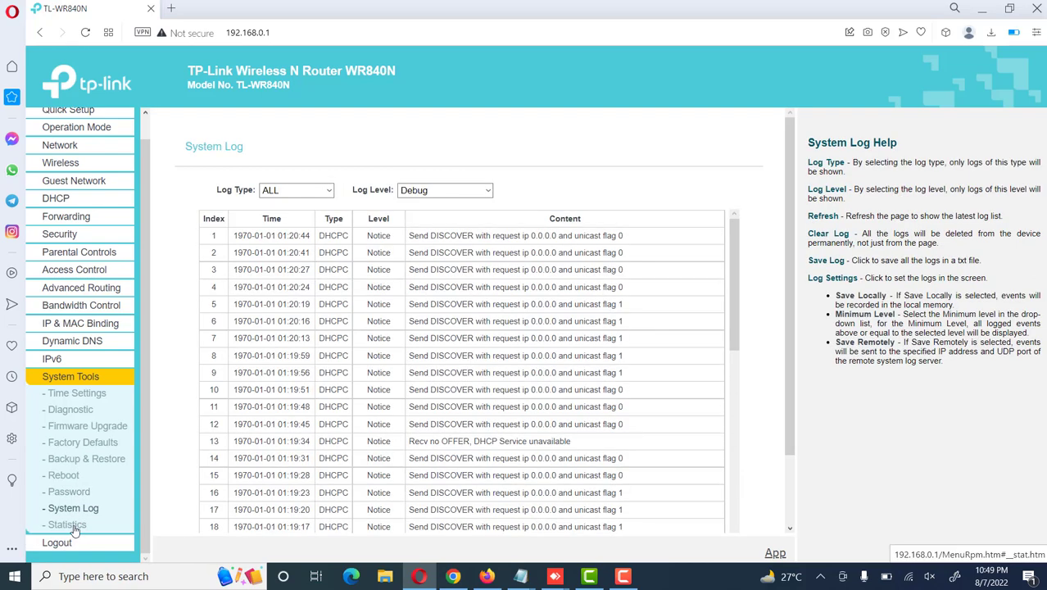
pyautogui.click(67, 524)
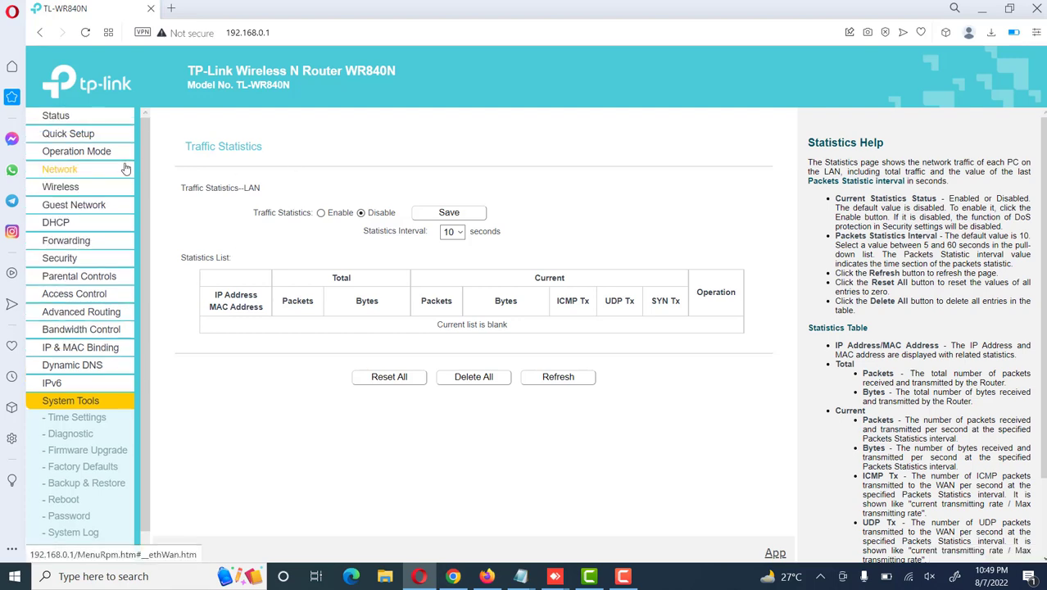
# - Return to Status and review the Fast Internet Channel 11 wireless and unplugged WAN sections
pyautogui.click(56, 115)
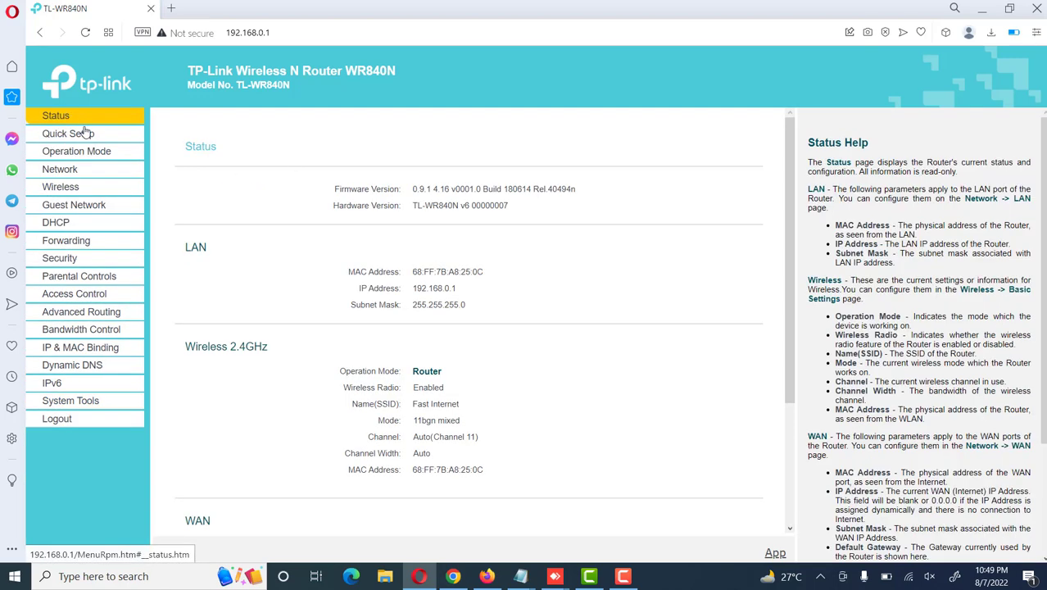
pyautogui.scroll(-3)
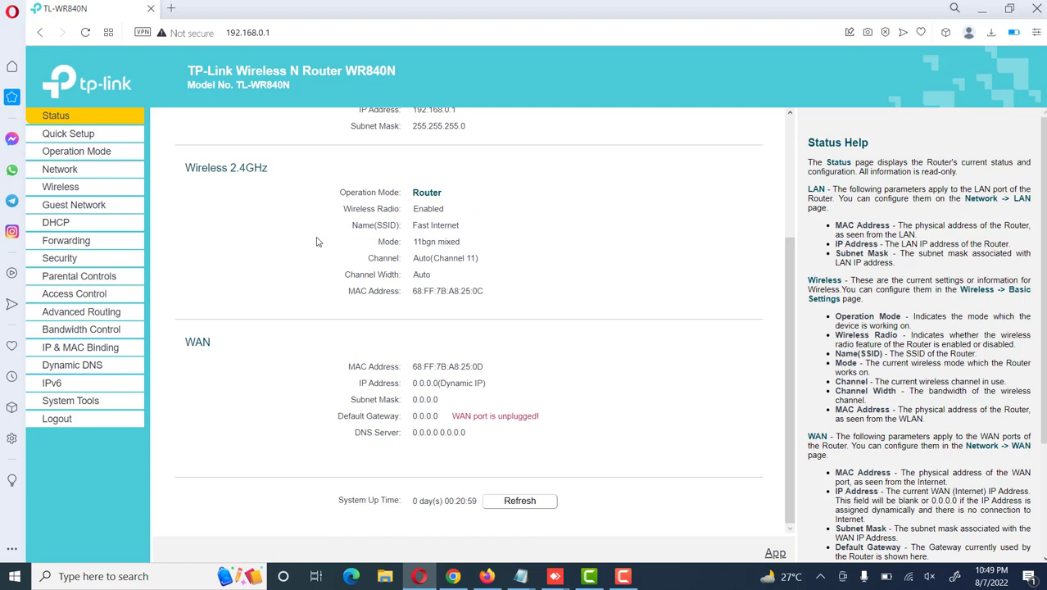
pyautogui.moveTo(268, 246)
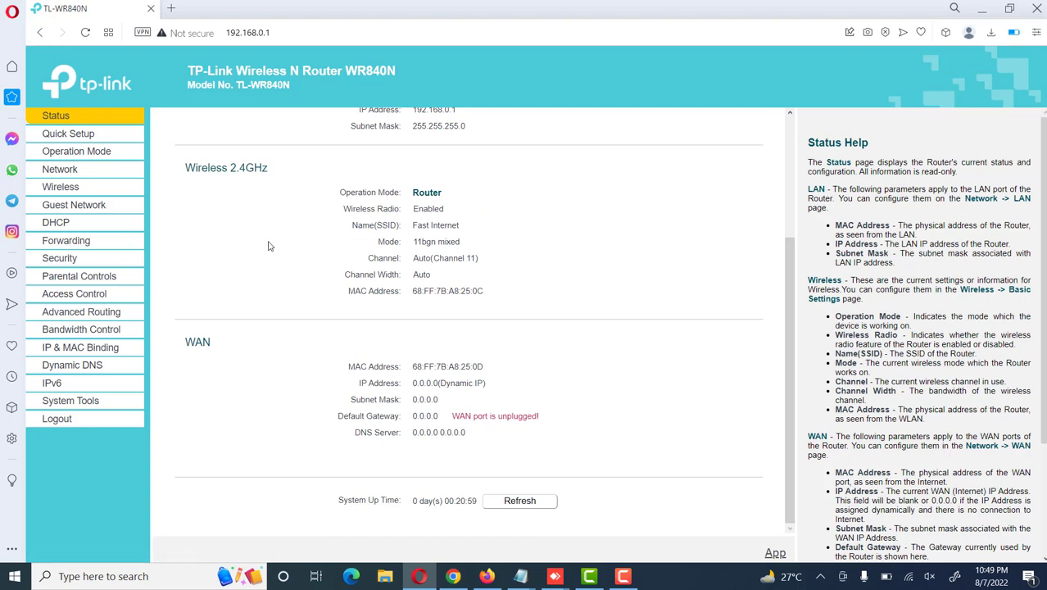
pyautogui.moveTo(269, 247)
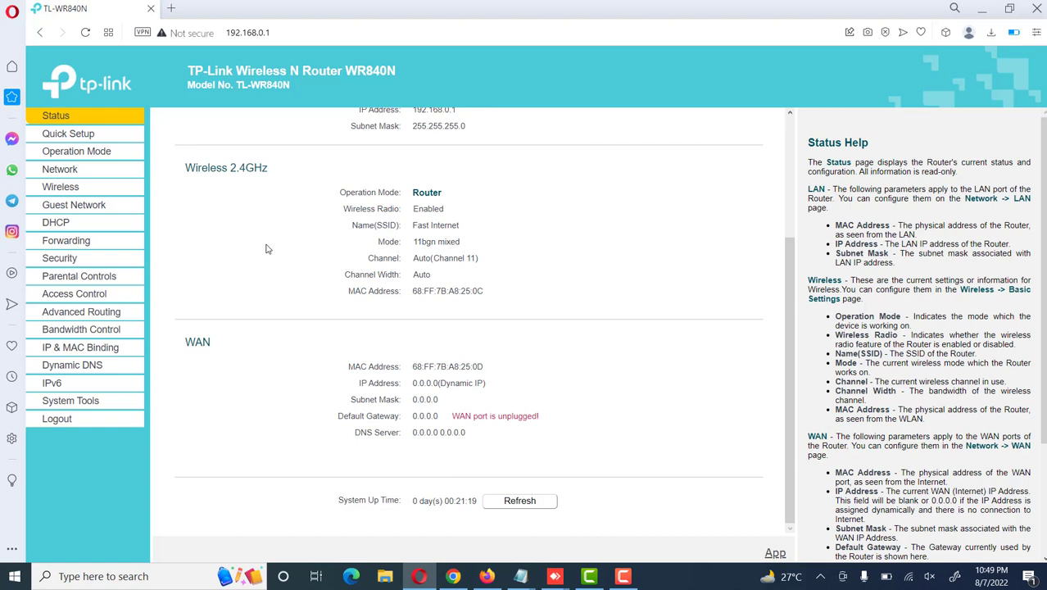
pyautogui.moveTo(293, 253)
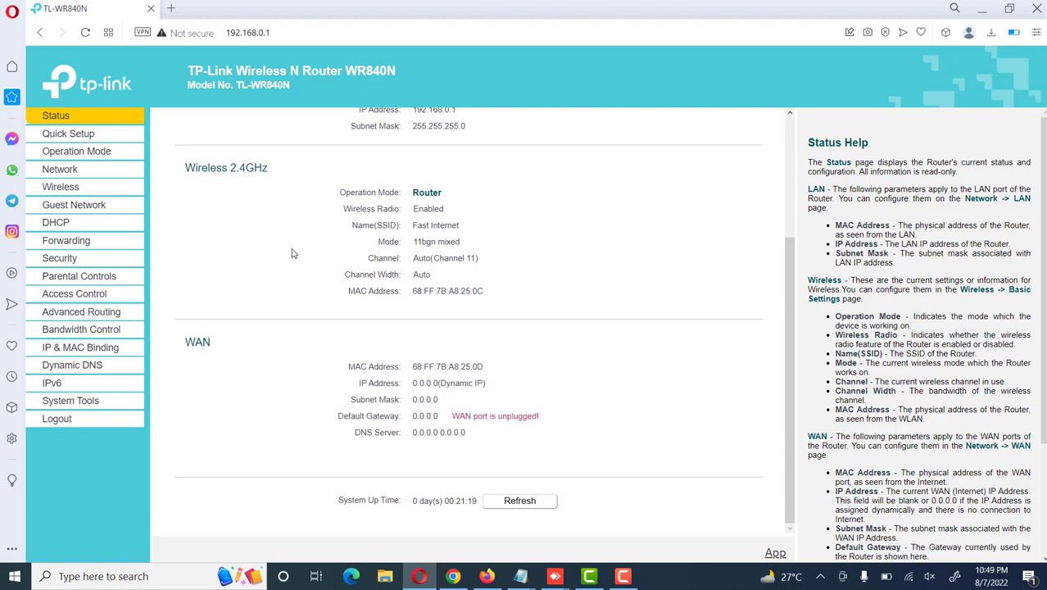
pyautogui.moveTo(394, 282)
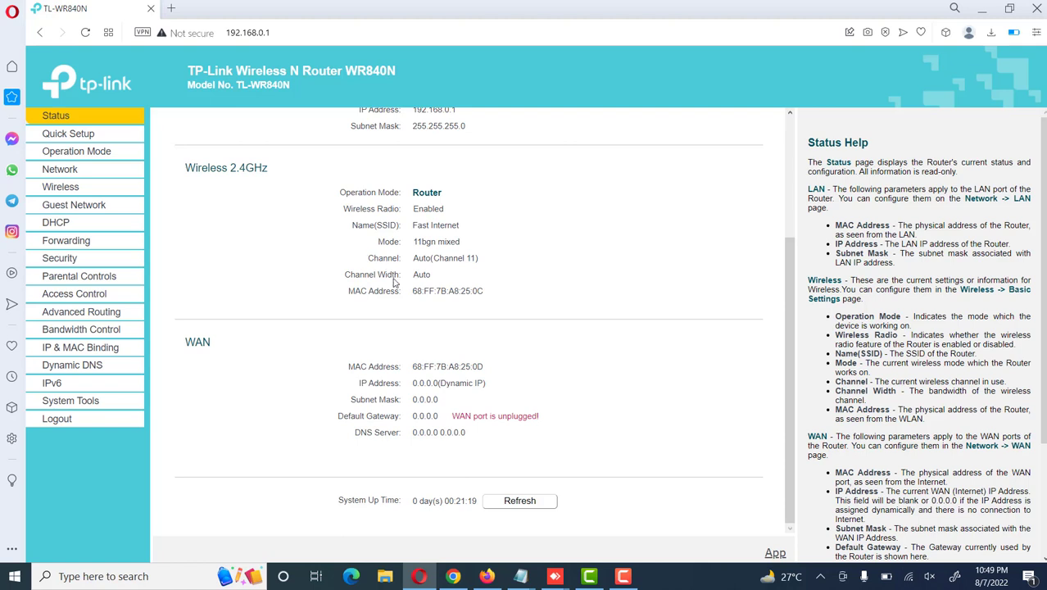